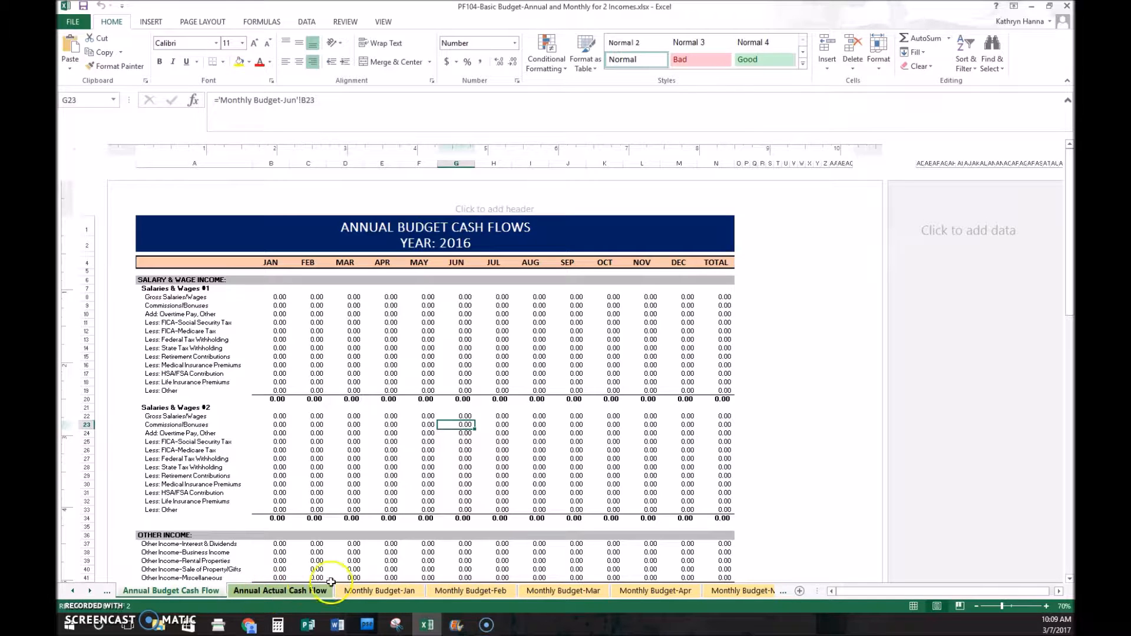
pyautogui.moveTo(555, 581)
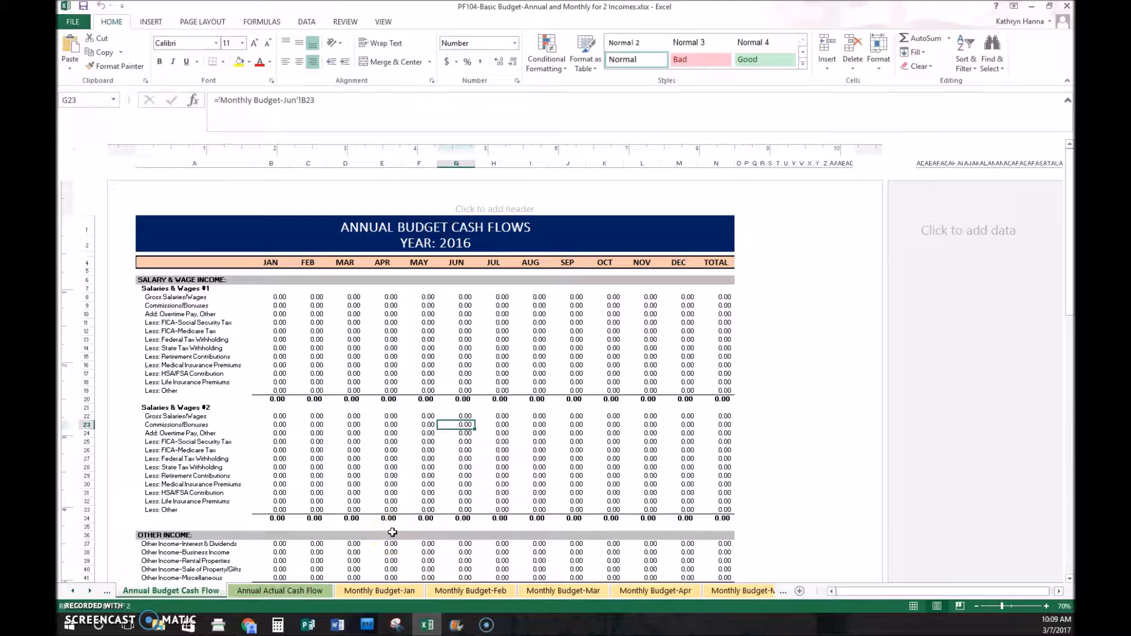
pyautogui.moveTo(305, 382)
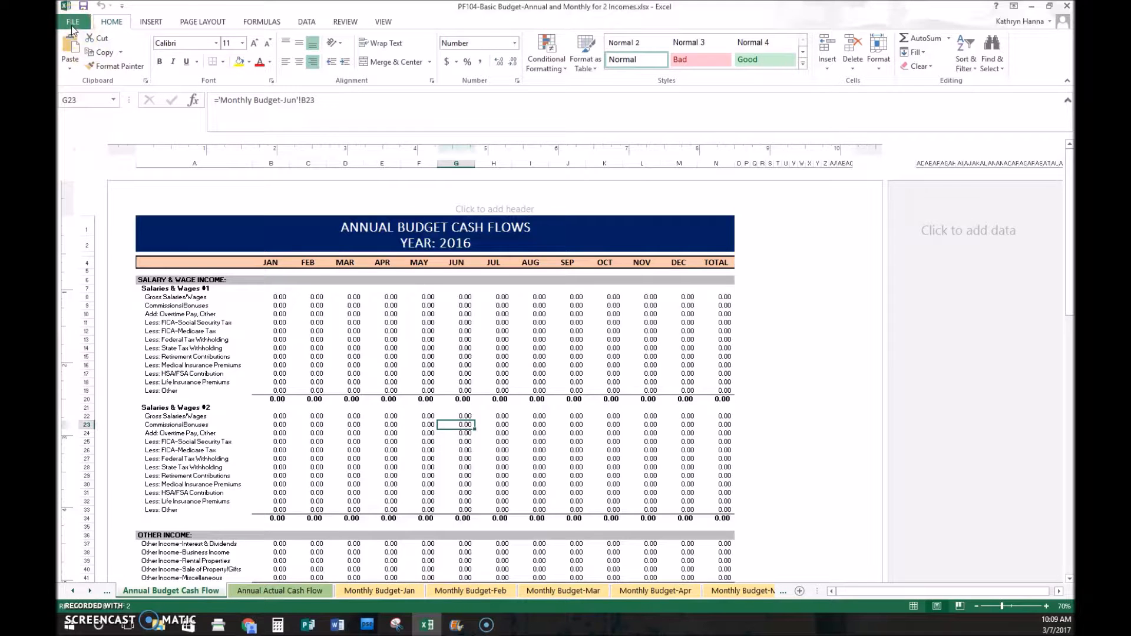
# Step: Browse the FILE backstage New, Open, Save As and Print pages, then return to Info
pyautogui.click(72, 21)
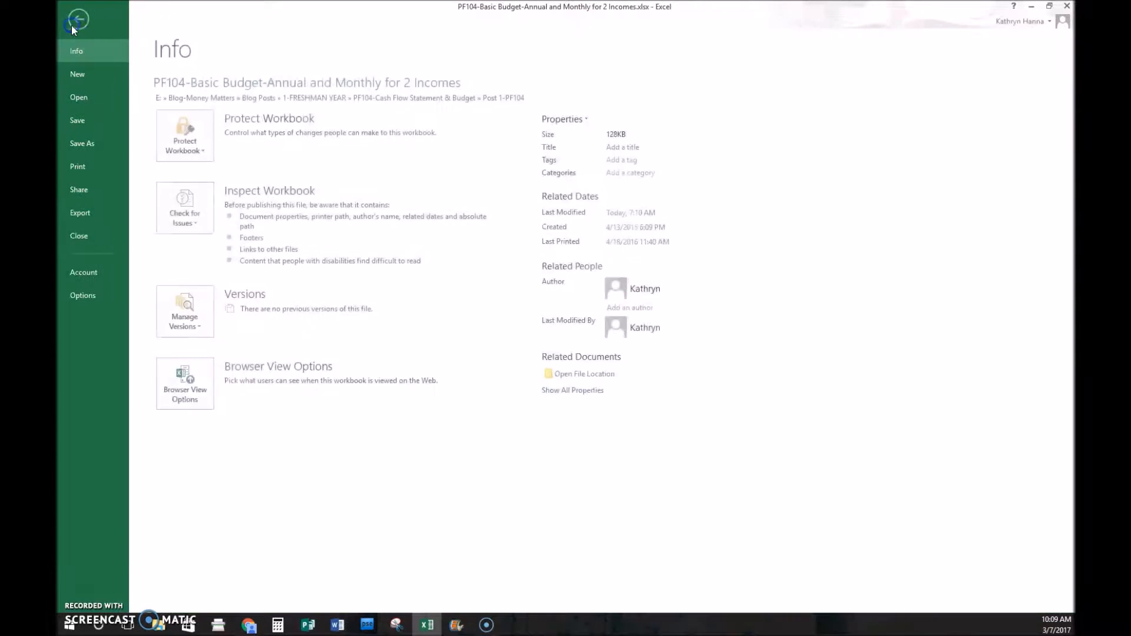
pyautogui.click(78, 73)
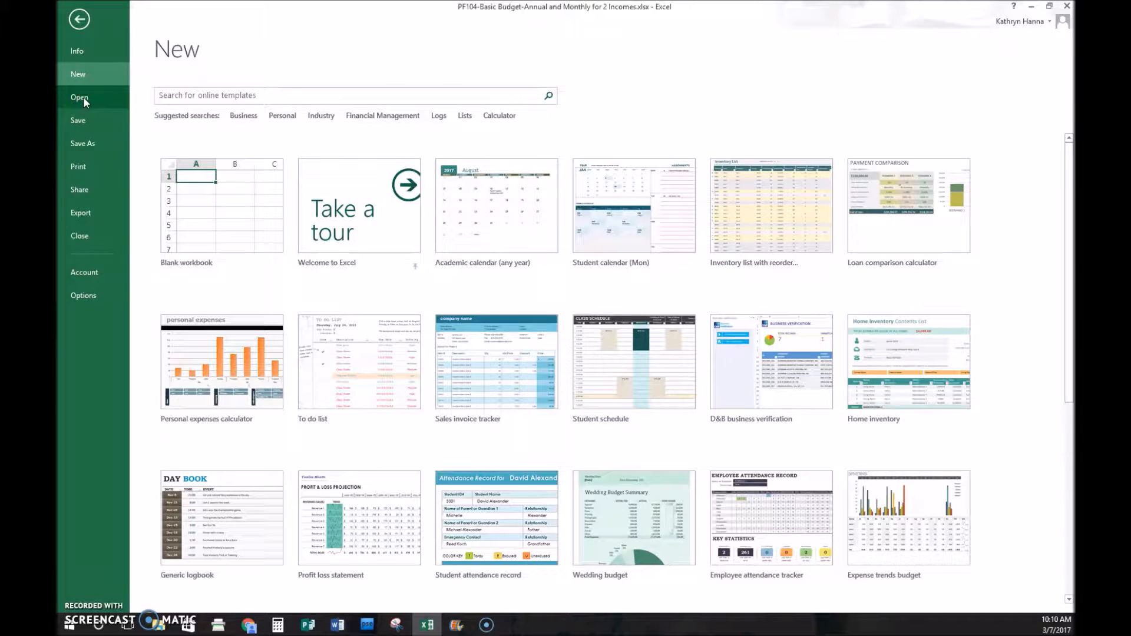
pyautogui.click(78, 98)
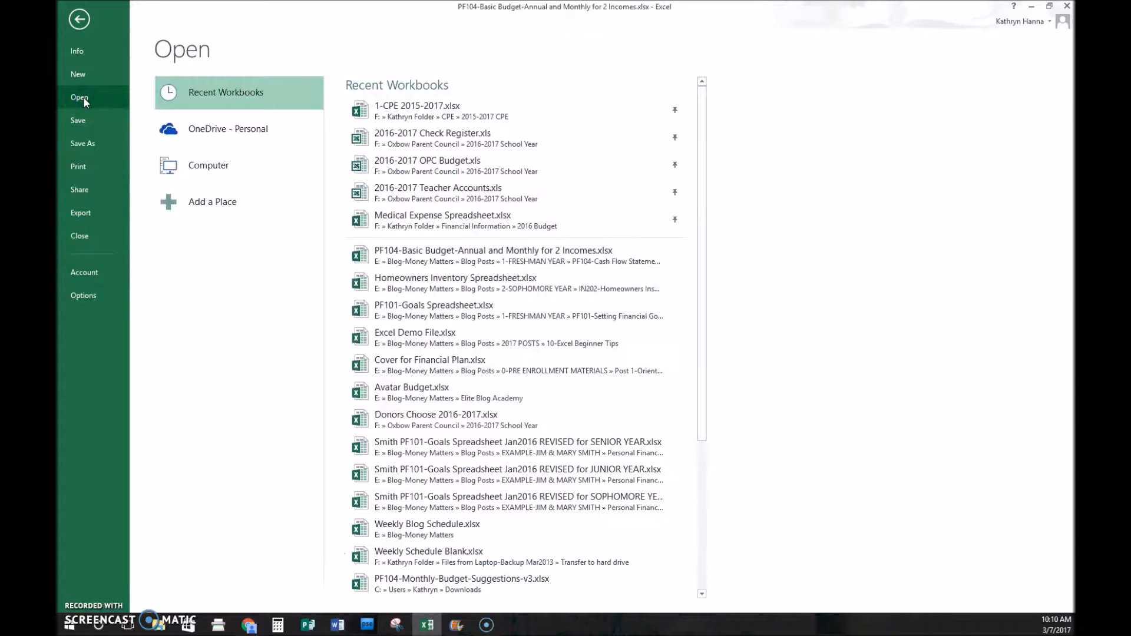
pyautogui.moveTo(476, 220)
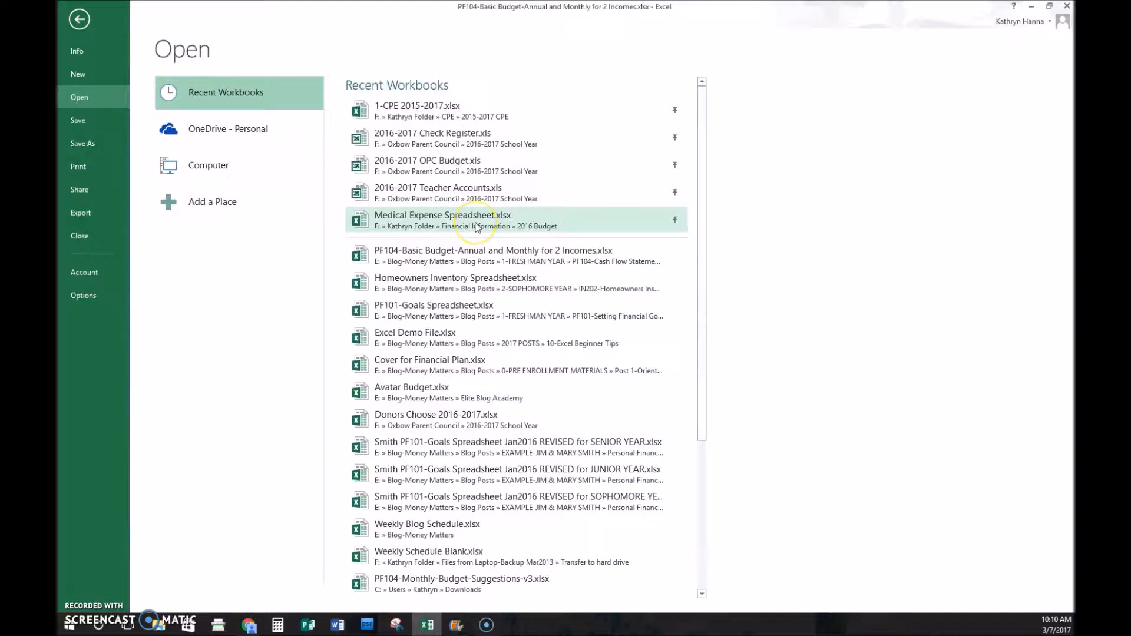
pyautogui.moveTo(475, 220)
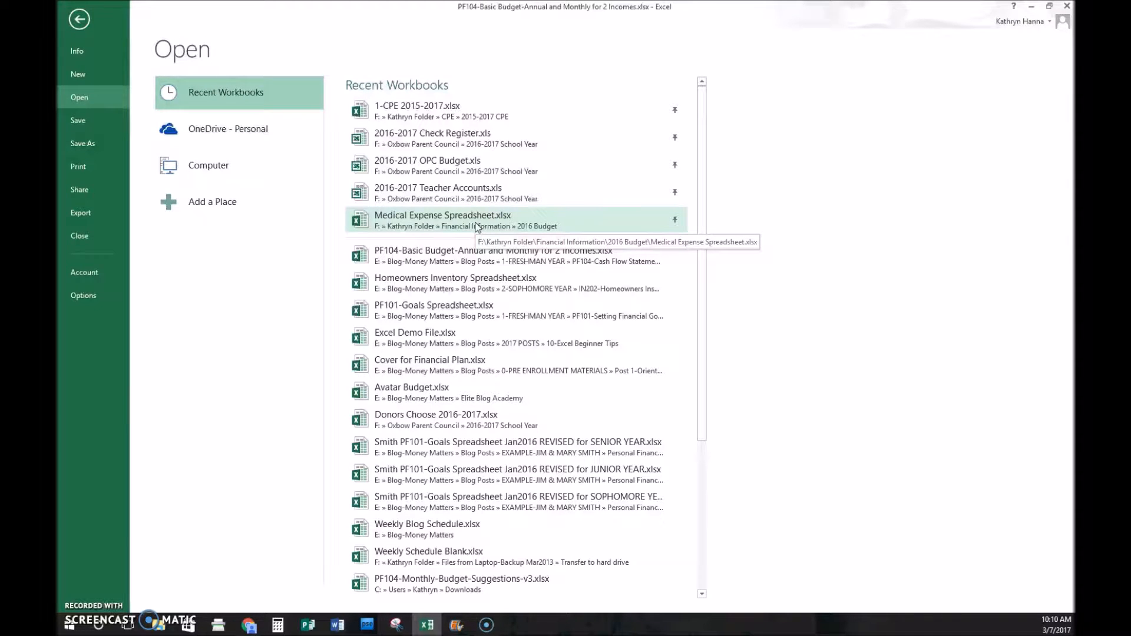
pyautogui.moveTo(682, 133)
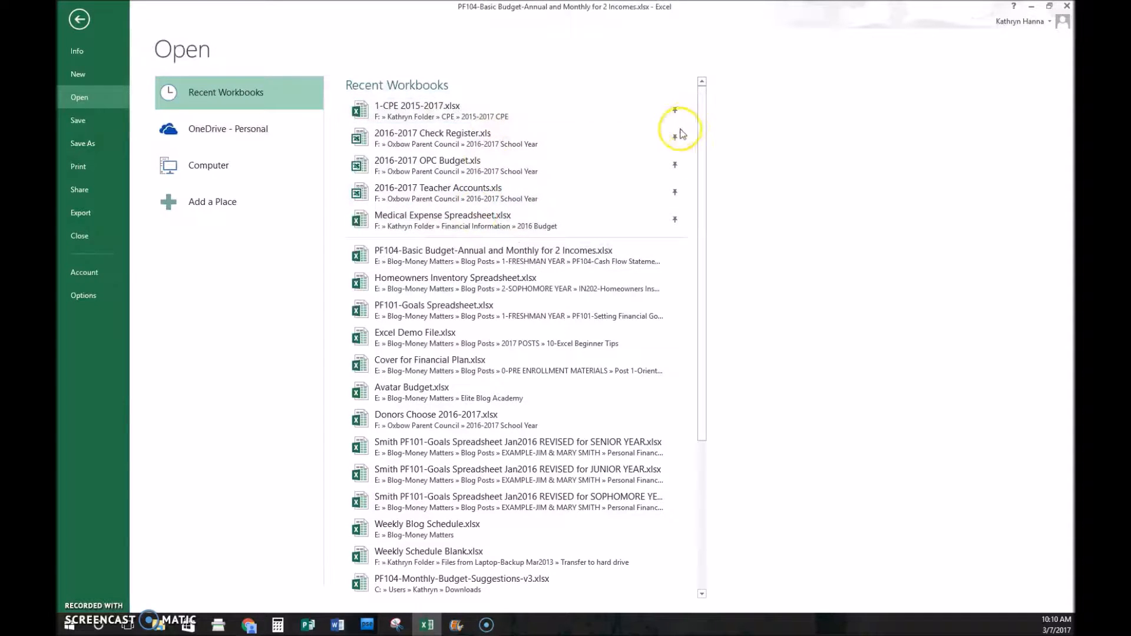
pyautogui.moveTo(674, 218)
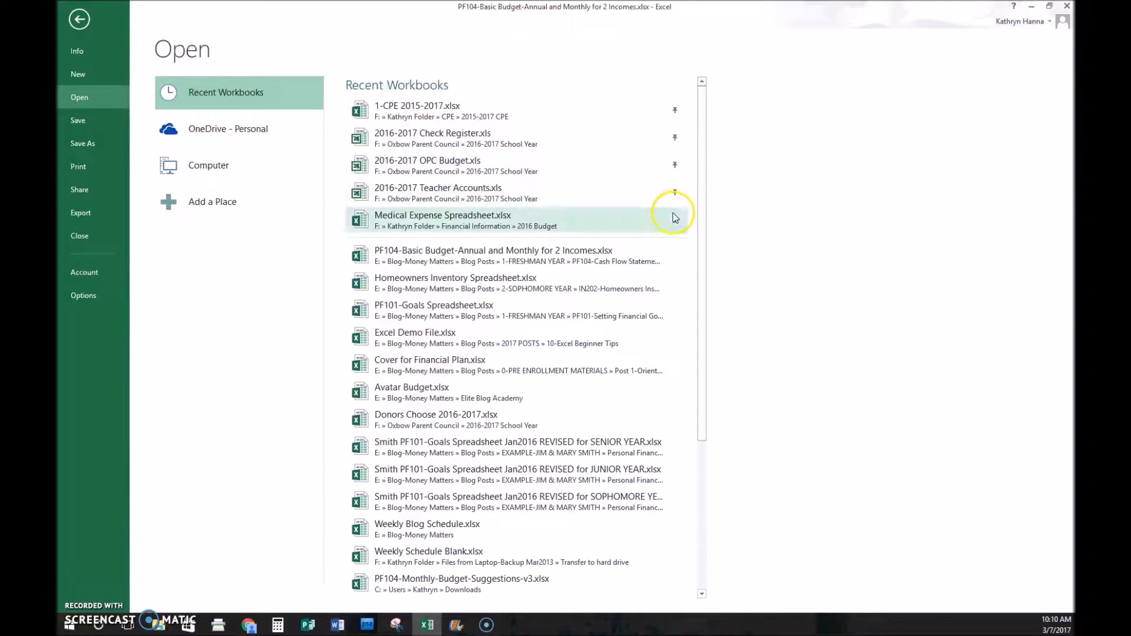
pyautogui.moveTo(677, 261)
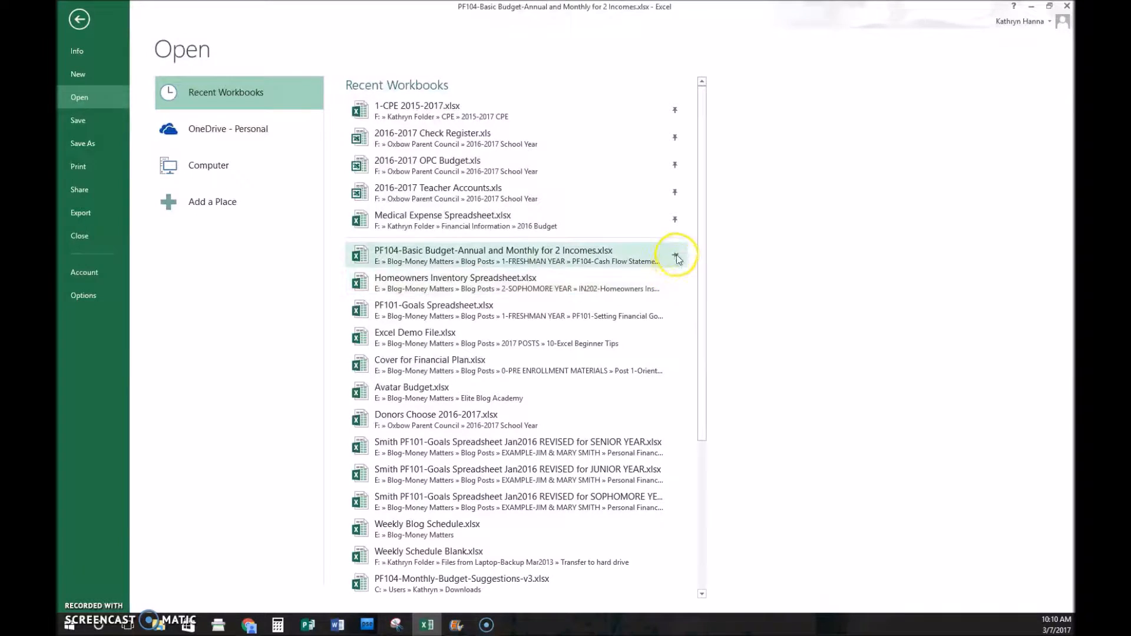
pyautogui.moveTo(674, 259)
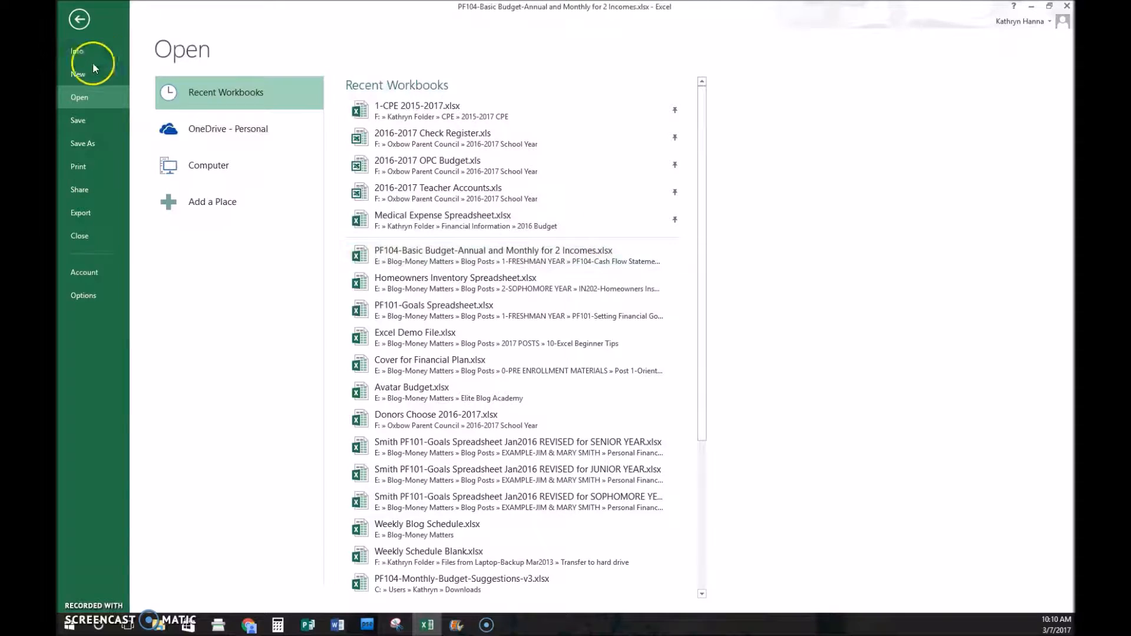
pyautogui.moveTo(82, 144)
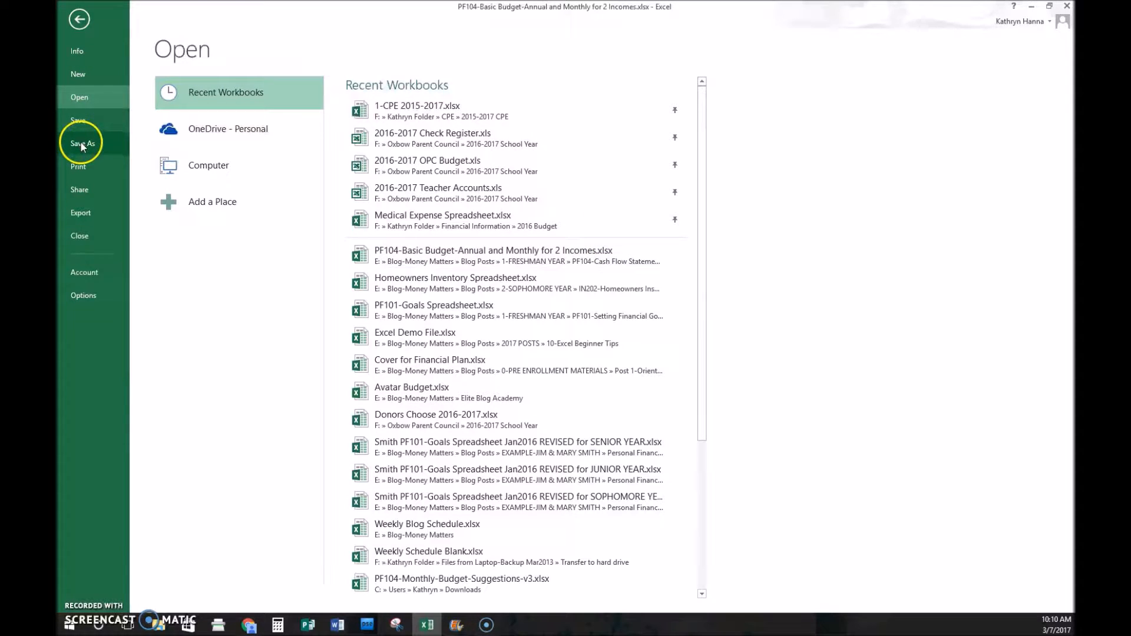
pyautogui.click(81, 143)
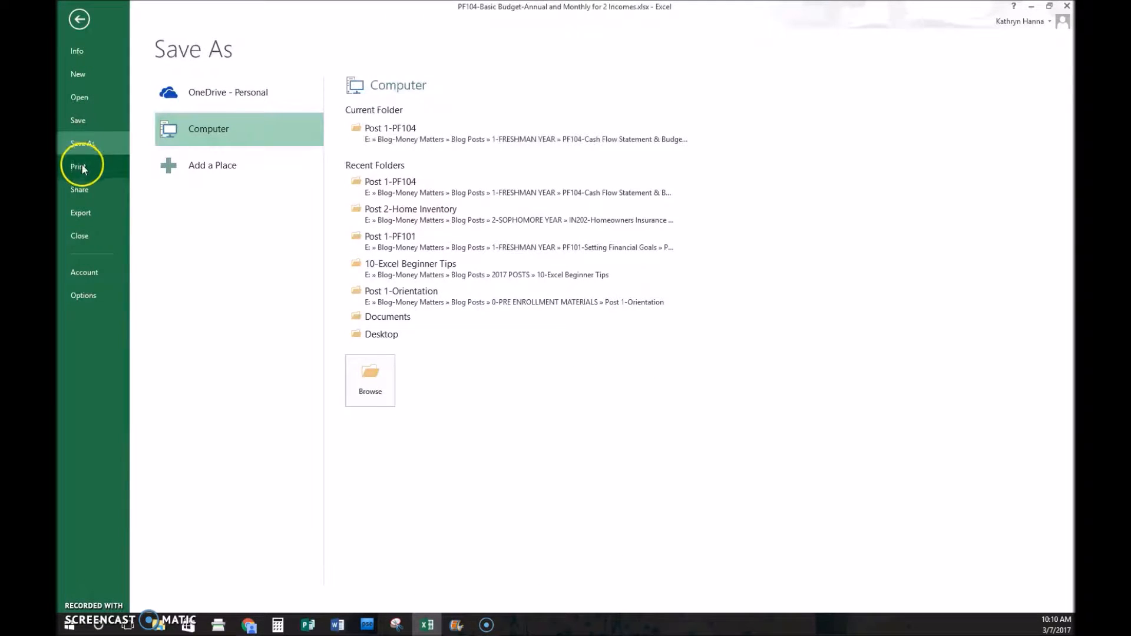
pyautogui.click(78, 167)
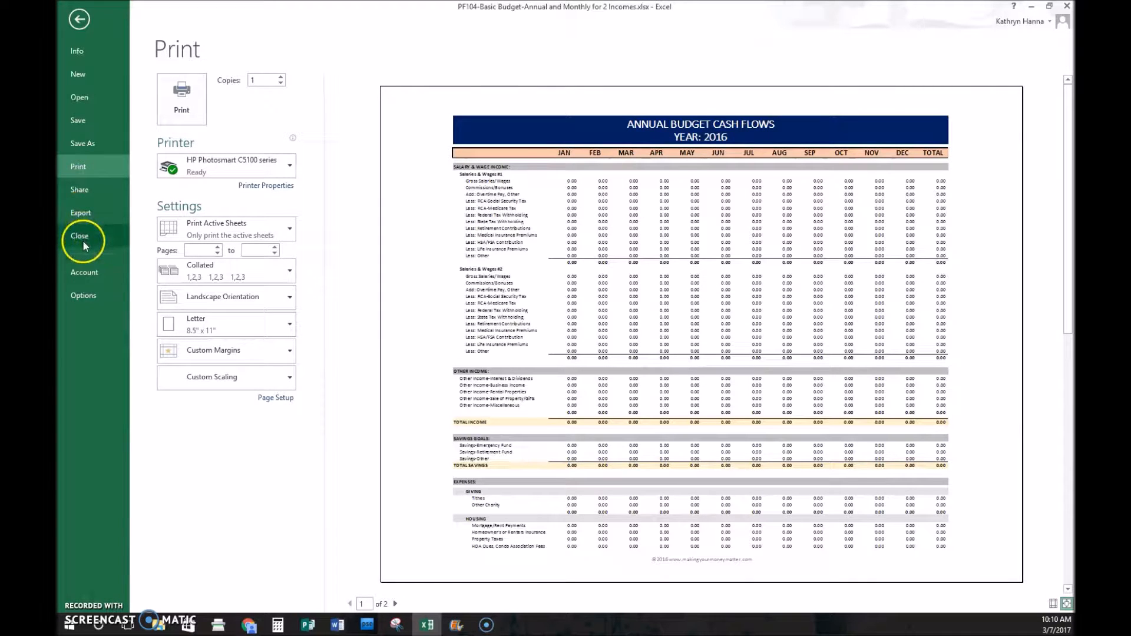
pyautogui.click(77, 51)
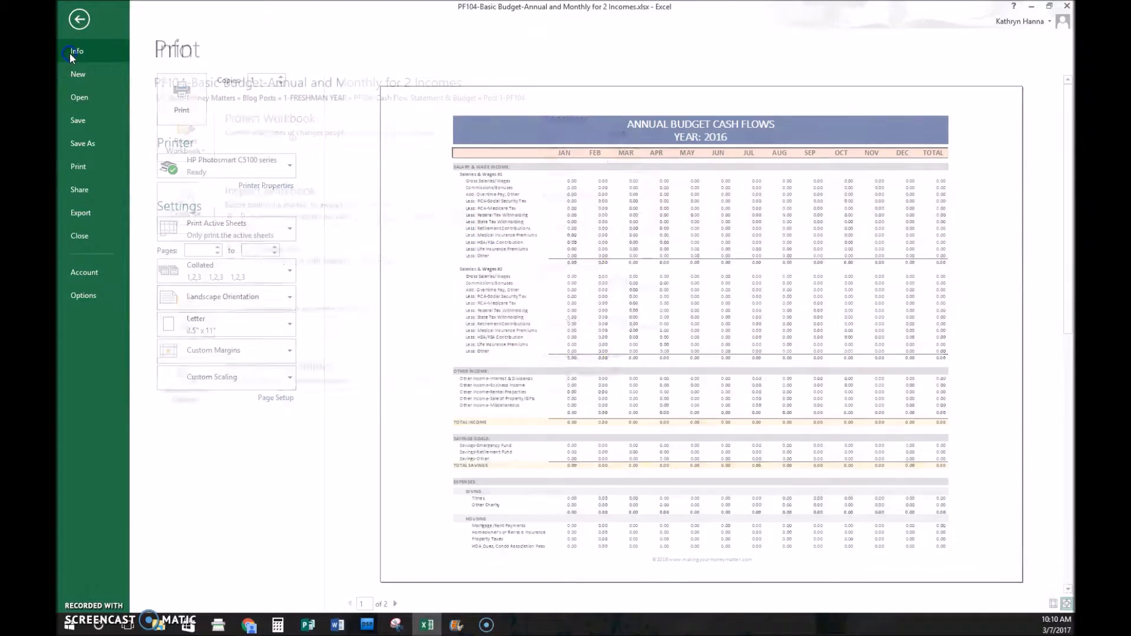
pyautogui.click(77, 51)
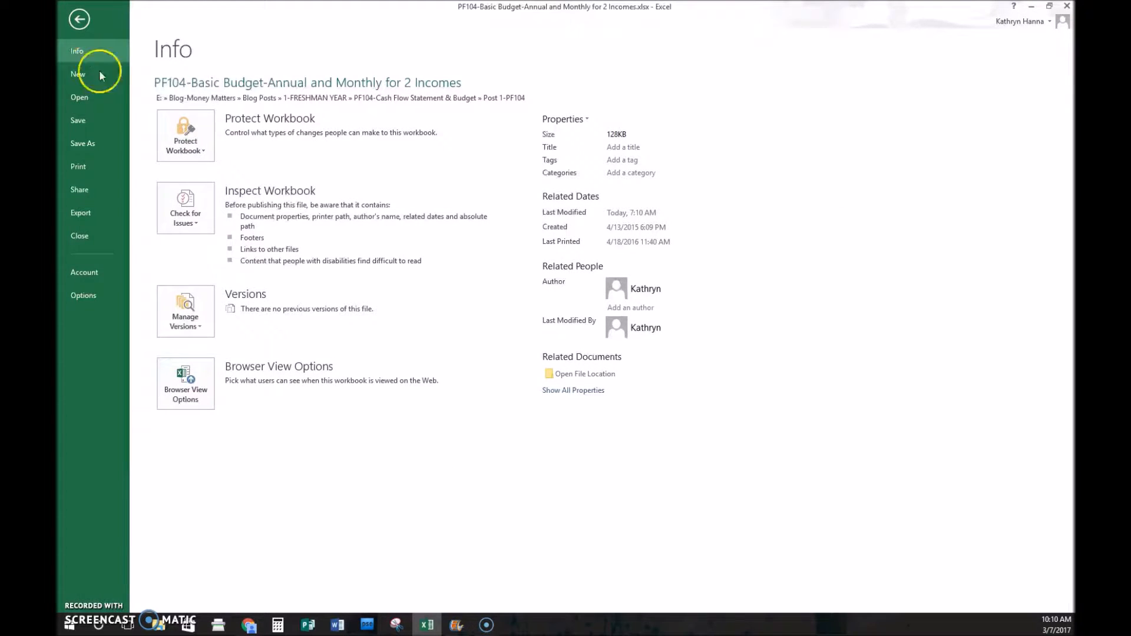
pyautogui.moveTo(97, 56)
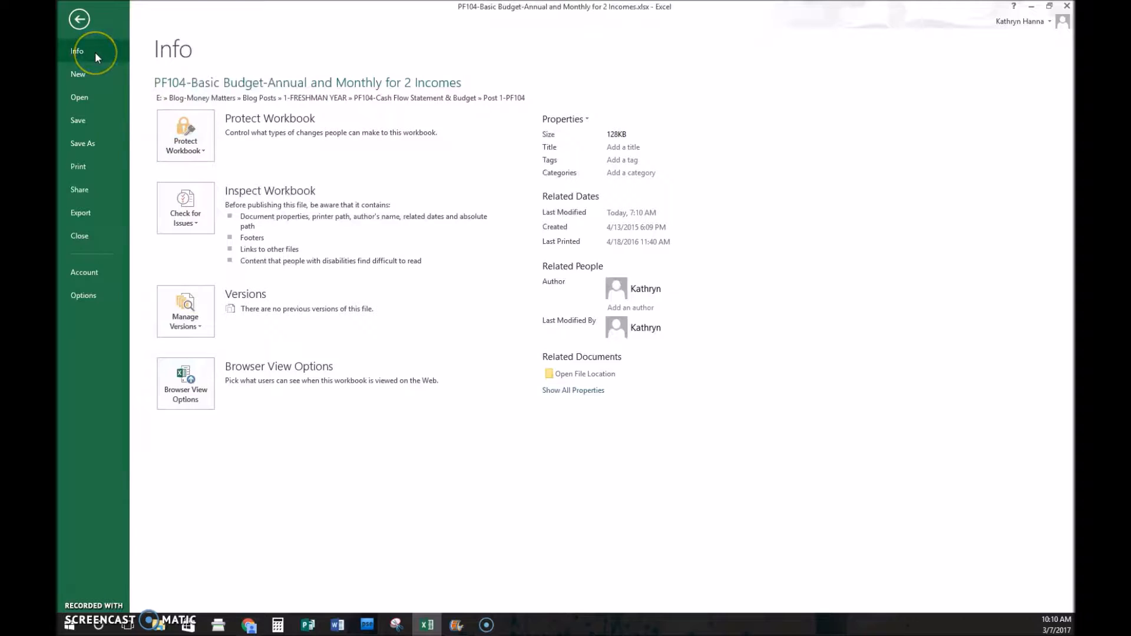
pyautogui.moveTo(185, 135)
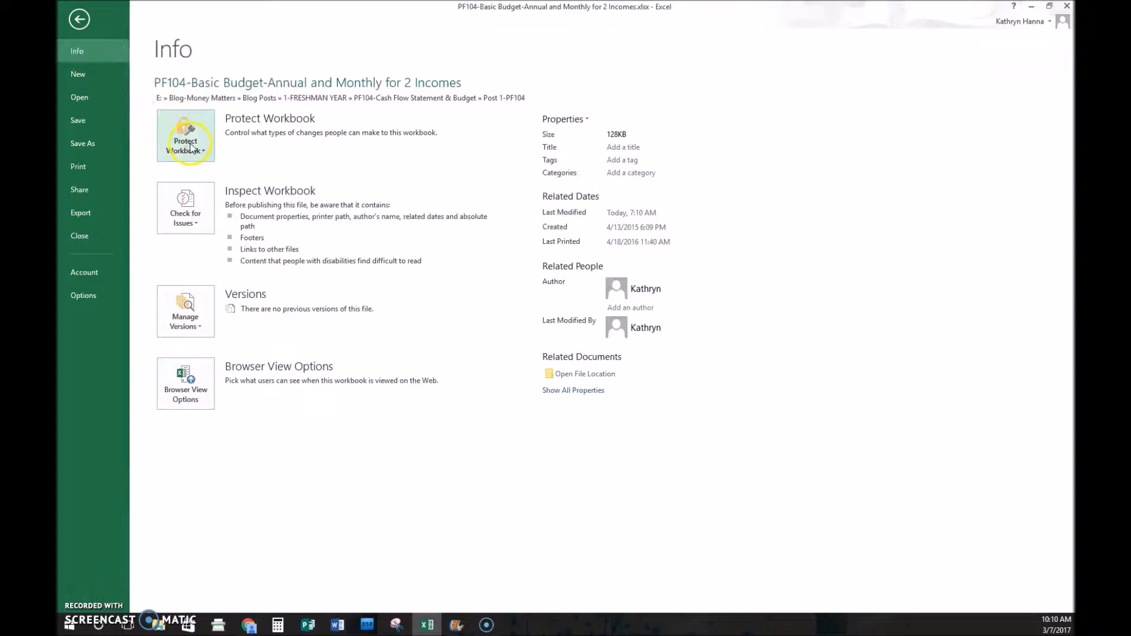
# Step: Start Protect Workbook > Encrypt with Password, cancel it, and exit backstage to the sheet
pyautogui.click(185, 137)
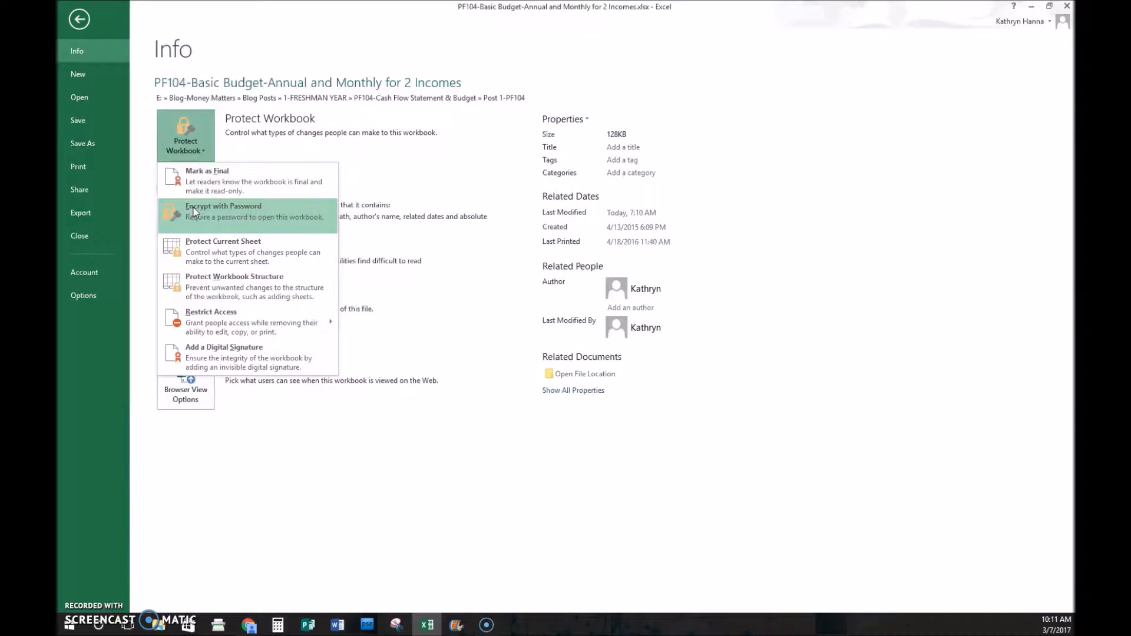
pyautogui.click(224, 211)
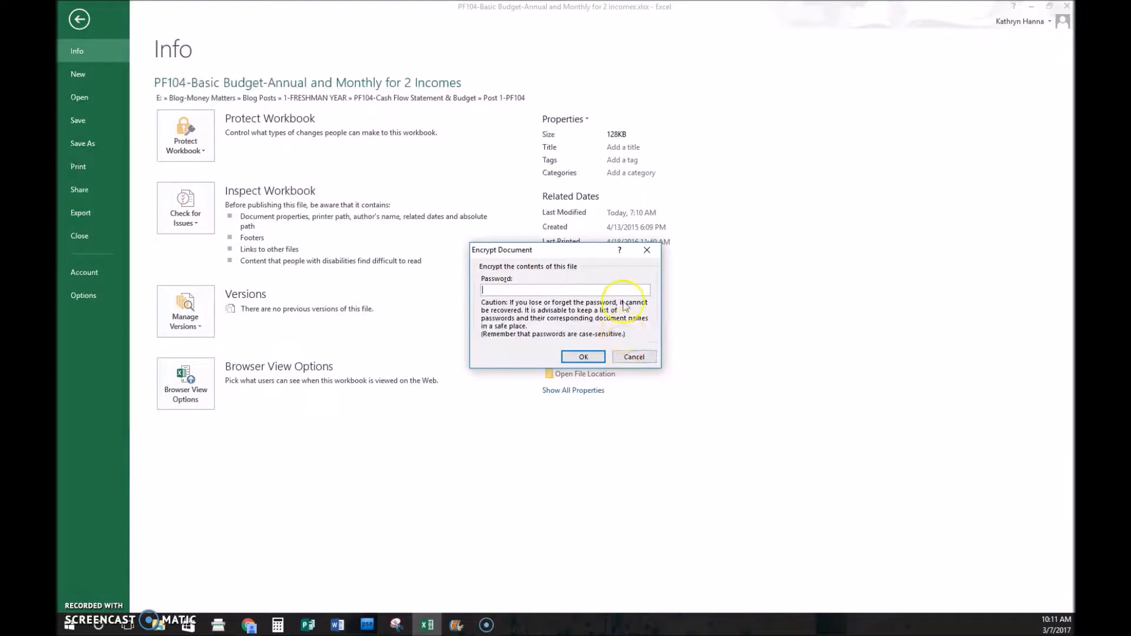
pyautogui.click(633, 356)
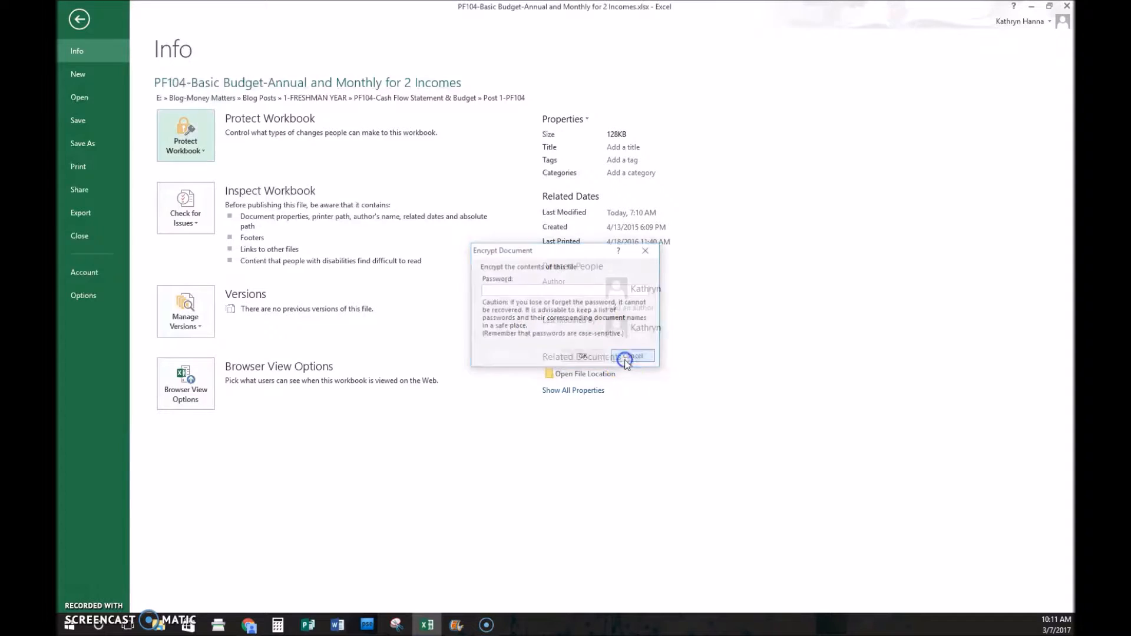
pyautogui.click(634, 356)
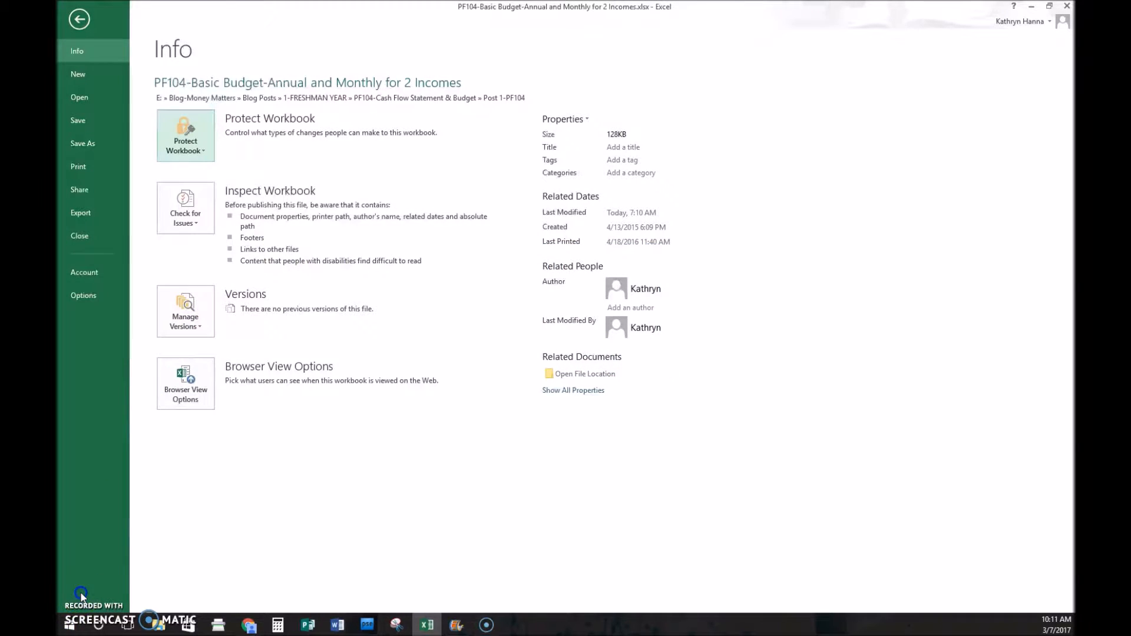
pyautogui.click(79, 19)
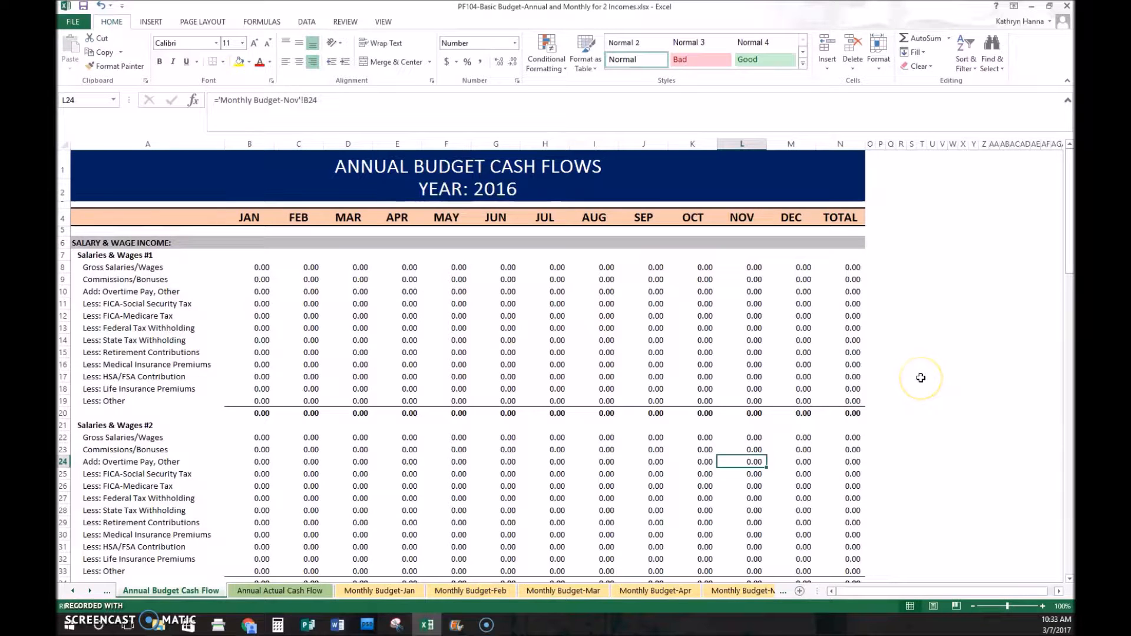
pyautogui.moveTo(921, 378)
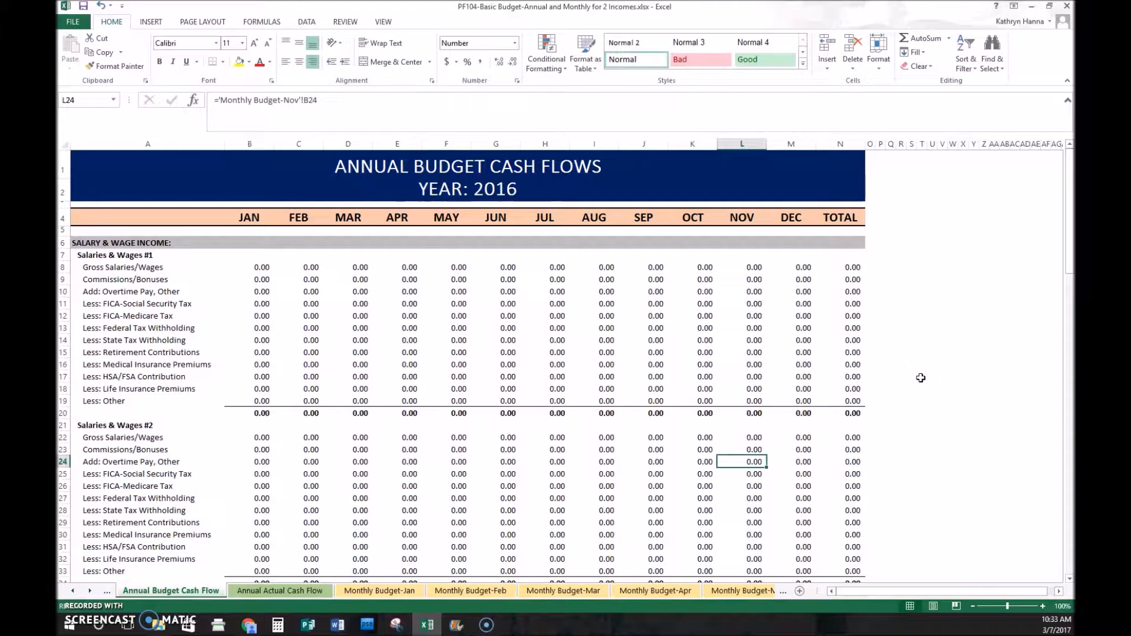
pyautogui.moveTo(964, 459)
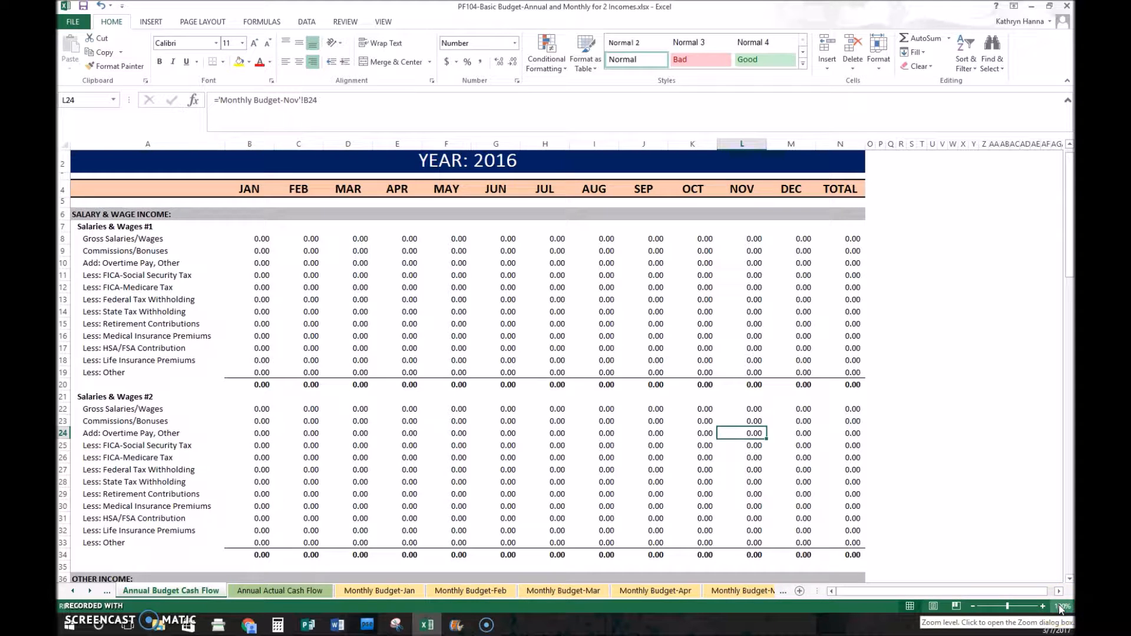
pyautogui.click(1061, 605)
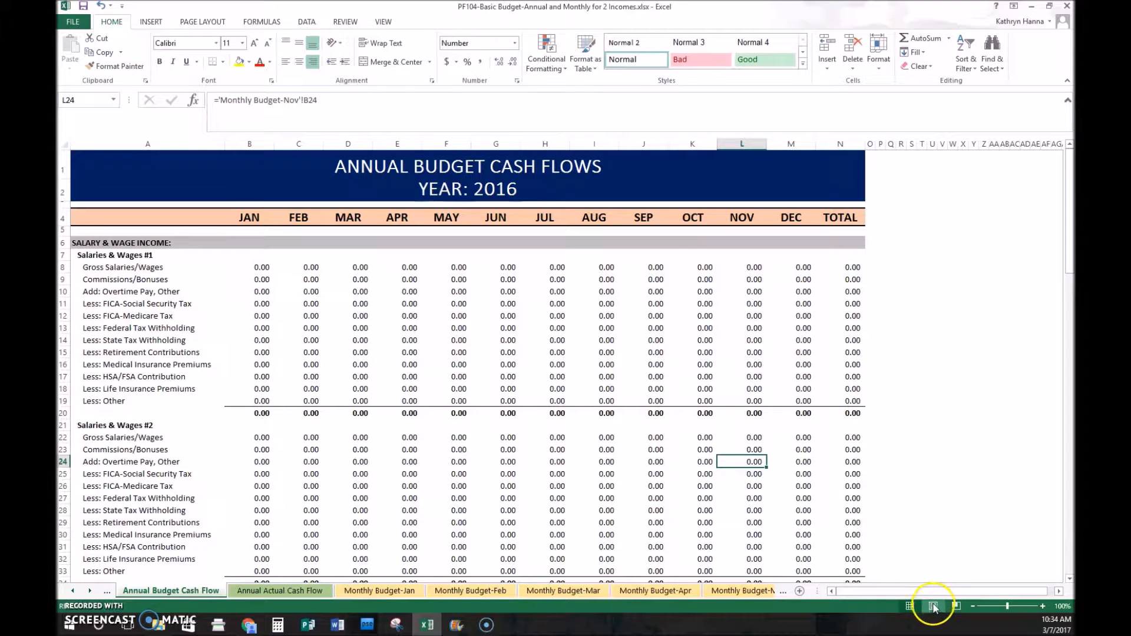
pyautogui.click(933, 605)
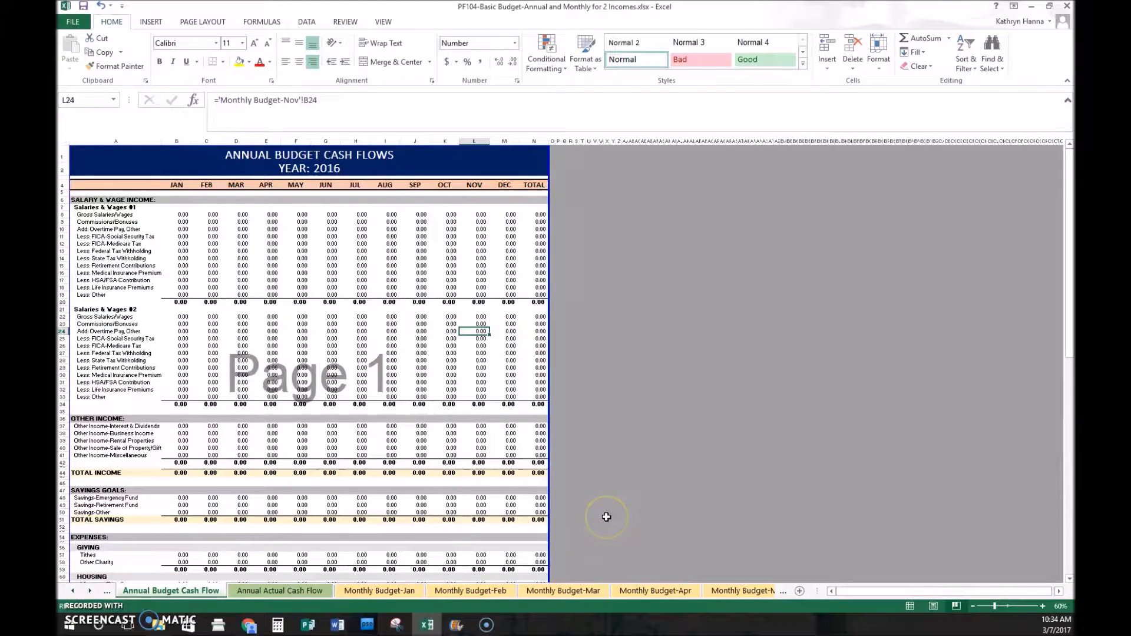
pyautogui.moveTo(1049, 412)
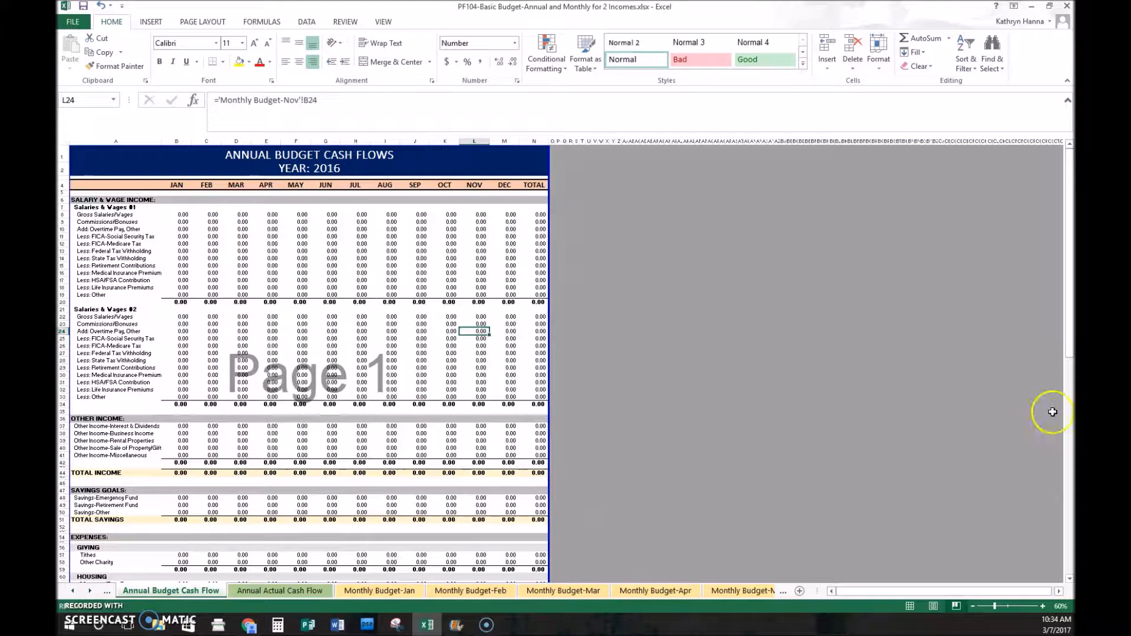
pyautogui.scroll(-3)
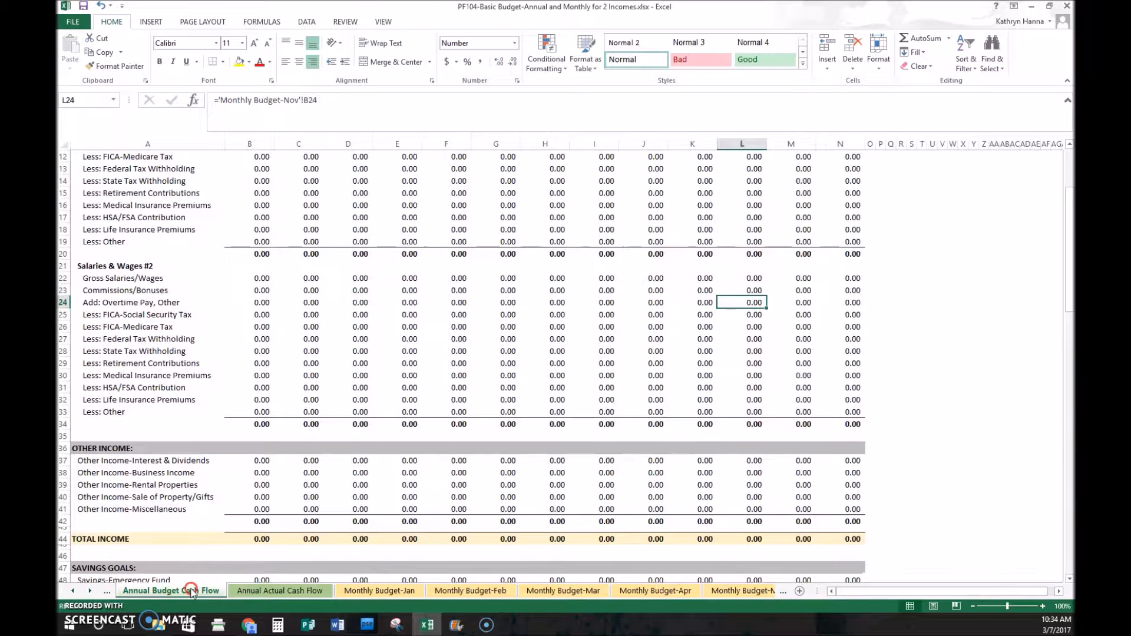
pyautogui.rightClick(171, 591)
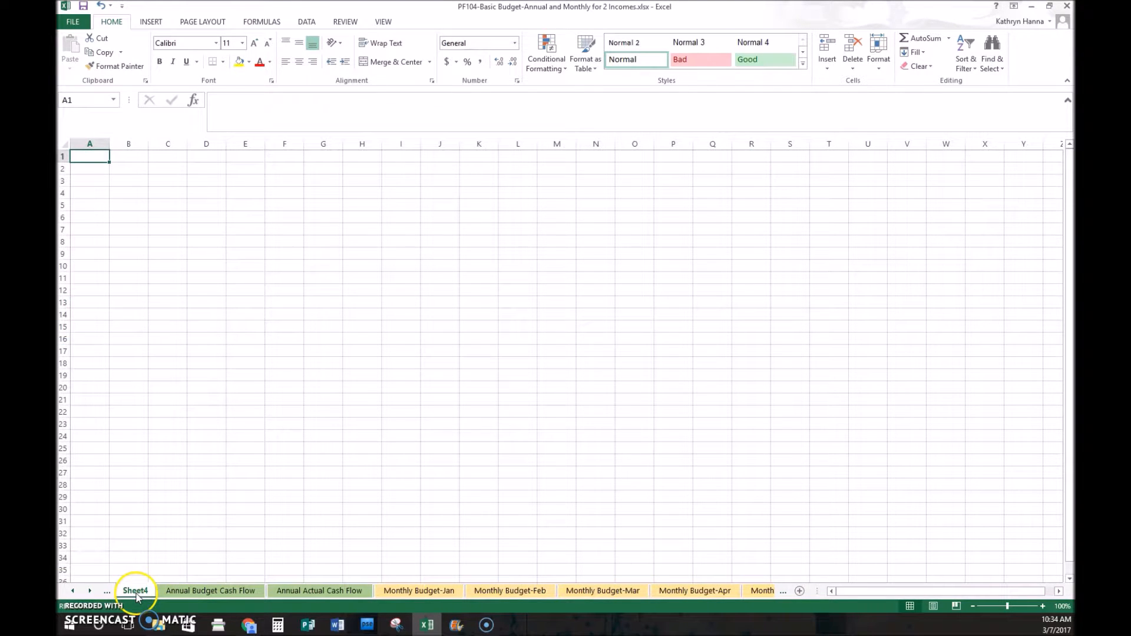
pyautogui.rightClick(134, 590)
pyautogui.write('Test')
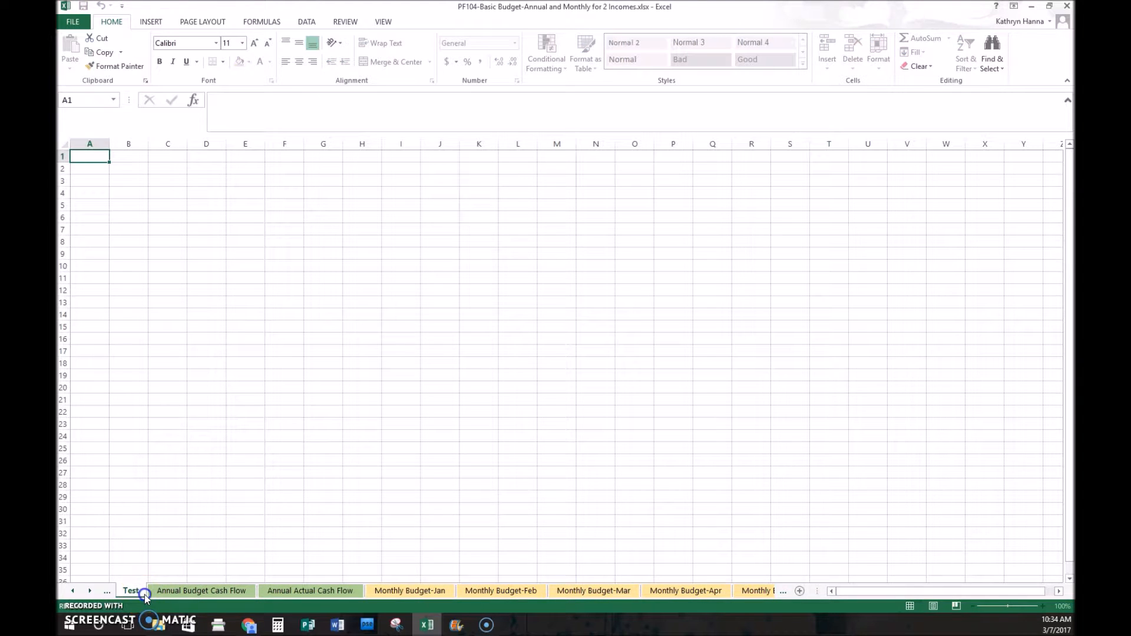
pyautogui.rightClick(131, 590)
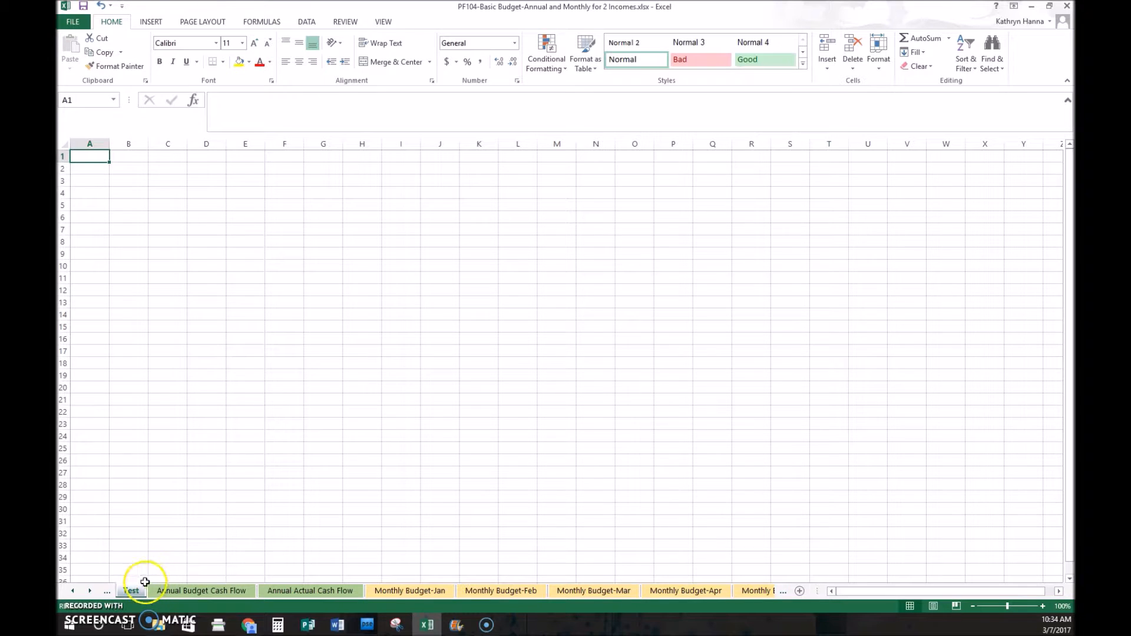
pyautogui.rightClick(130, 590)
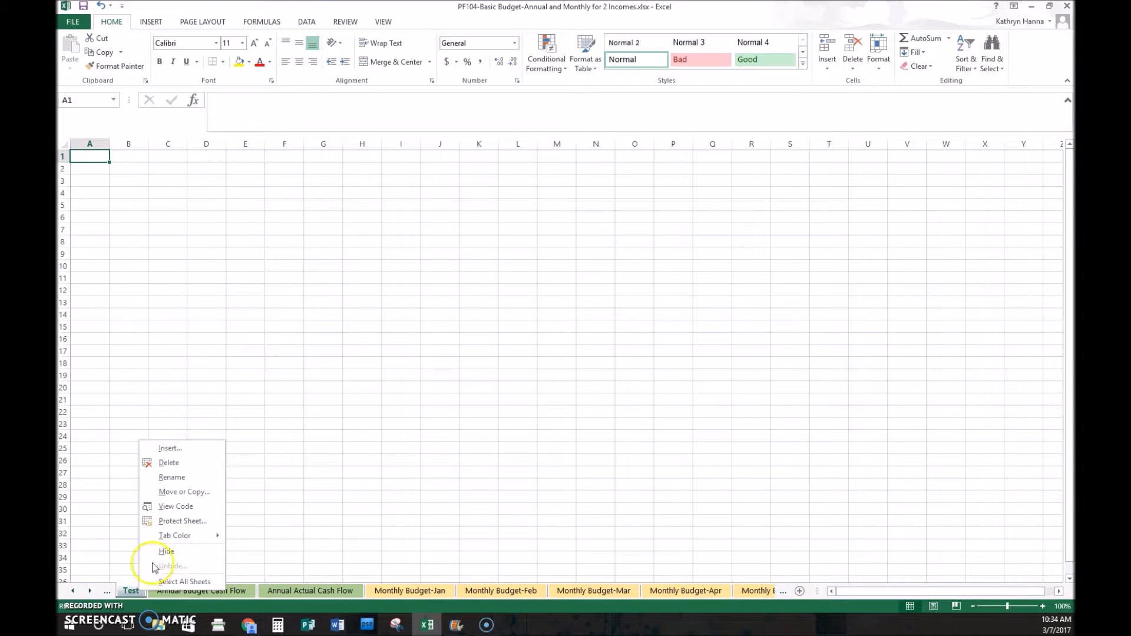
pyautogui.moveTo(166, 552)
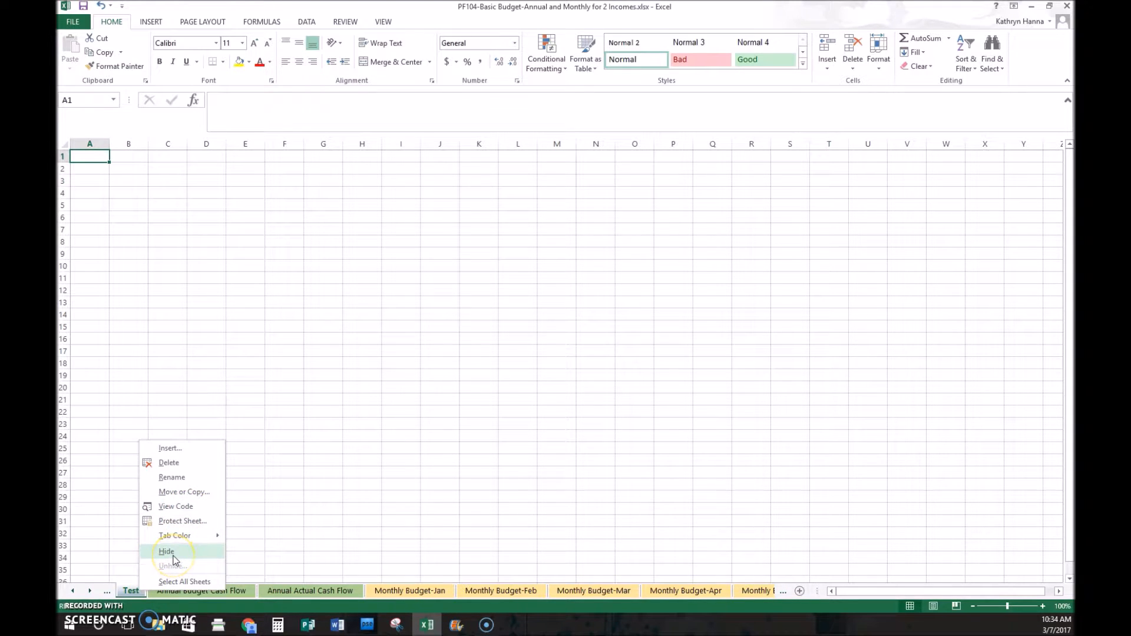
pyautogui.click(170, 566)
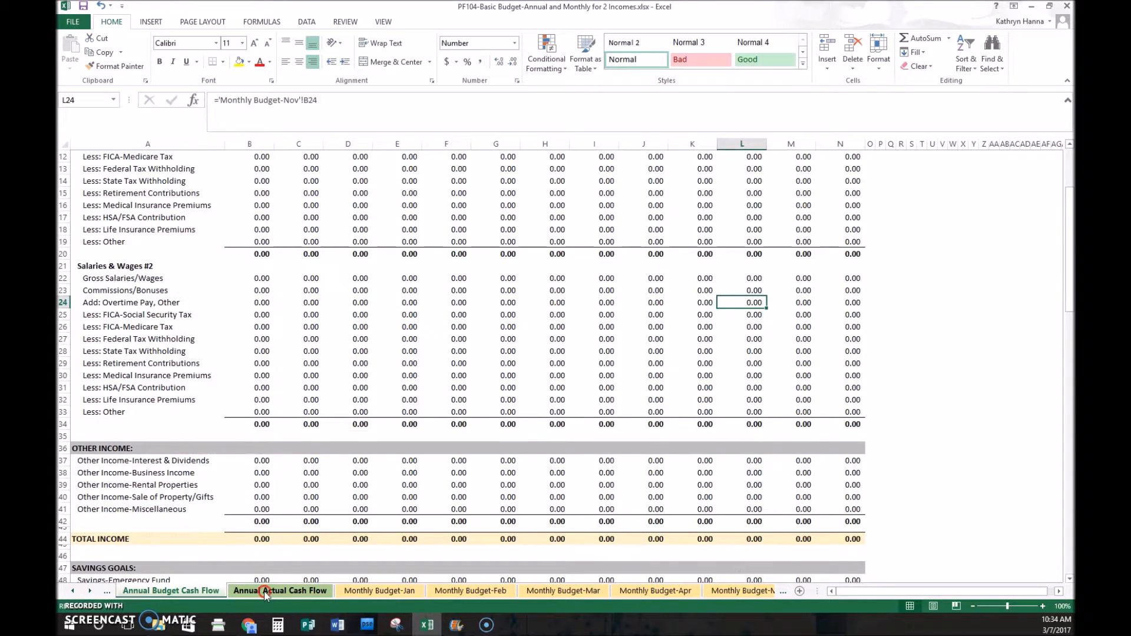
pyautogui.rightClick(280, 590)
pyautogui.write('Test')
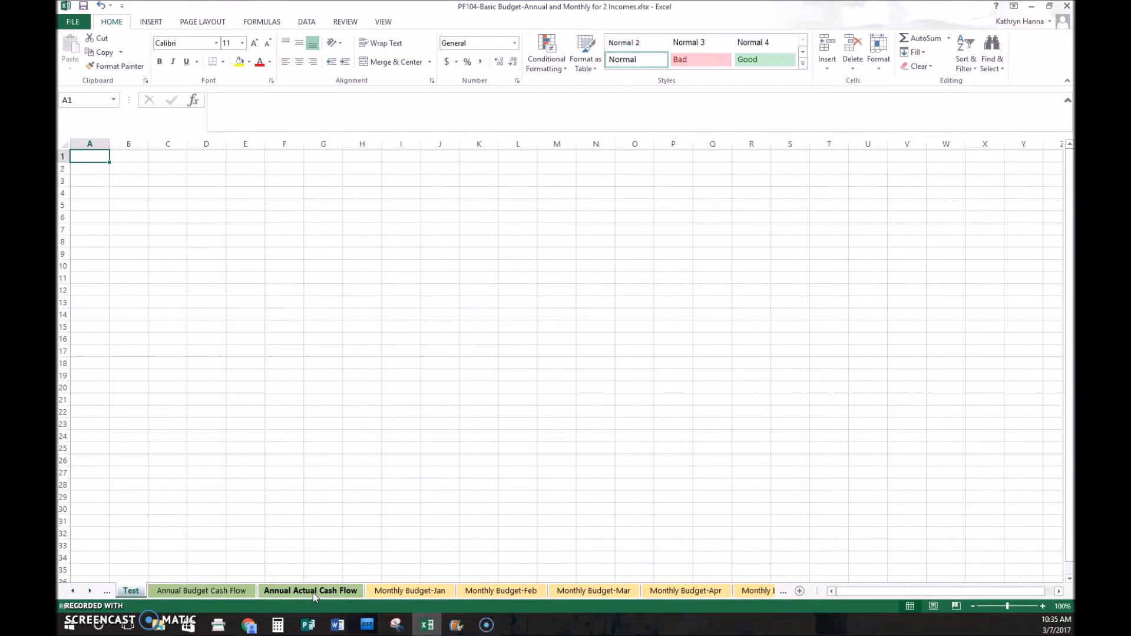
# Step: Switch to the Monthly Budget-Jan sheet and bring up its Move or Copy dialog
pyautogui.click(410, 590)
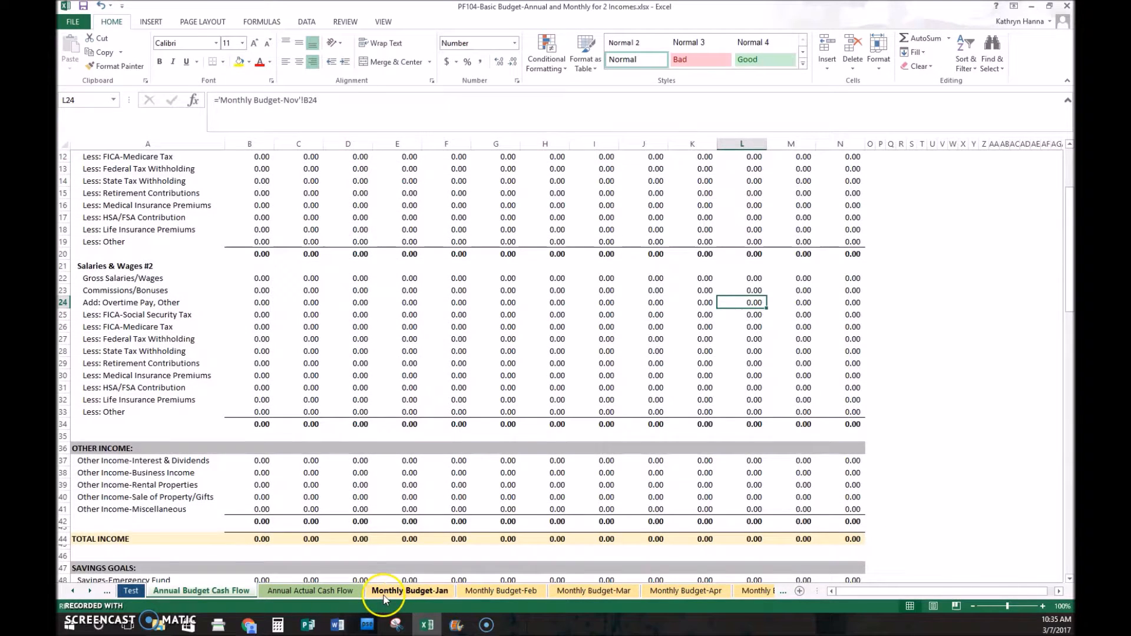
pyautogui.click(410, 590)
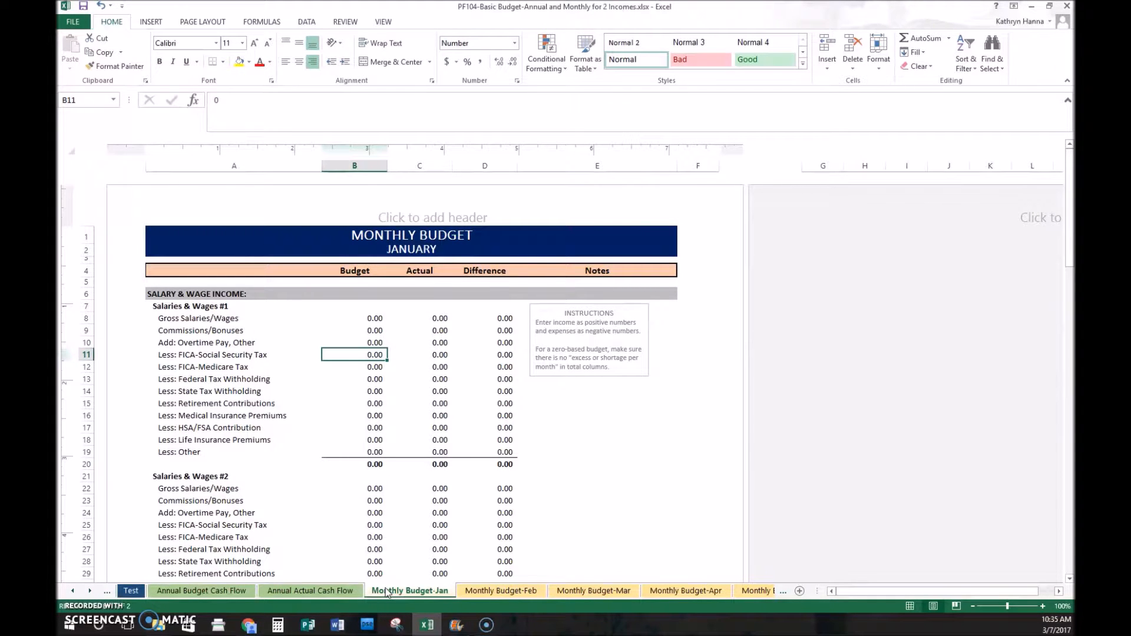
pyautogui.rightClick(410, 590)
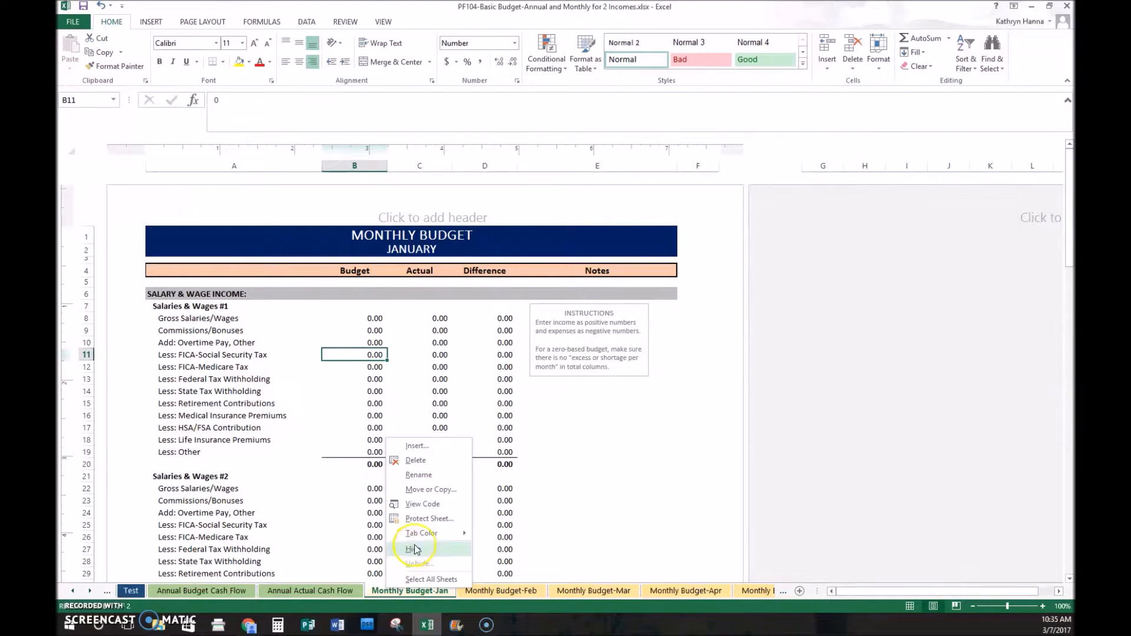
pyautogui.moveTo(429, 489)
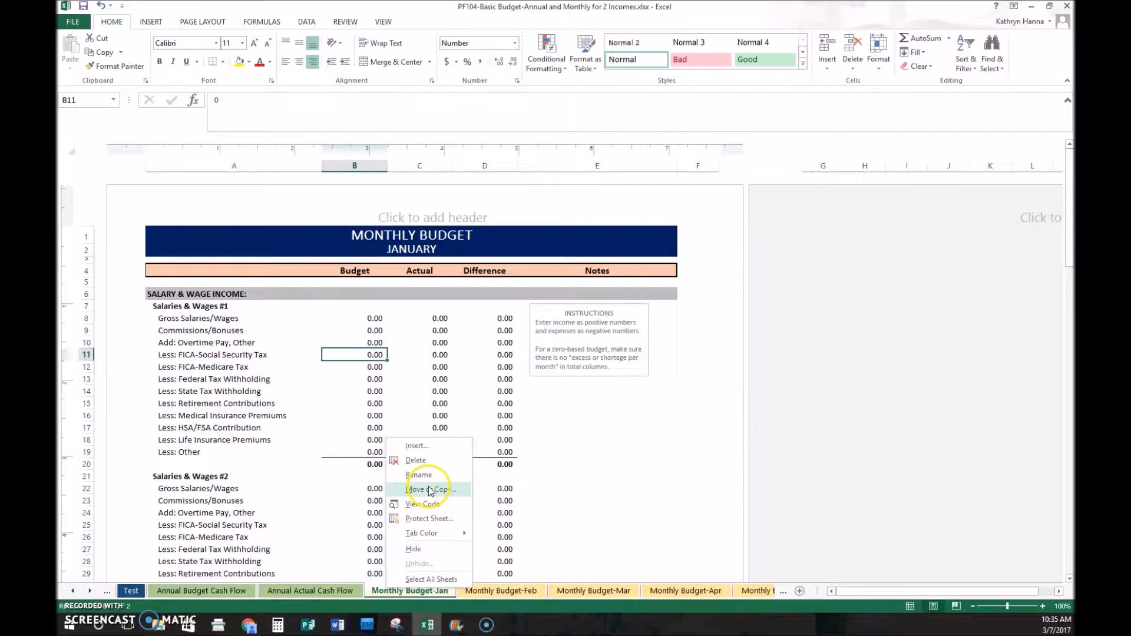
pyautogui.click(431, 489)
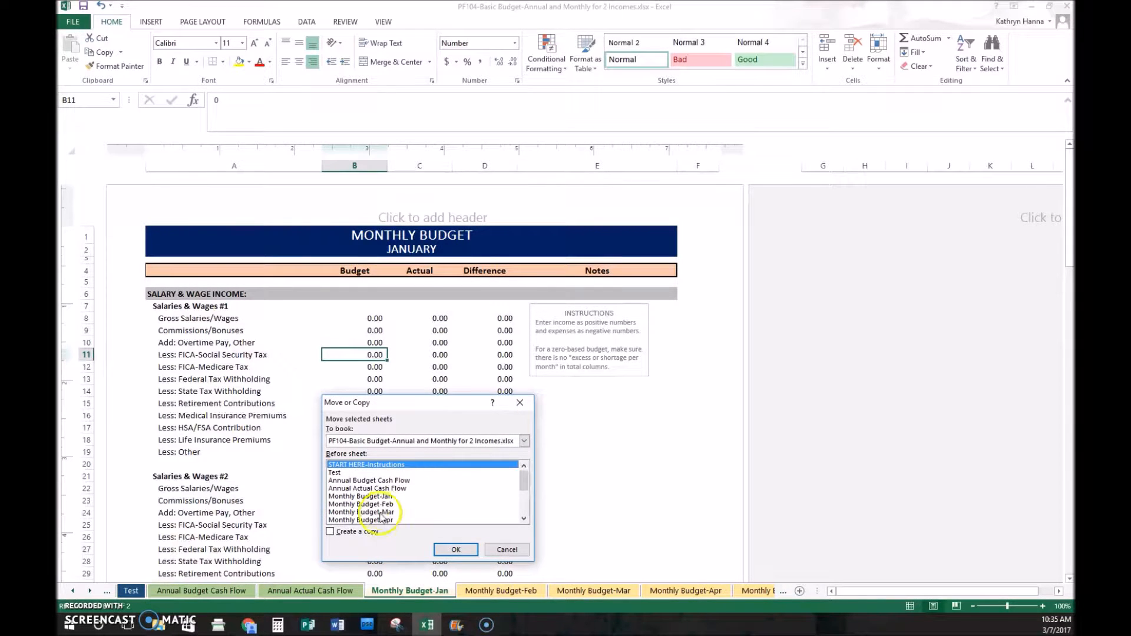
# Step: Try (new book) as destination with Create a copy toggled, then close without copying
pyautogui.click(331, 531)
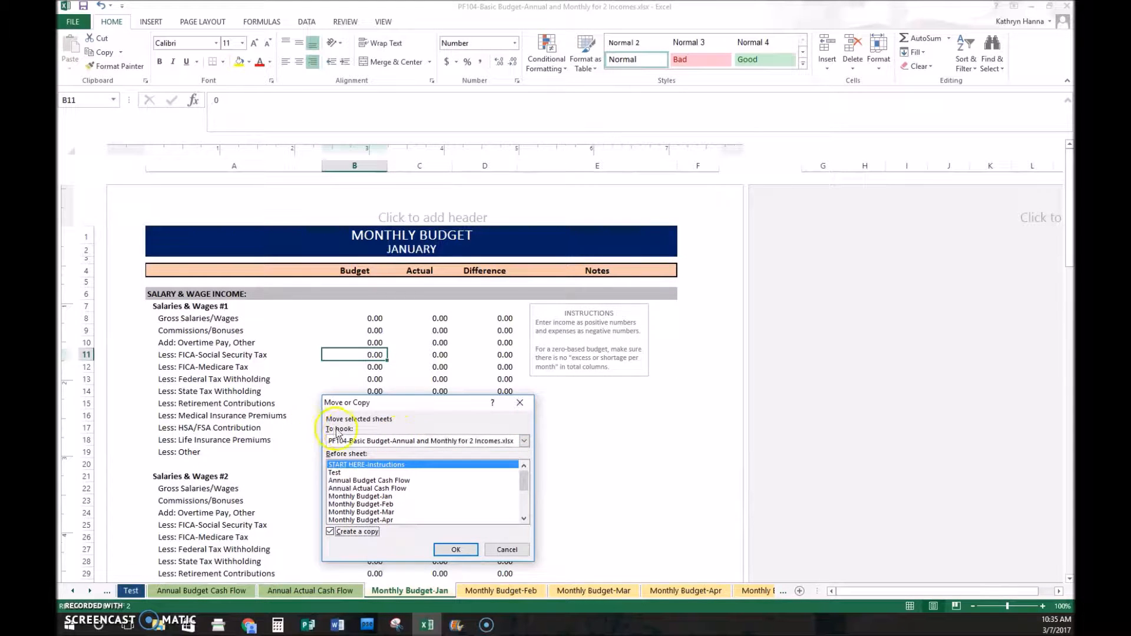
pyautogui.click(525, 441)
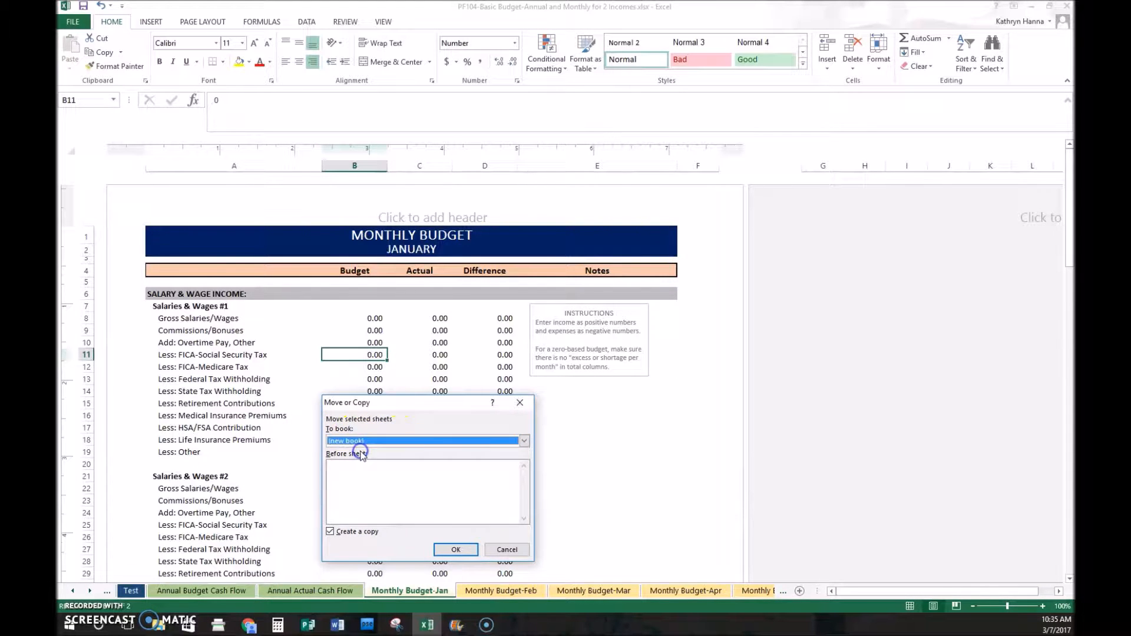
pyautogui.moveTo(399, 506)
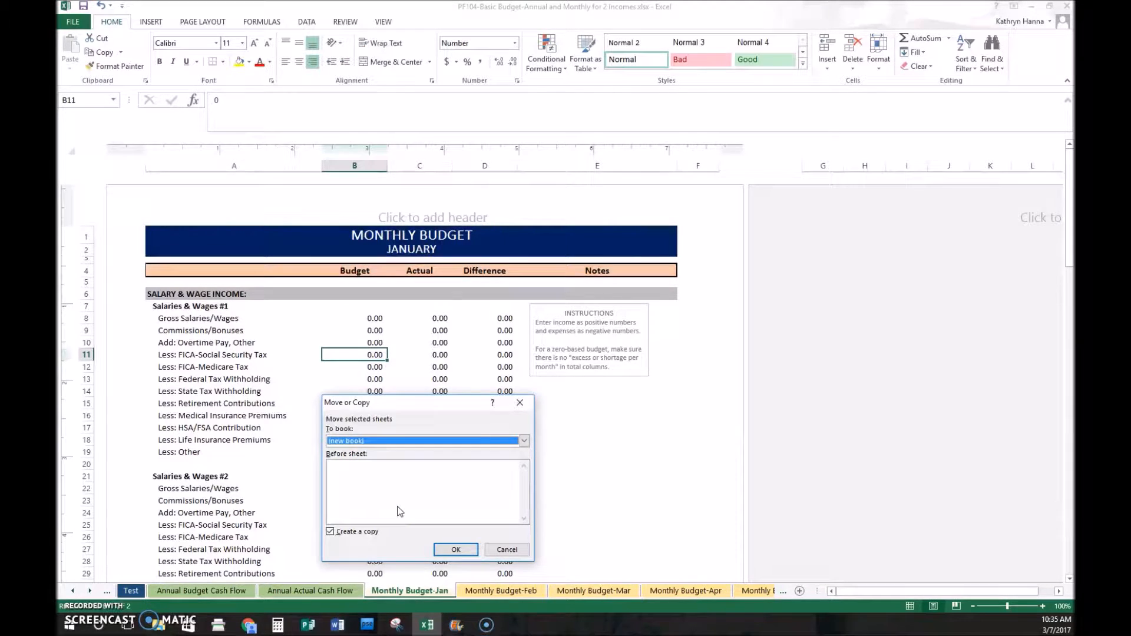
pyautogui.moveTo(281, 545)
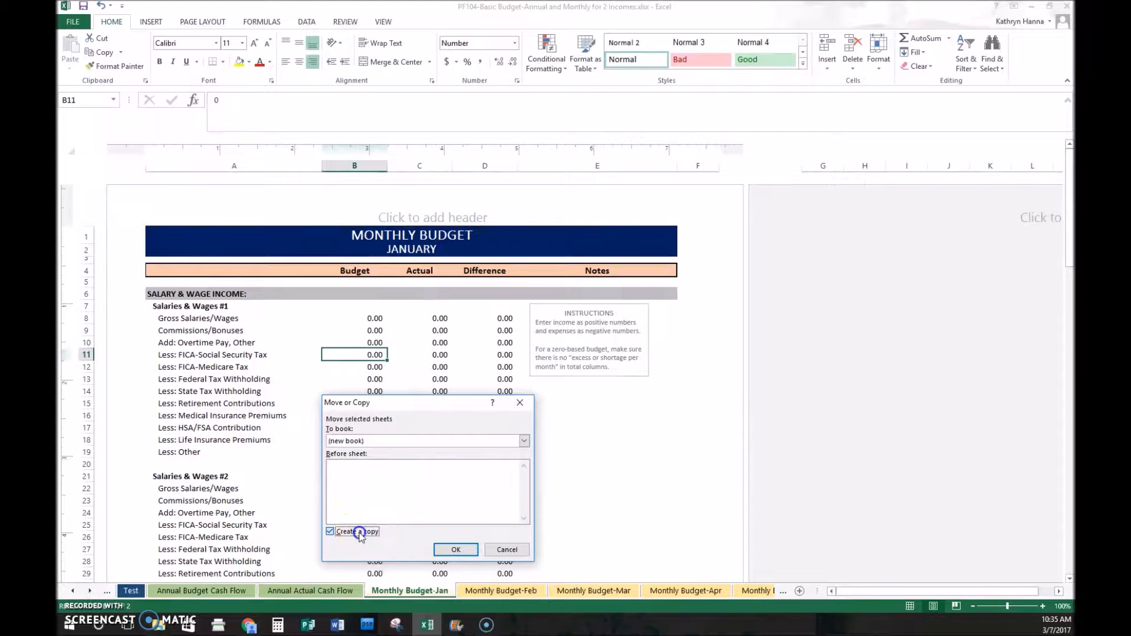
pyautogui.moveTo(360, 535)
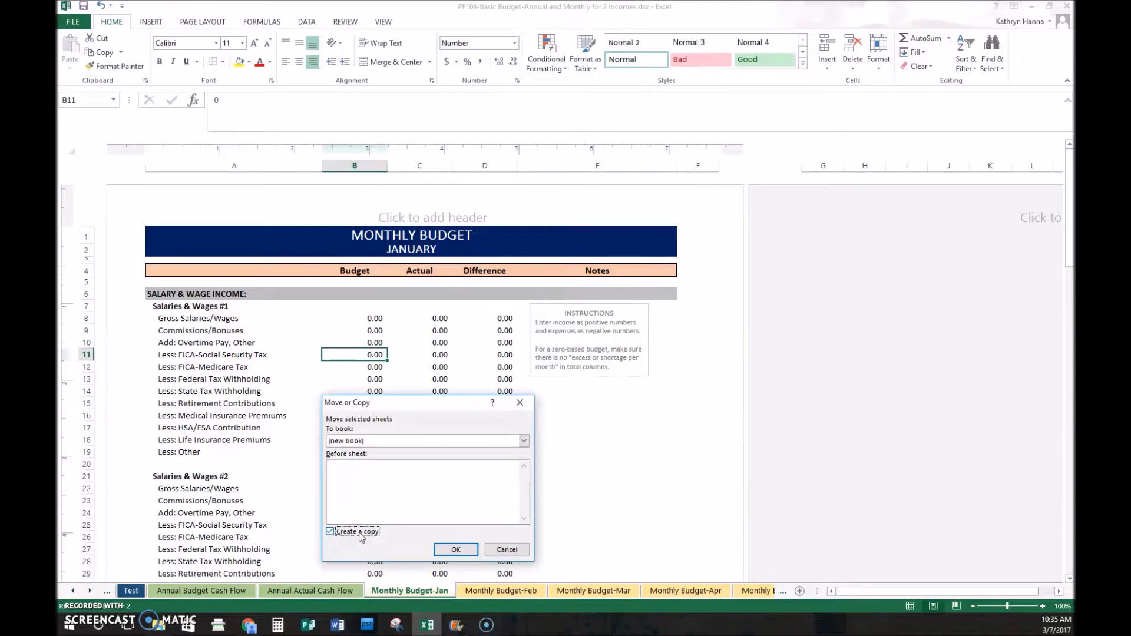
pyautogui.click(330, 532)
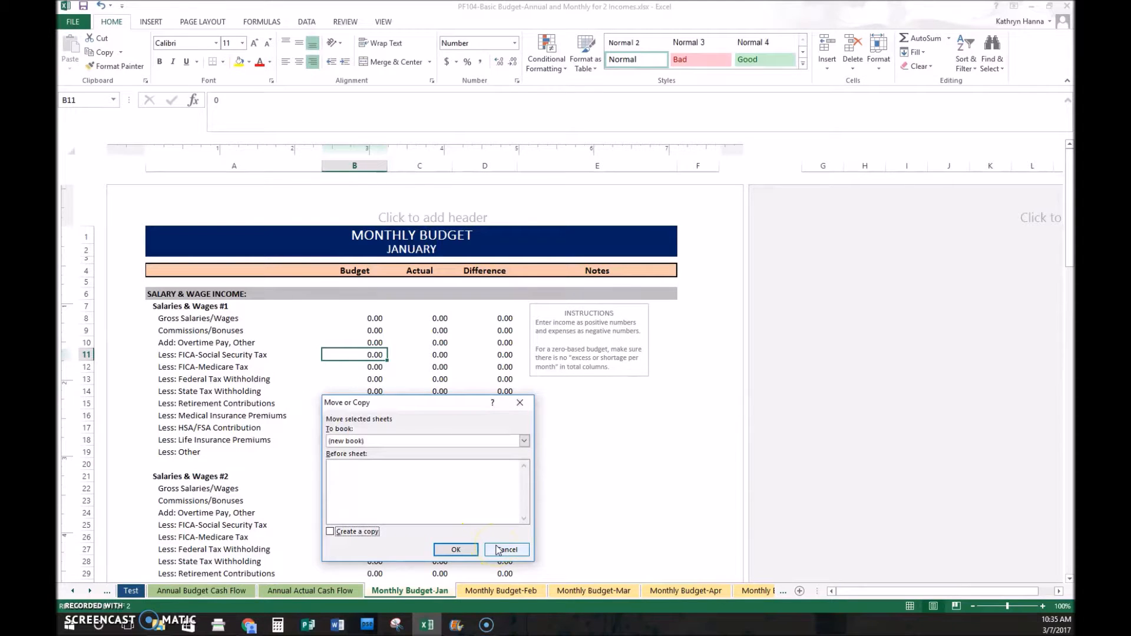
pyautogui.moveTo(519, 403)
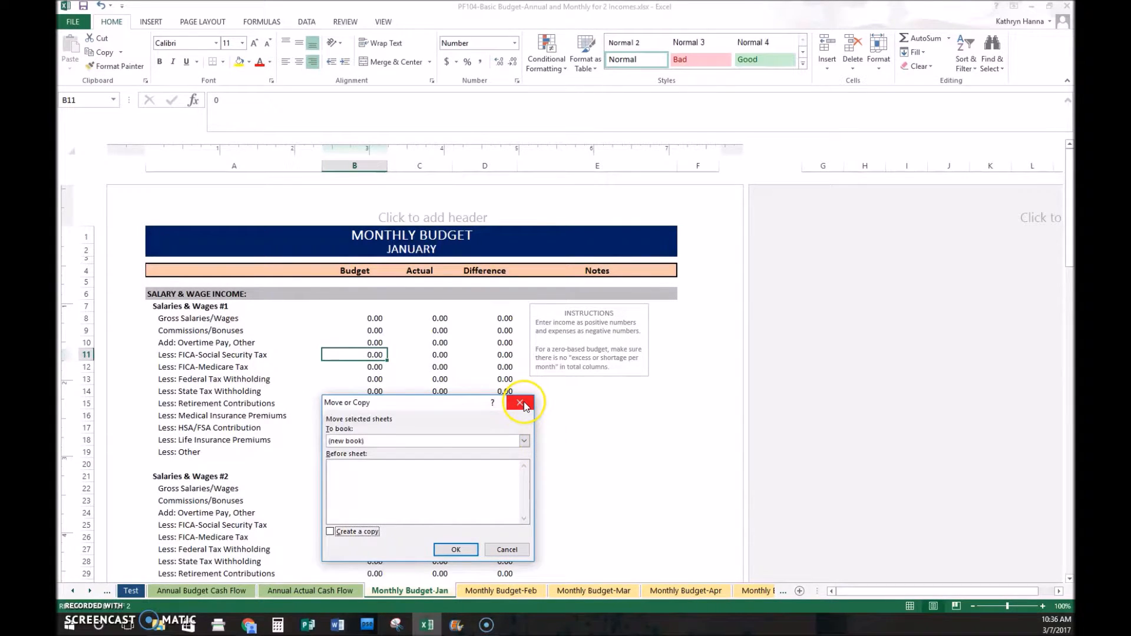
pyautogui.click(520, 403)
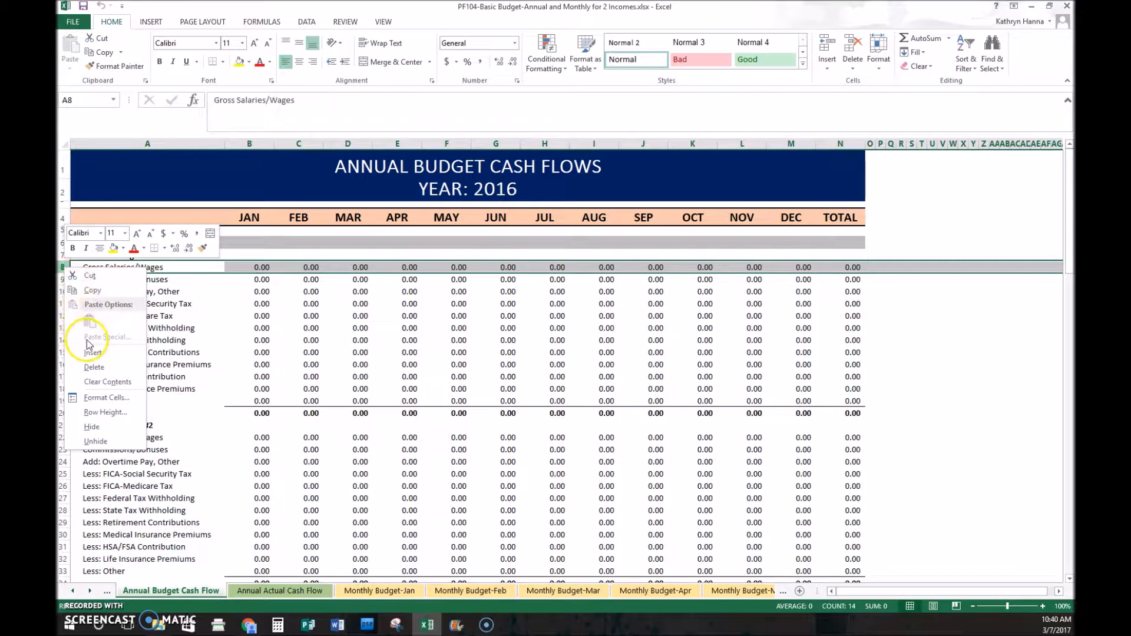
pyautogui.moveTo(92, 352)
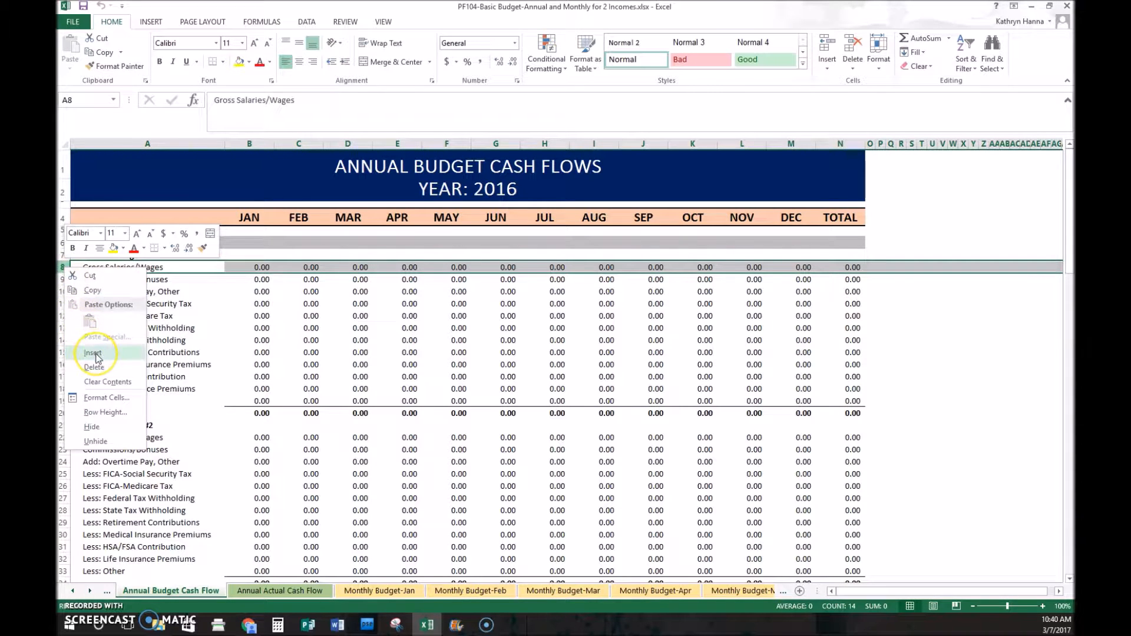
pyautogui.moveTo(109, 384)
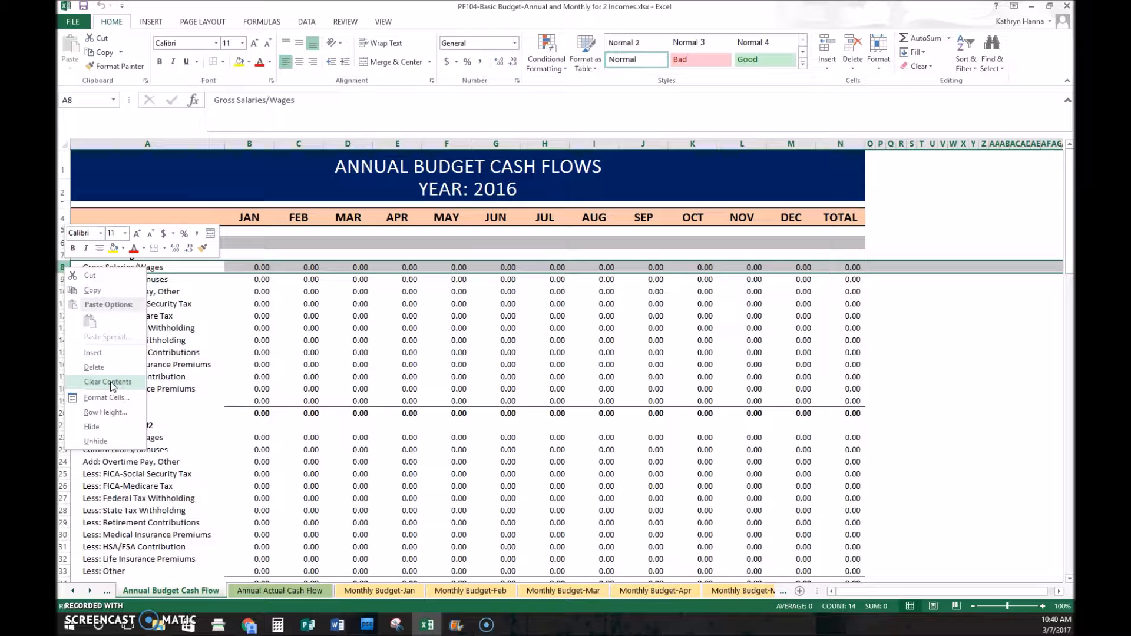
pyautogui.moveTo(106, 397)
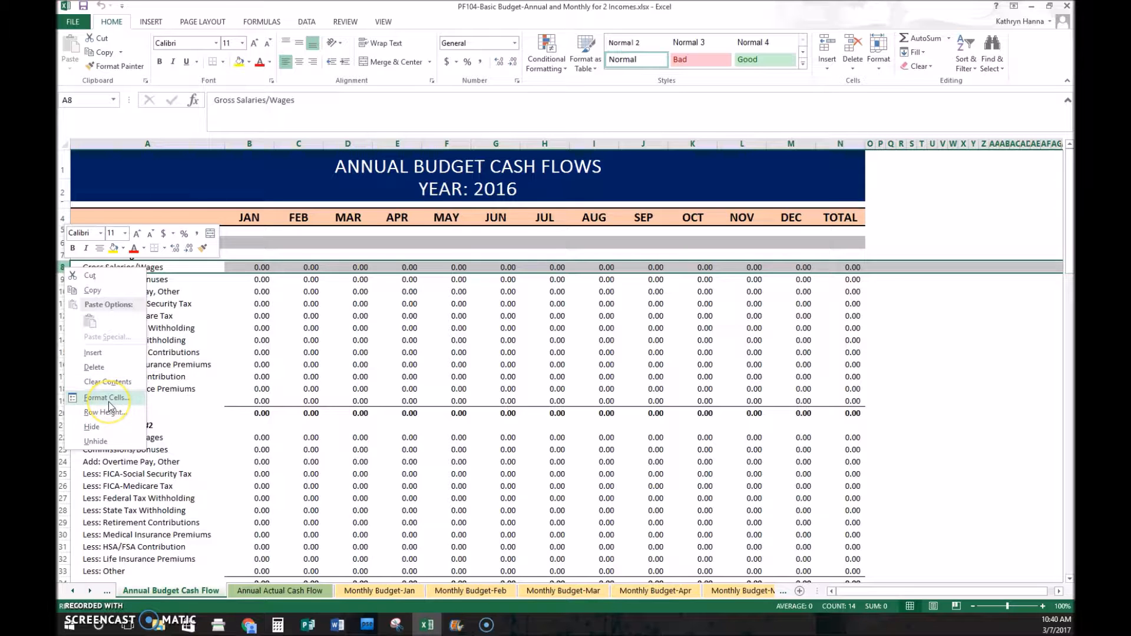
pyautogui.moveTo(105, 412)
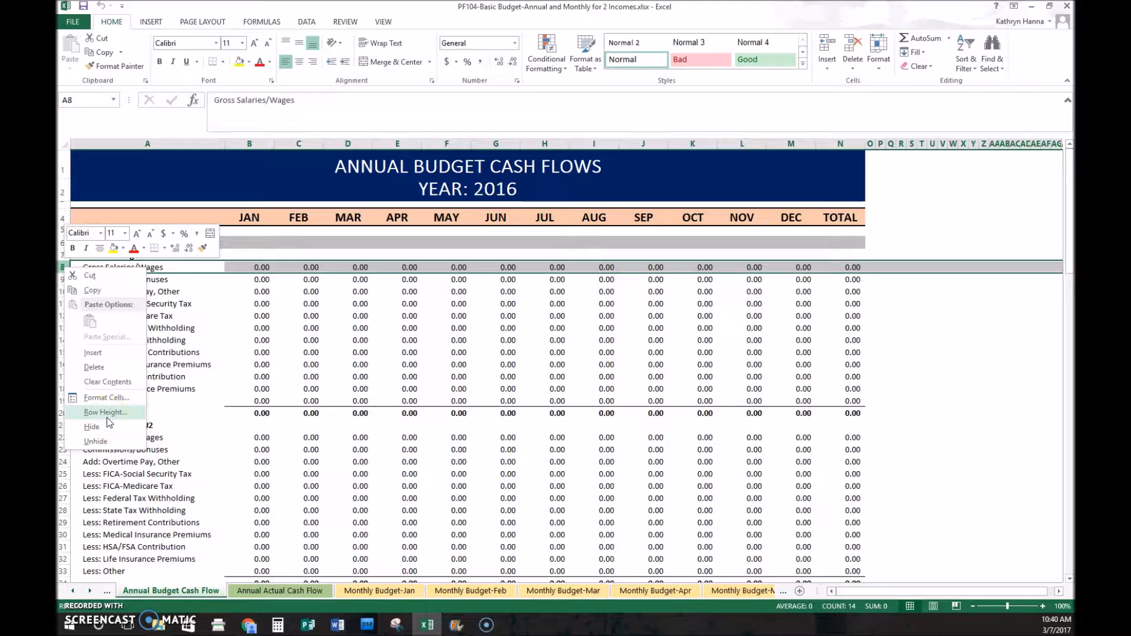
pyautogui.moveTo(92, 426)
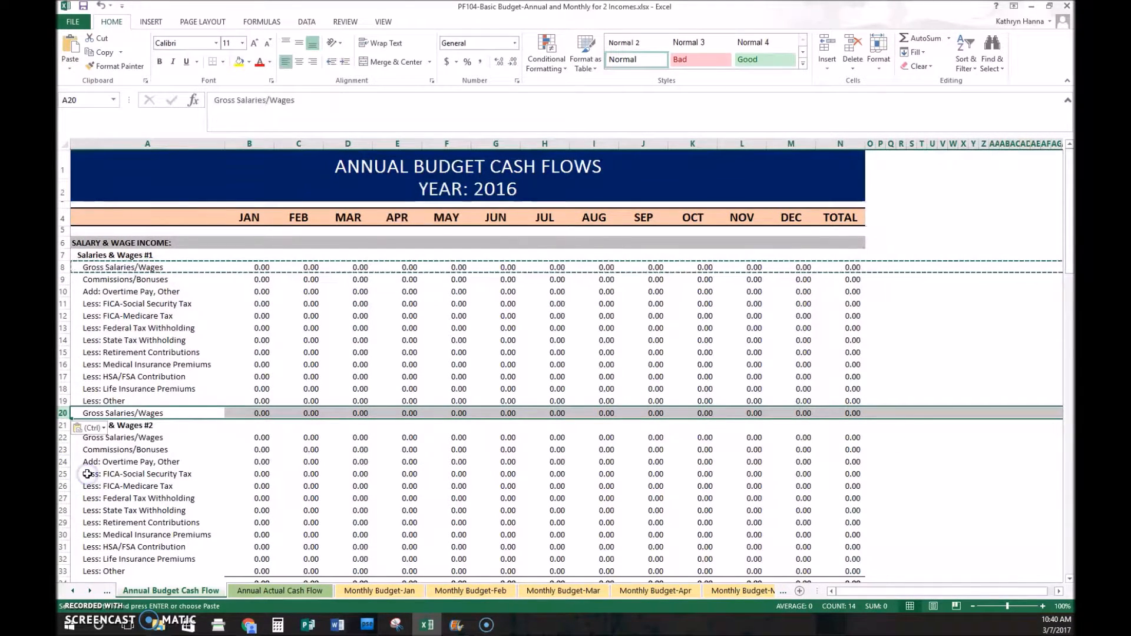
# Step: Undo the trial paste of the Gross Salaries/Wages row over row 20
pyautogui.press('Delete')
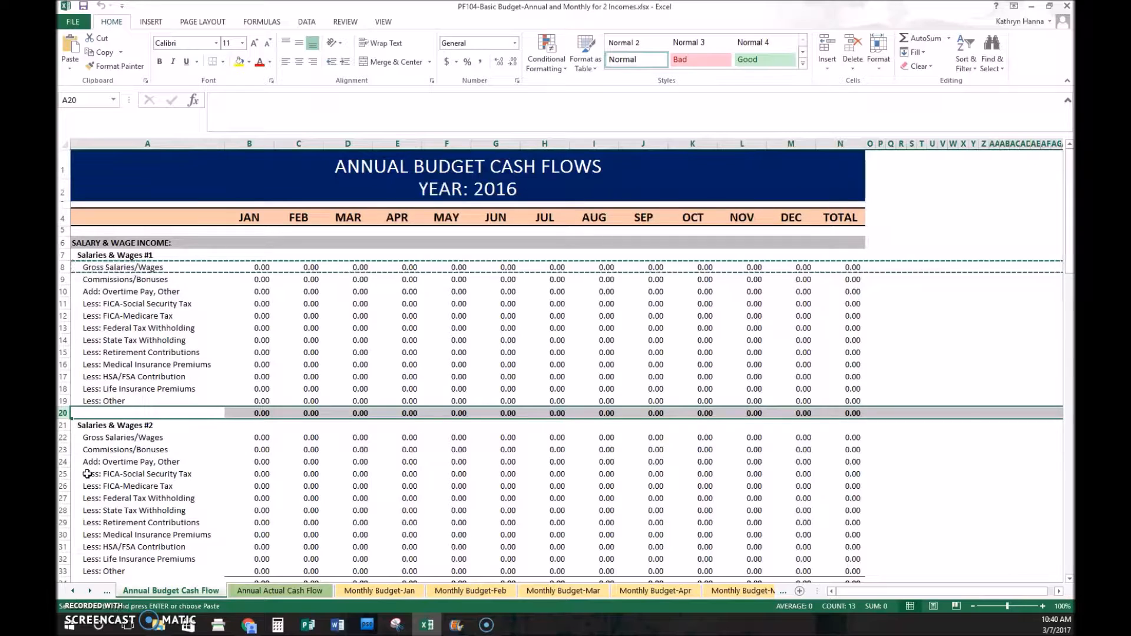
pyautogui.click(249, 144)
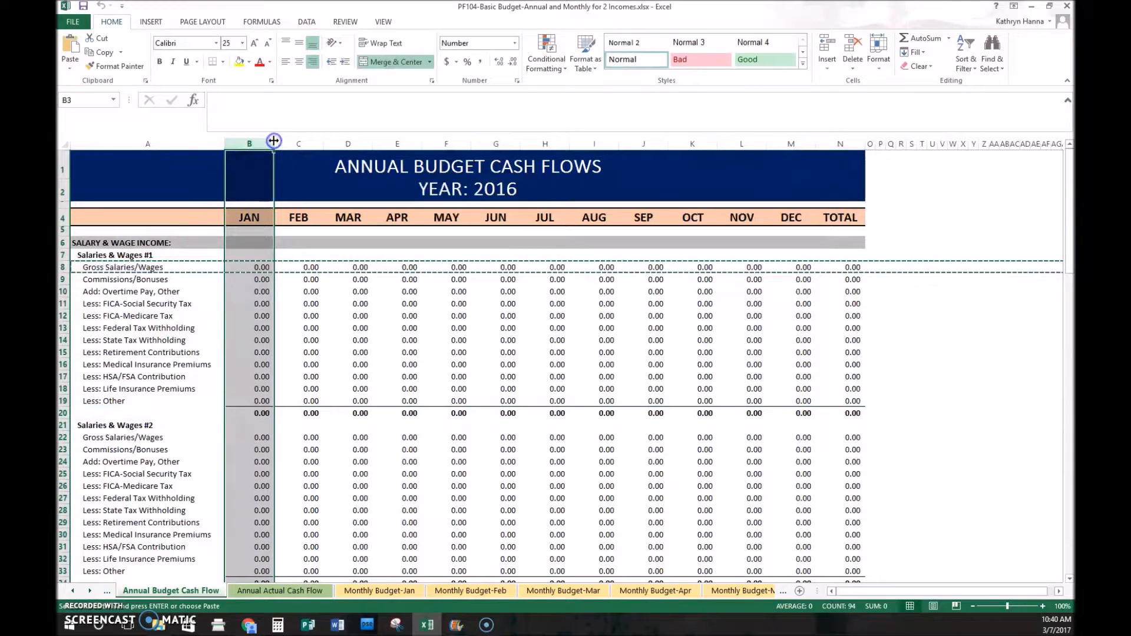
pyautogui.rightClick(248, 143)
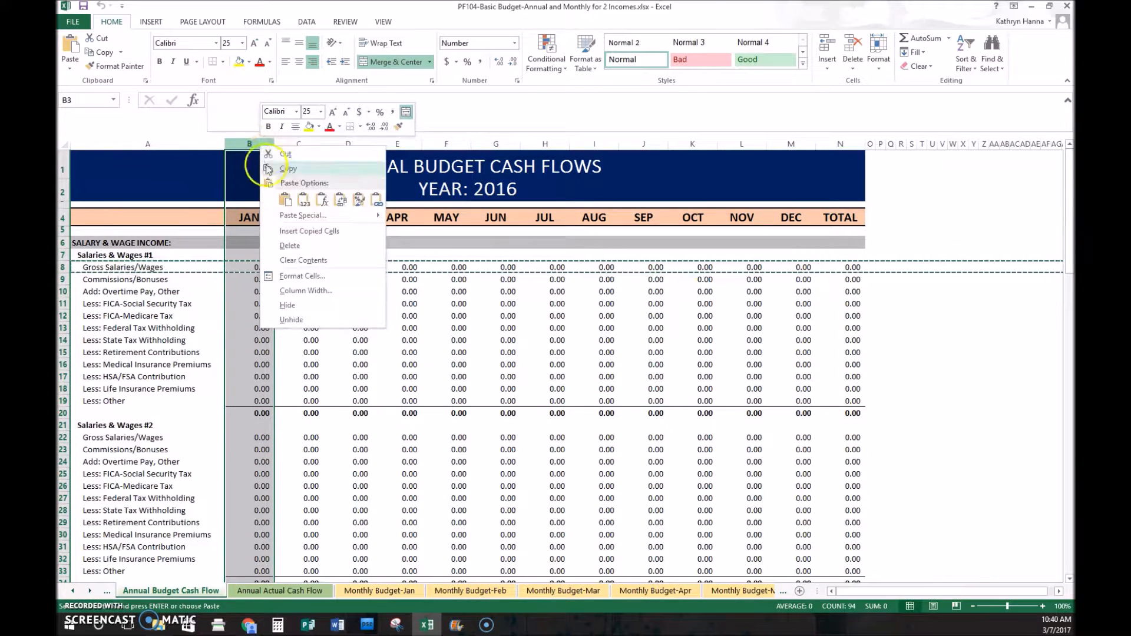
pyautogui.moveTo(205, 329)
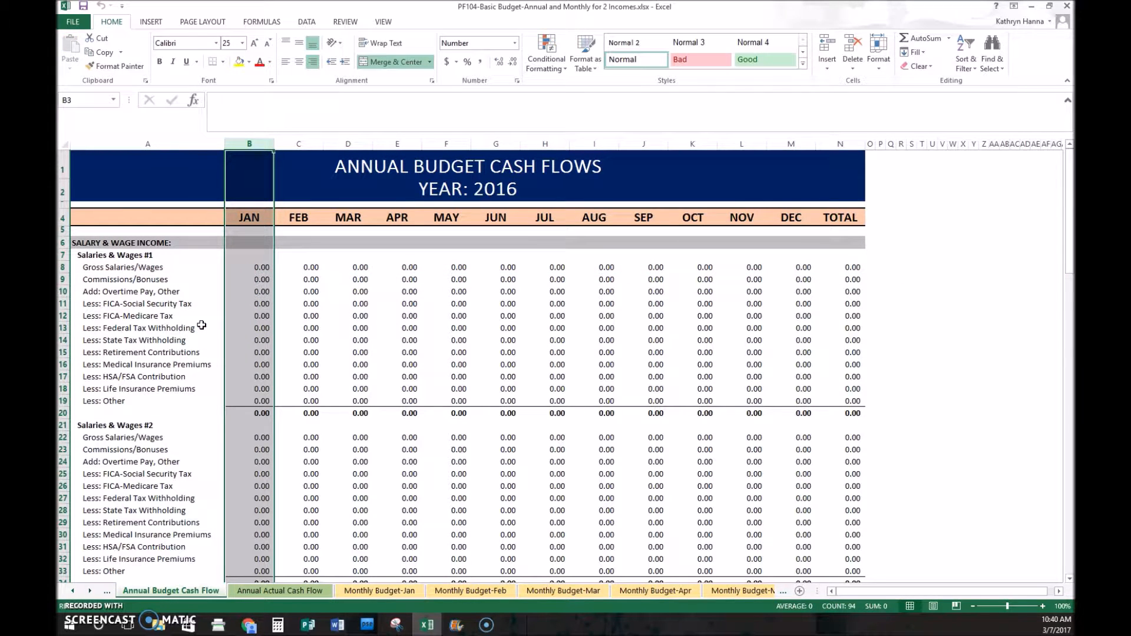
pyautogui.click(250, 268)
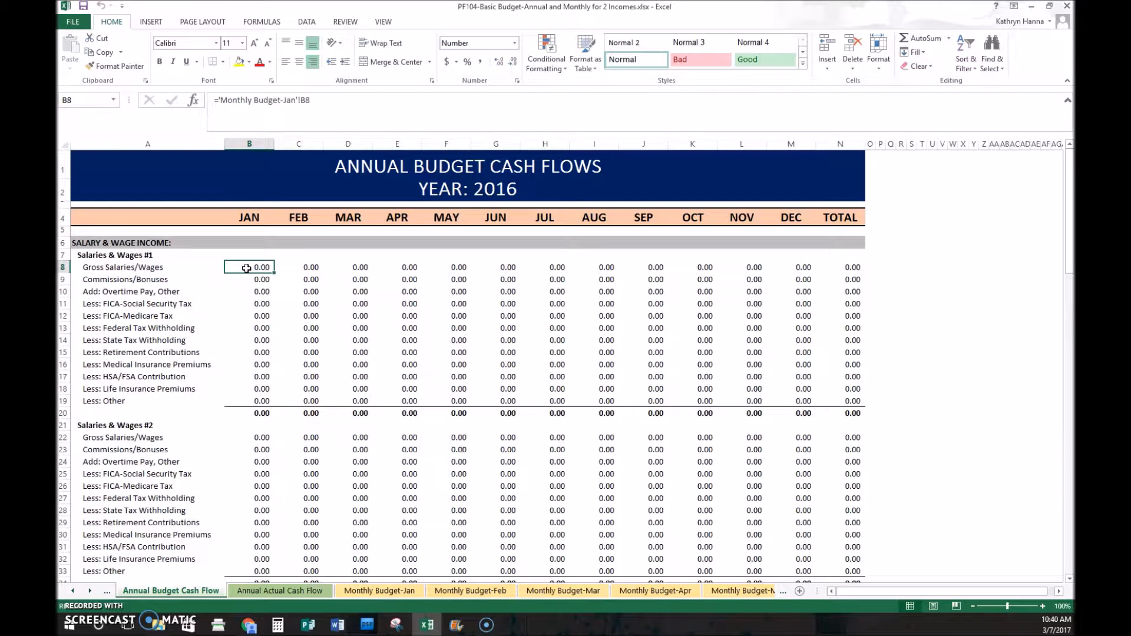
# Step: Insert a blank cell at B8 shifting cells right, then select the emptied B8
pyautogui.rightClick(249, 267)
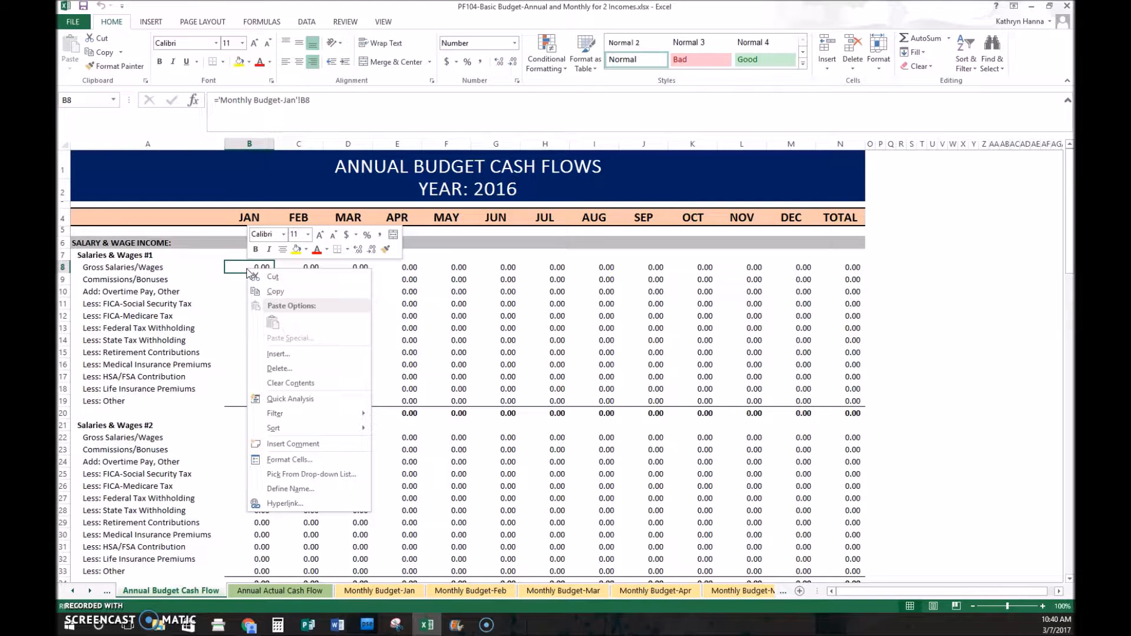
pyautogui.moveTo(287, 355)
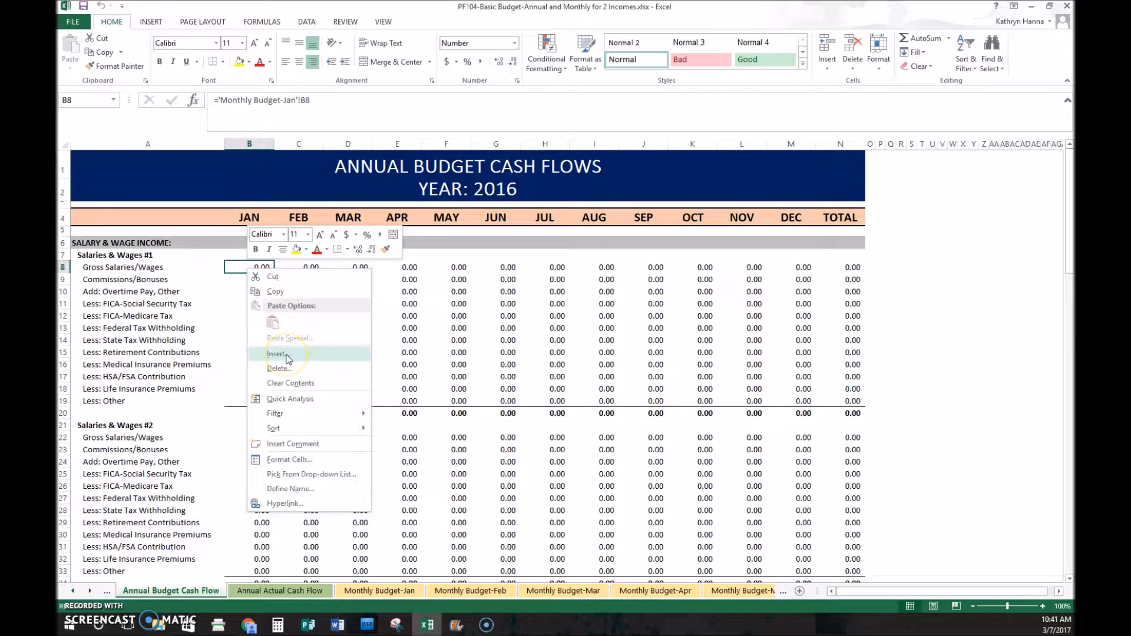
pyautogui.click(278, 353)
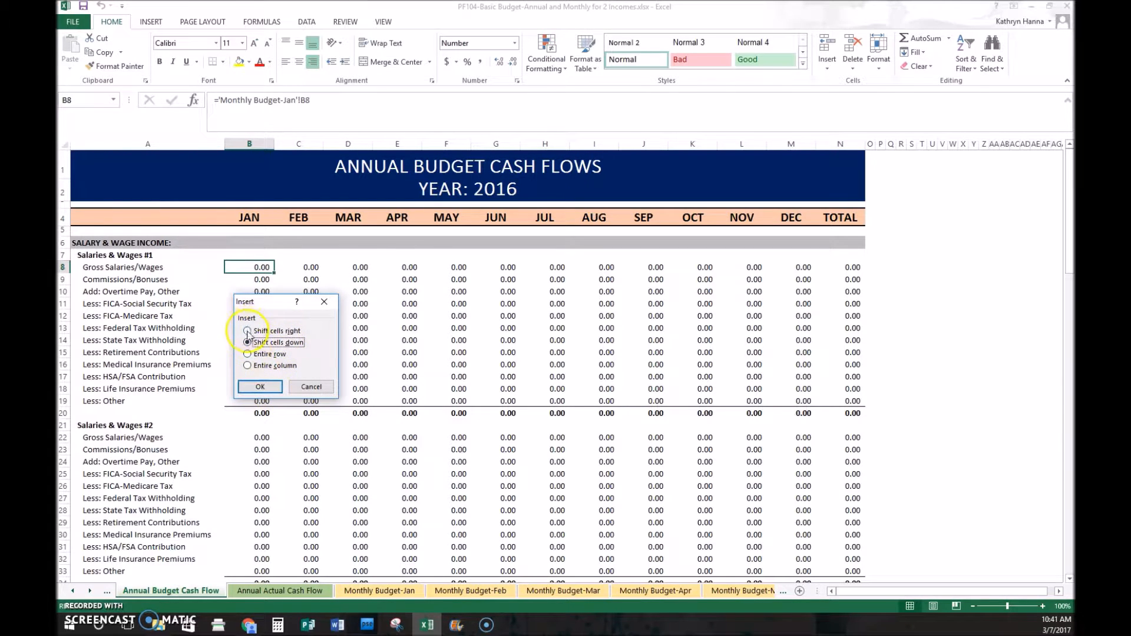
pyautogui.click(249, 330)
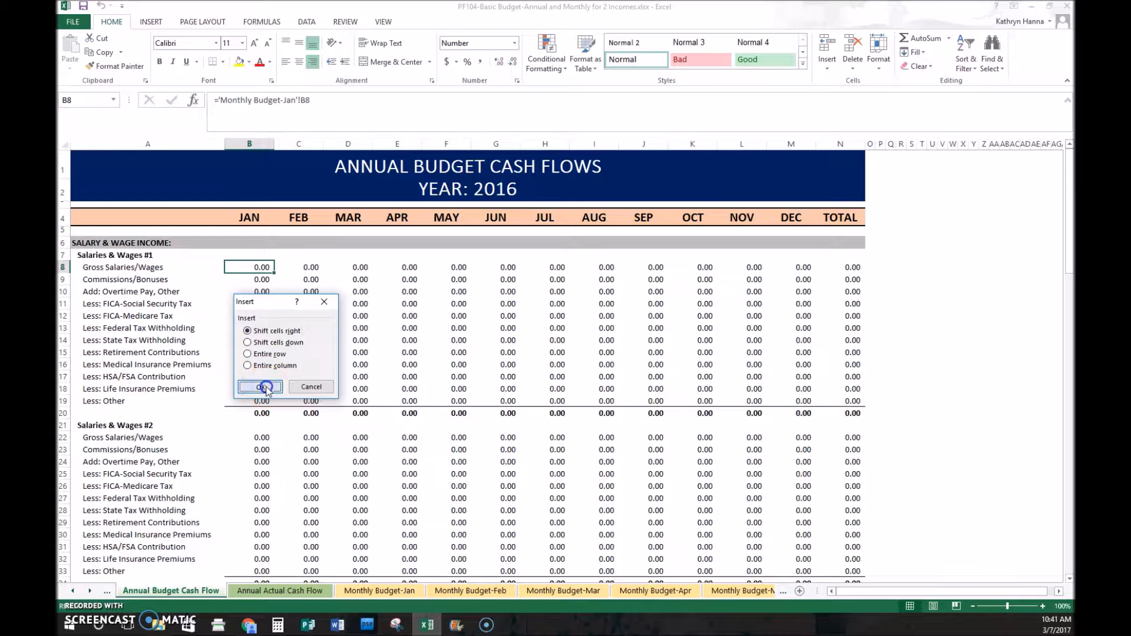
pyautogui.click(259, 387)
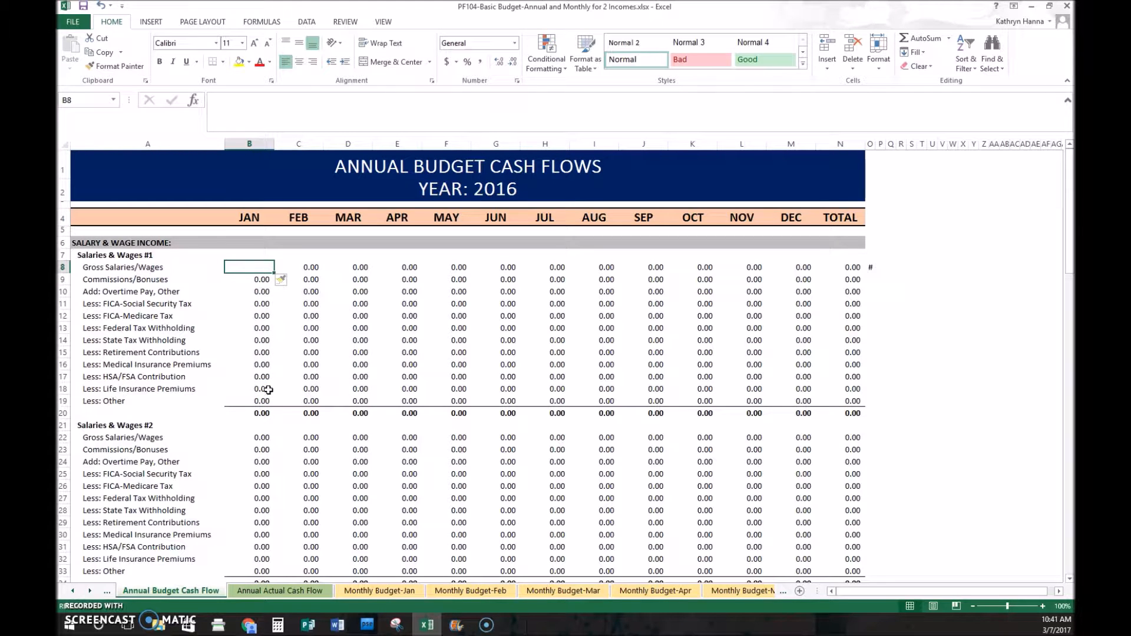
pyautogui.moveTo(875, 268)
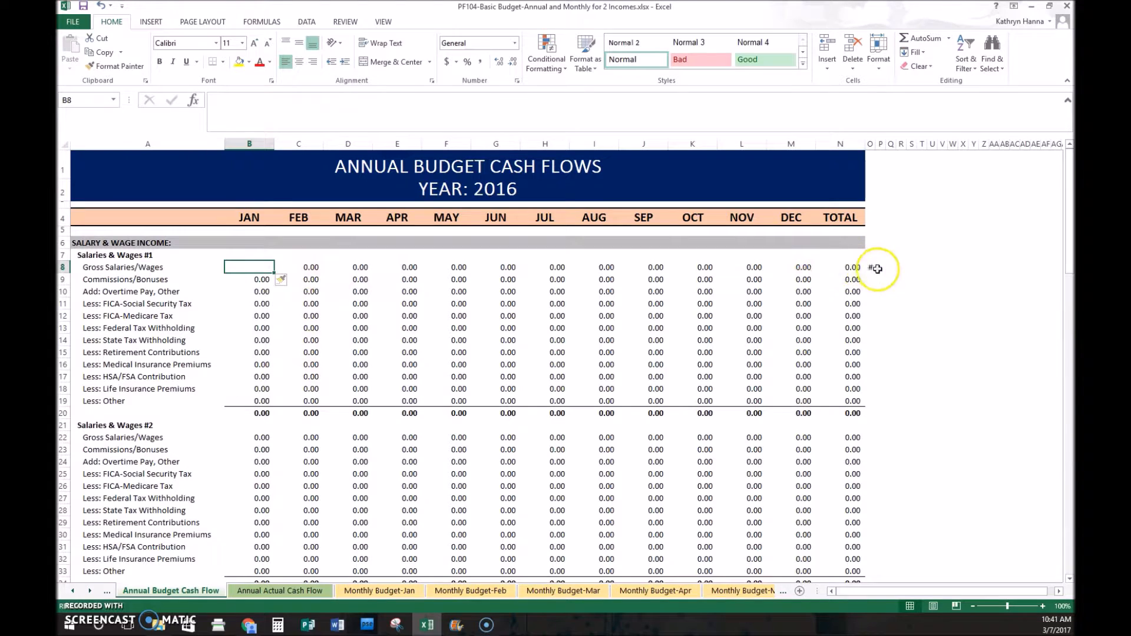
pyautogui.moveTo(248, 267)
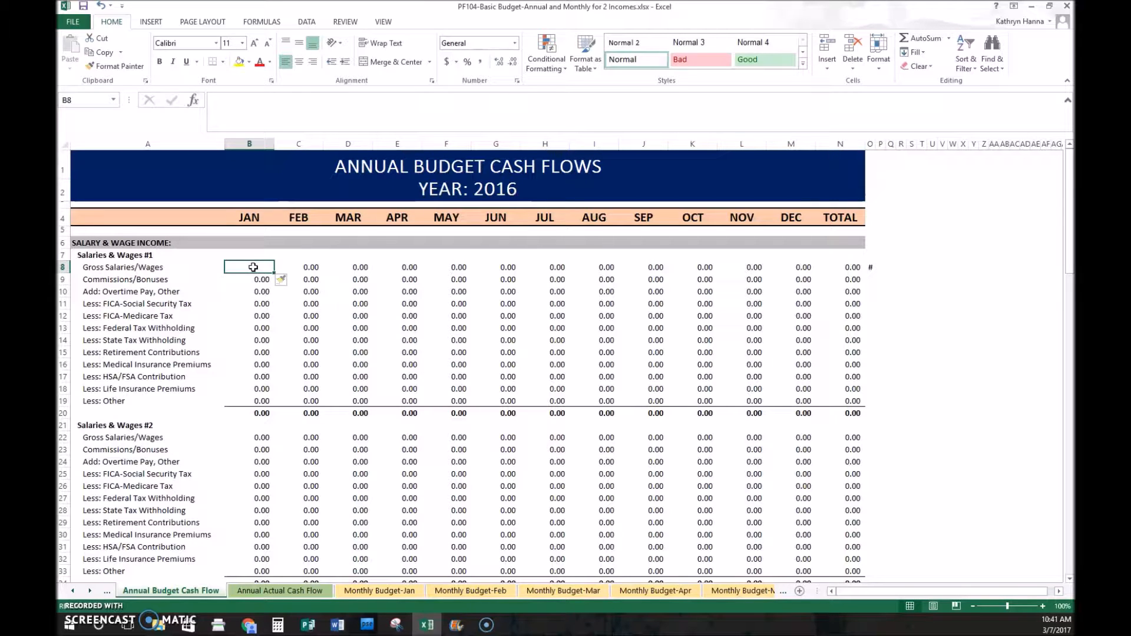
pyautogui.click(249, 267)
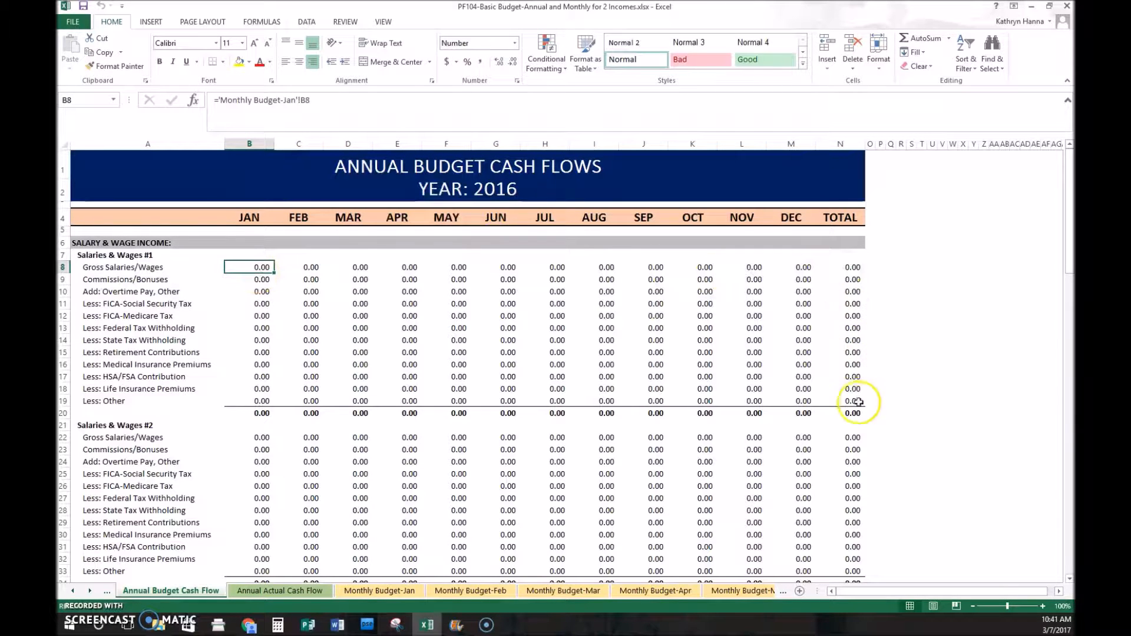
# Step: Check N20's SUM formula, move the row 20 totals down one row, and undo the move
pyautogui.click(850, 412)
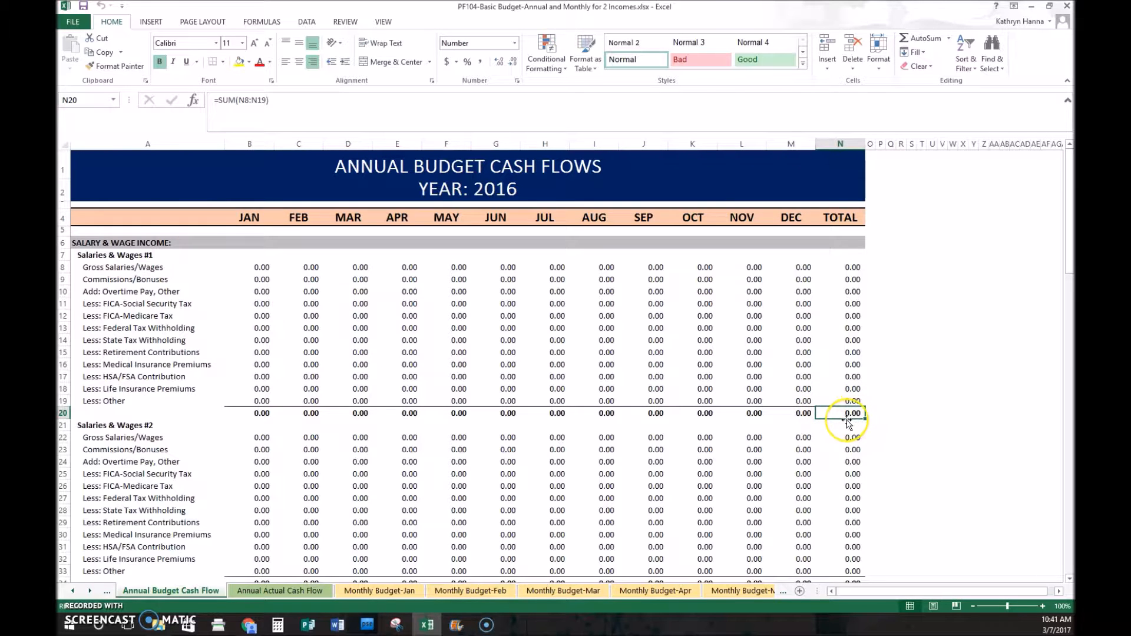
pyautogui.moveTo(847, 421)
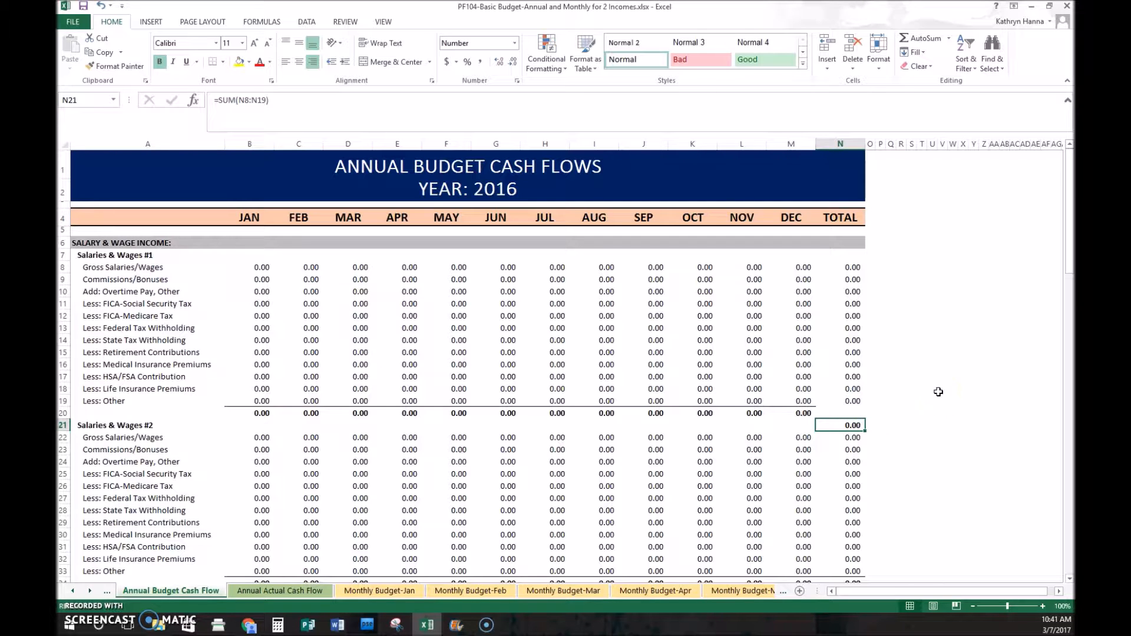
pyautogui.click(840, 412)
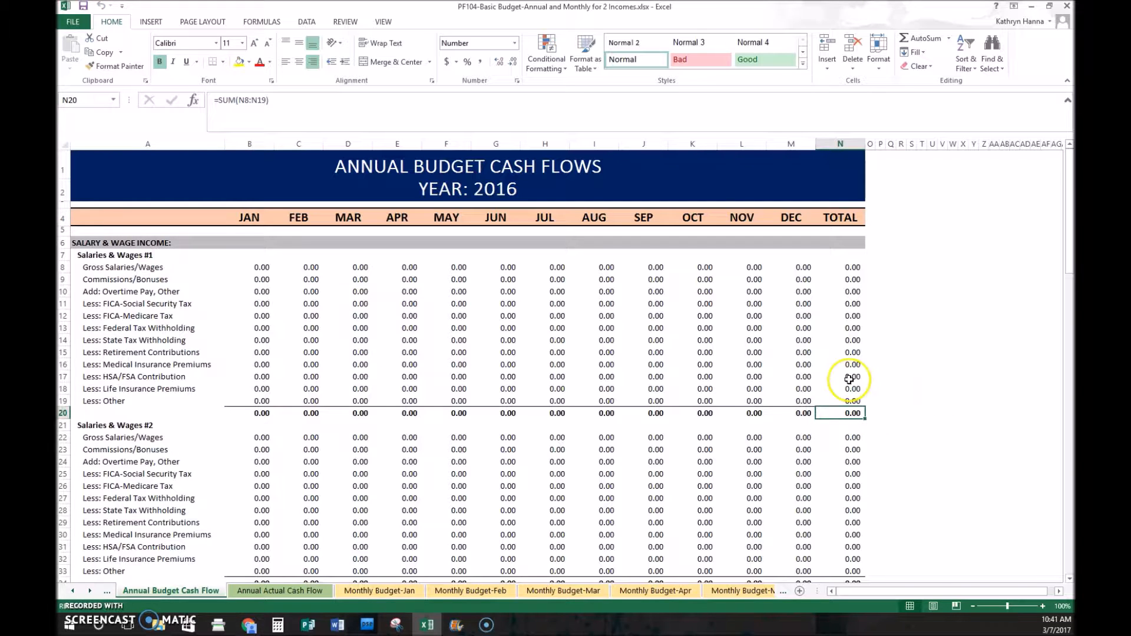
pyautogui.click(799, 376)
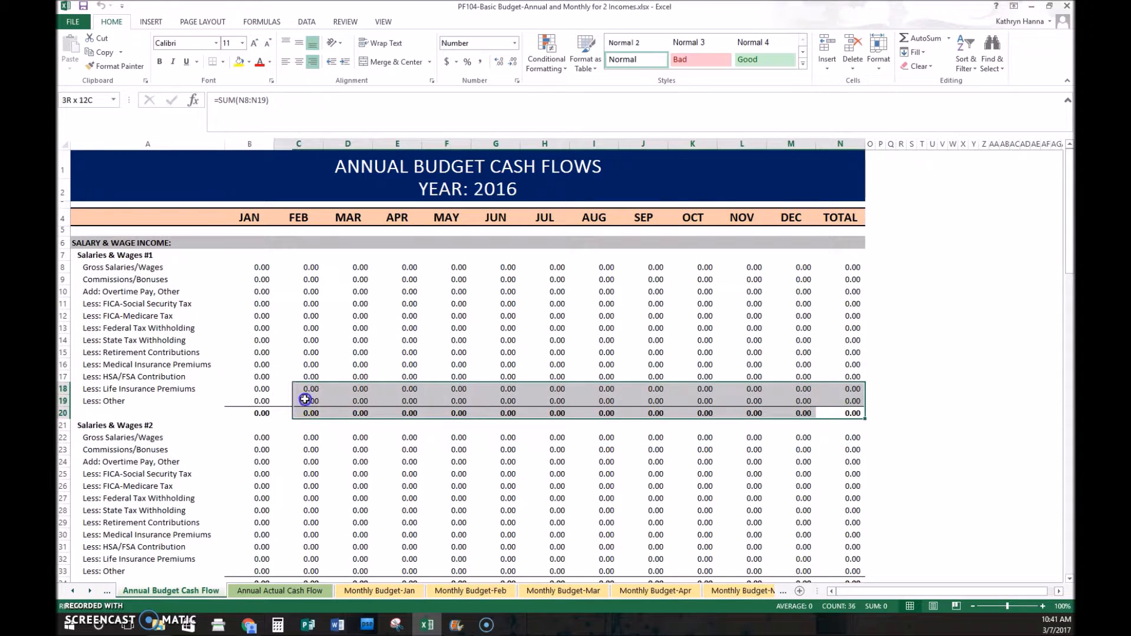
pyautogui.click(249, 412)
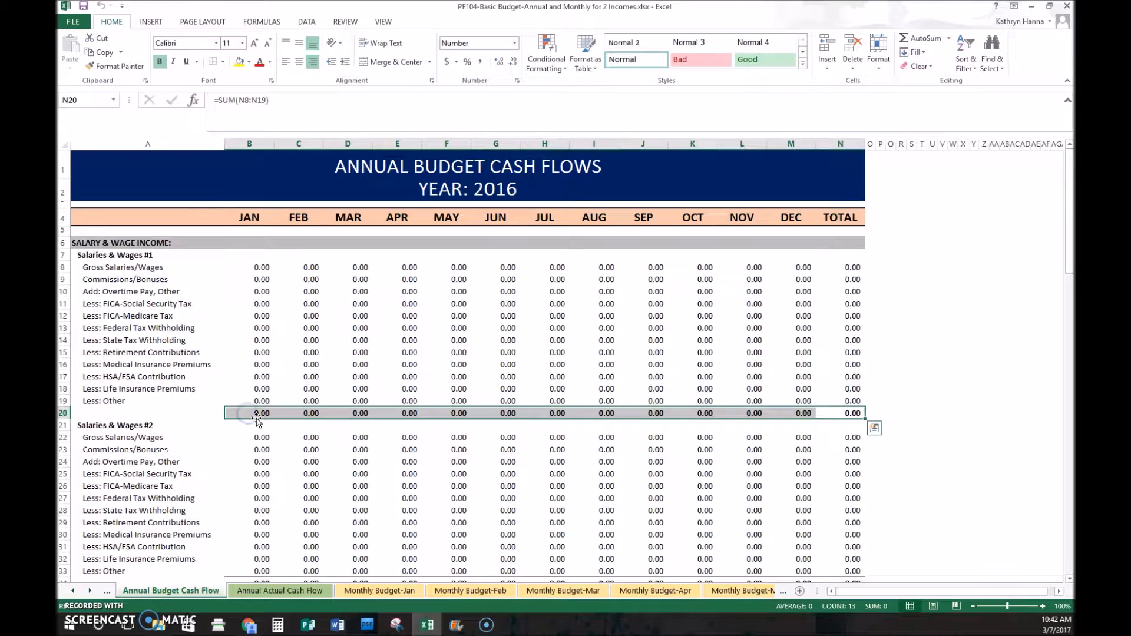
pyautogui.click(249, 426)
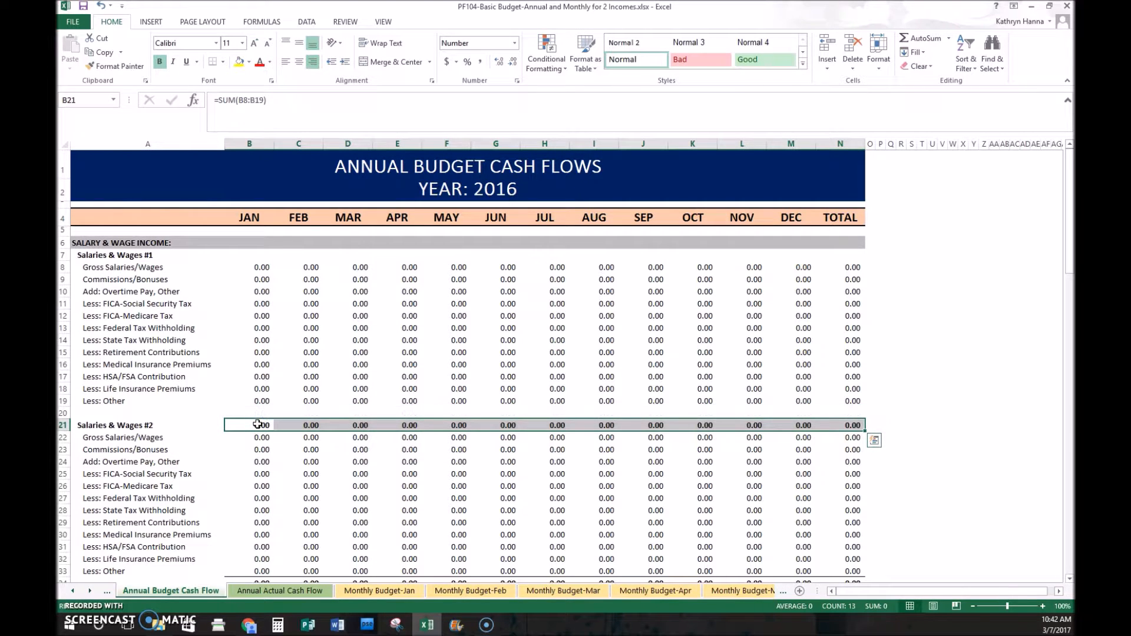
pyautogui.click(840, 412)
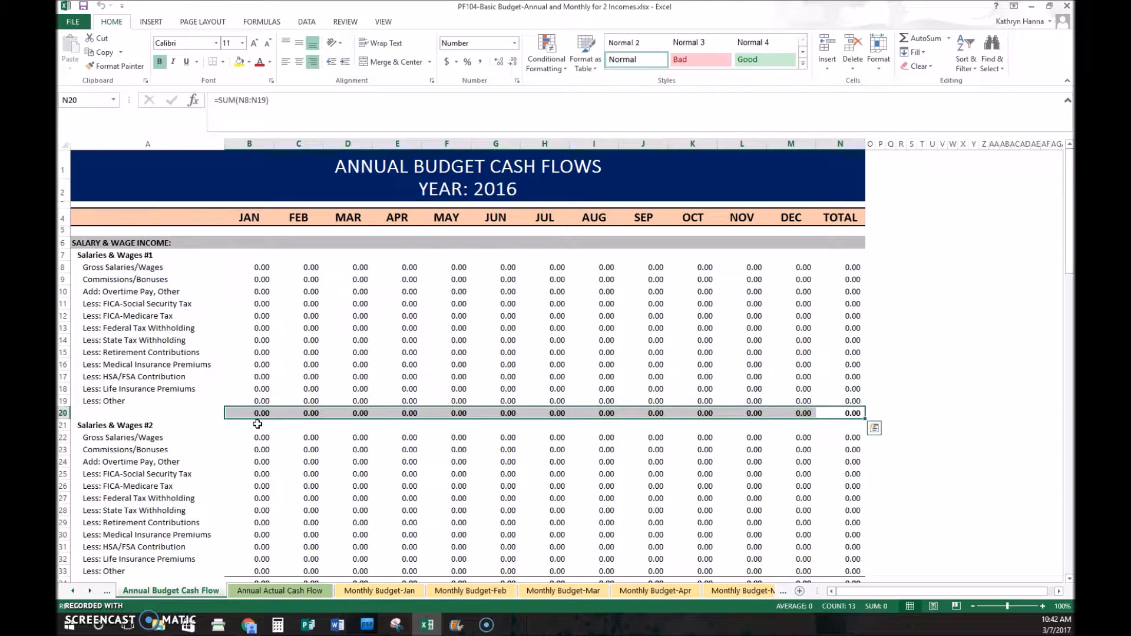
pyautogui.moveTo(204, 417)
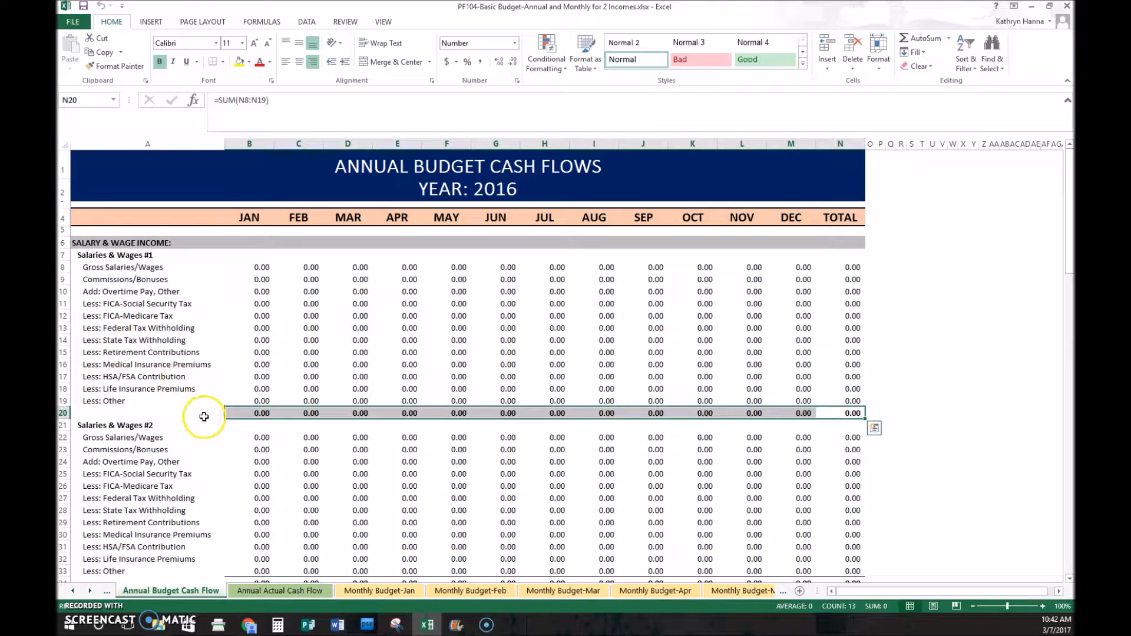
pyautogui.click(148, 389)
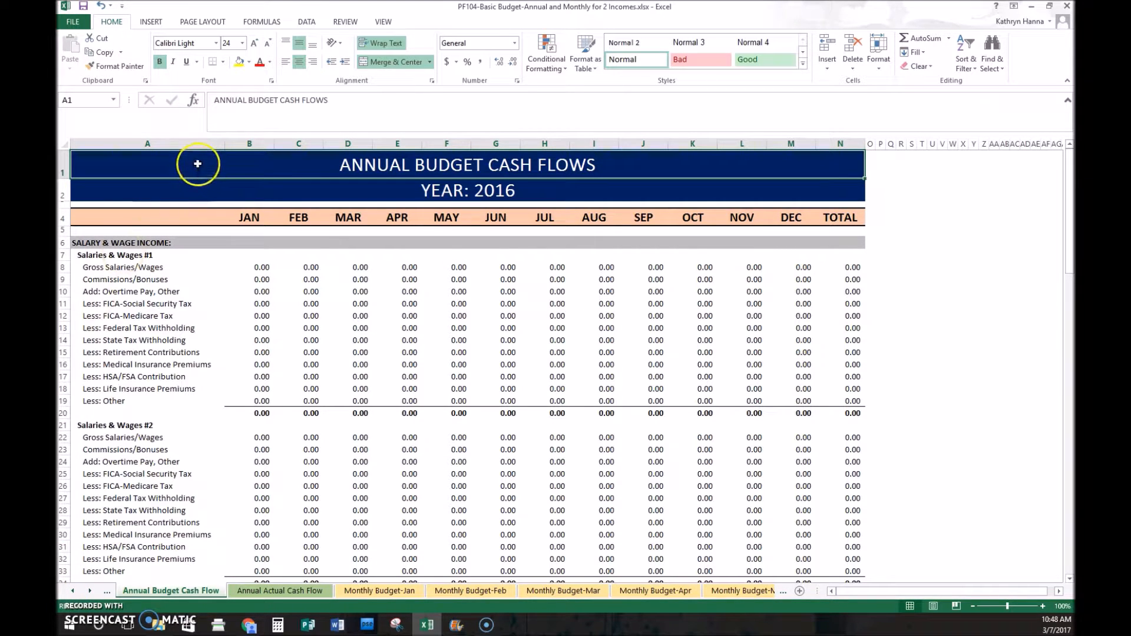
pyautogui.moveTo(201, 316)
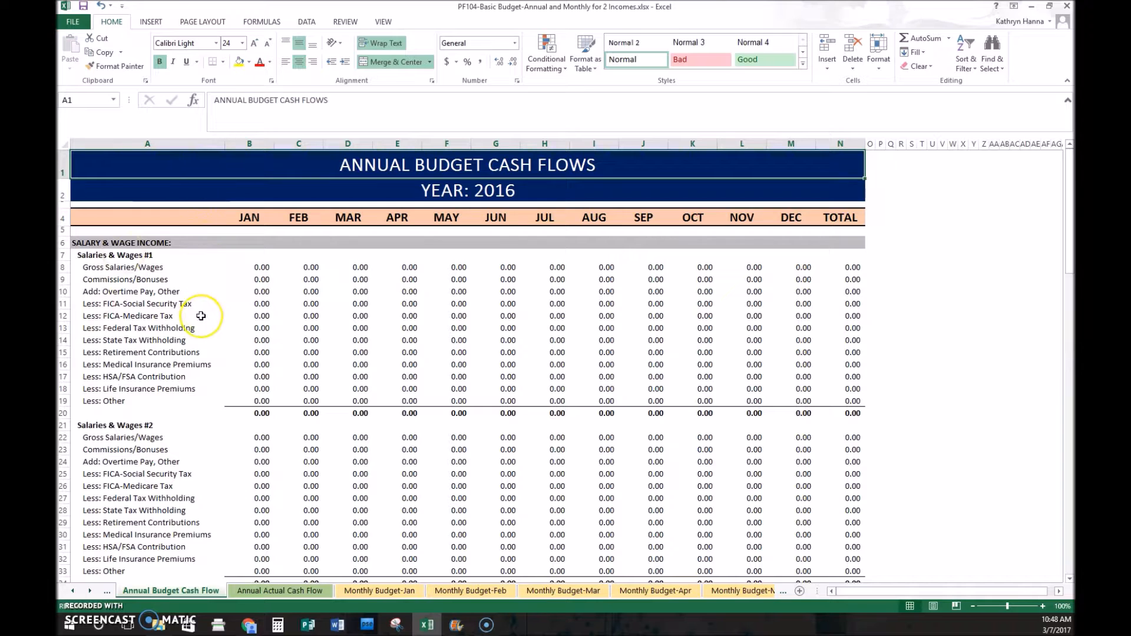
pyautogui.moveTo(227, 216)
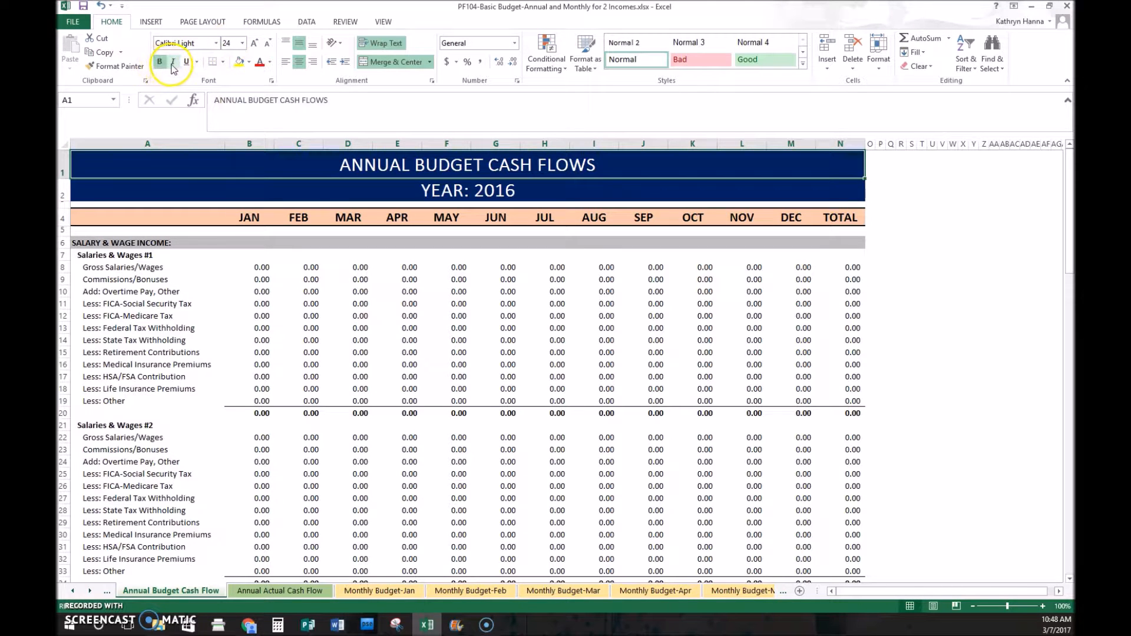
pyautogui.moveTo(187, 61)
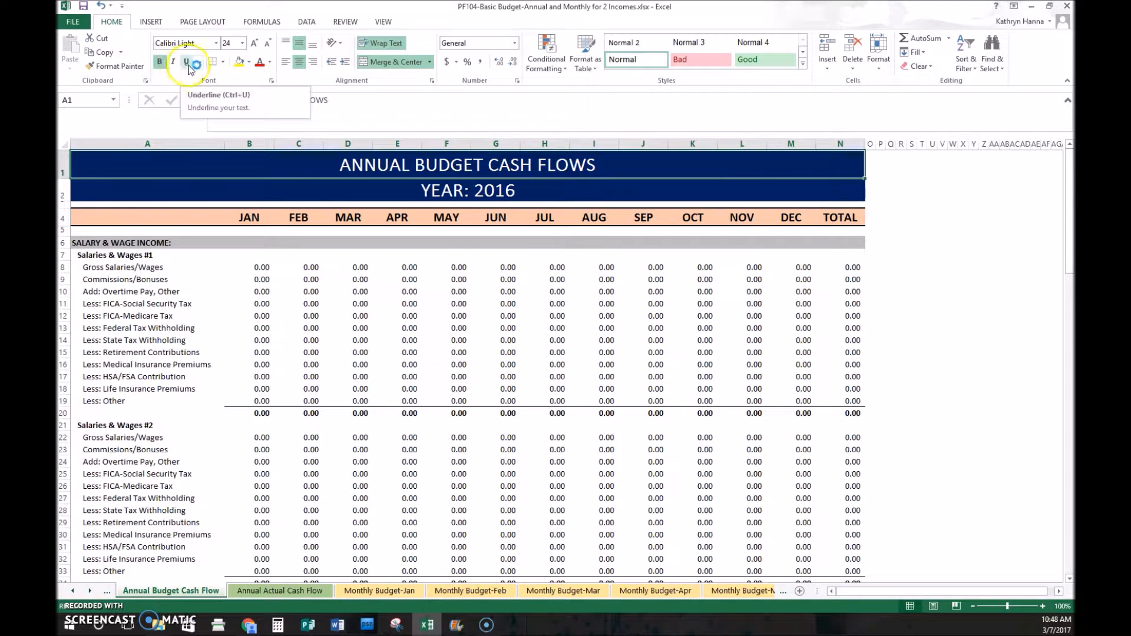
pyautogui.moveTo(239, 61)
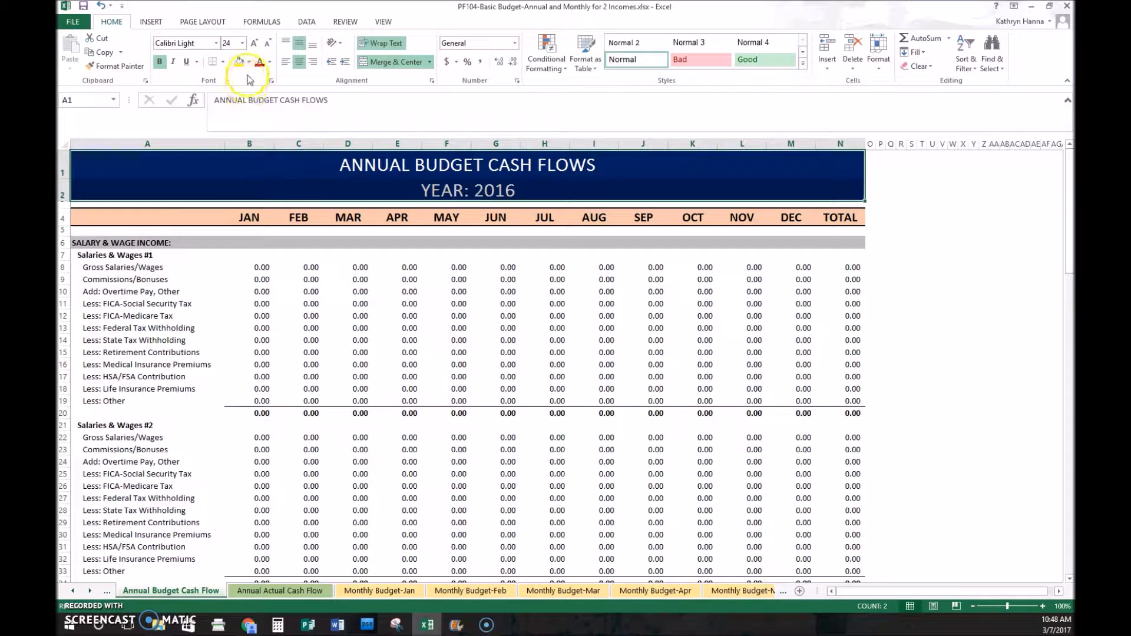
pyautogui.click(250, 62)
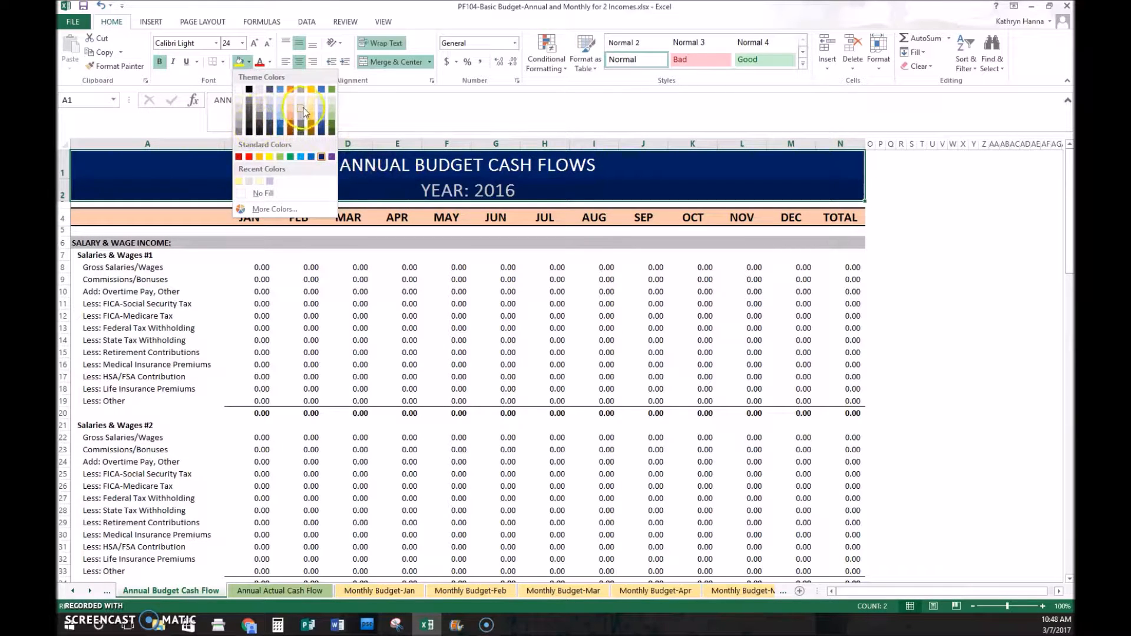
pyautogui.click(268, 122)
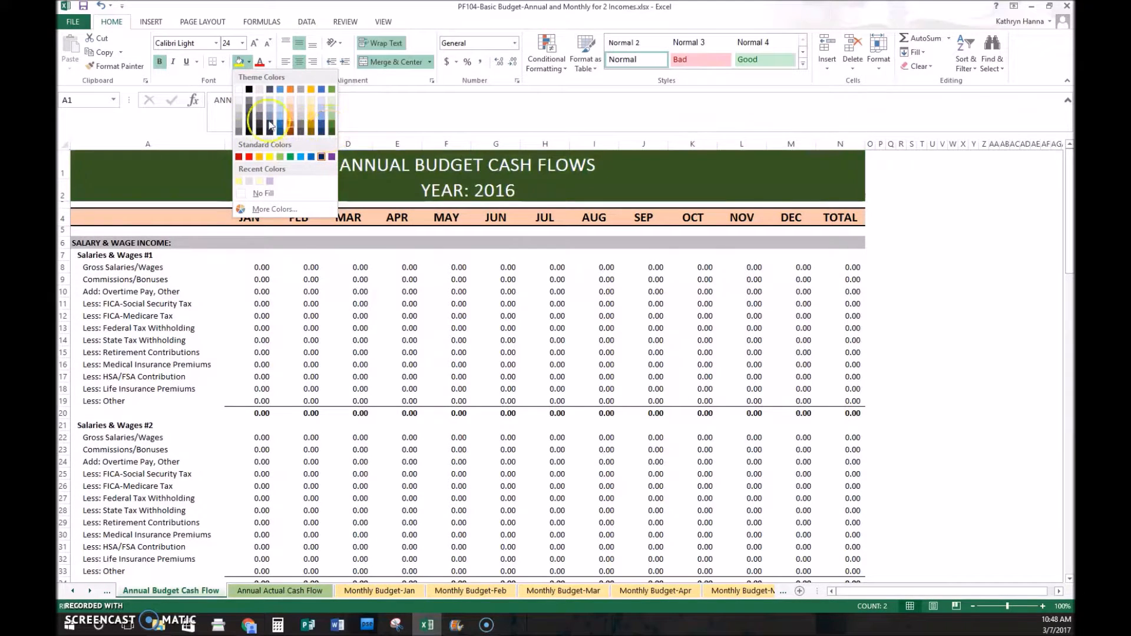
pyautogui.click(270, 61)
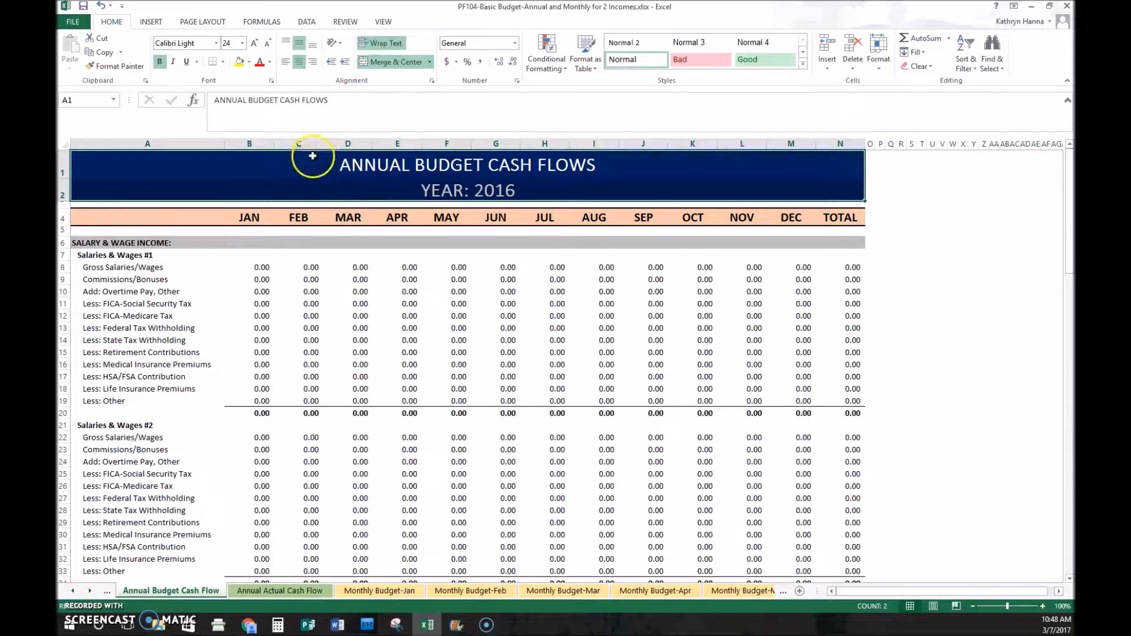
pyautogui.moveTo(307, 174)
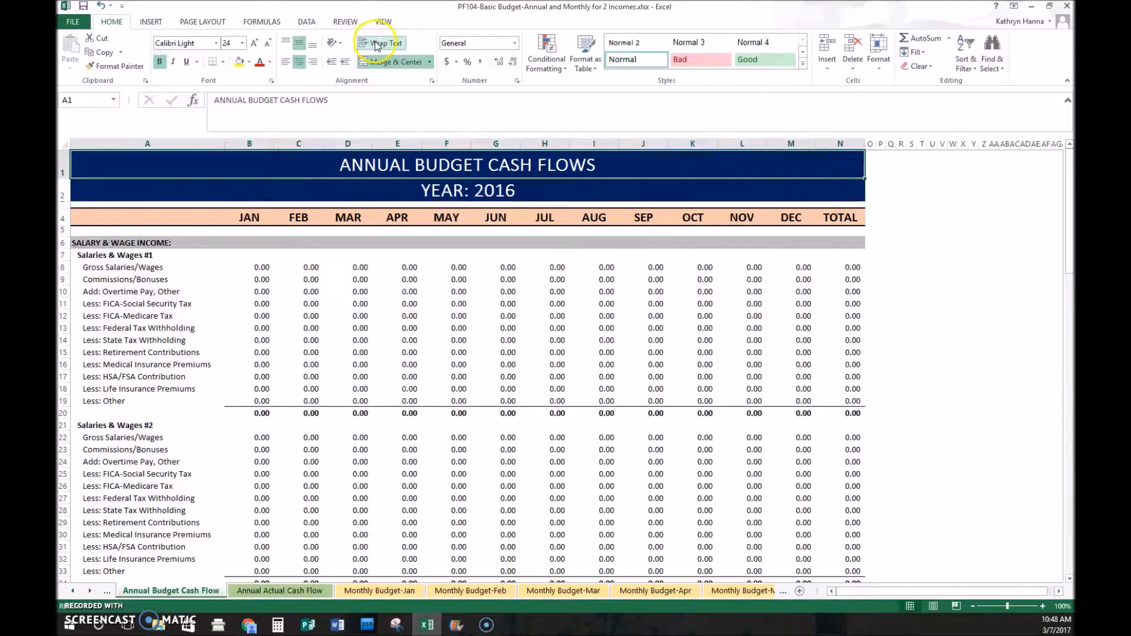
pyautogui.moveTo(383, 42)
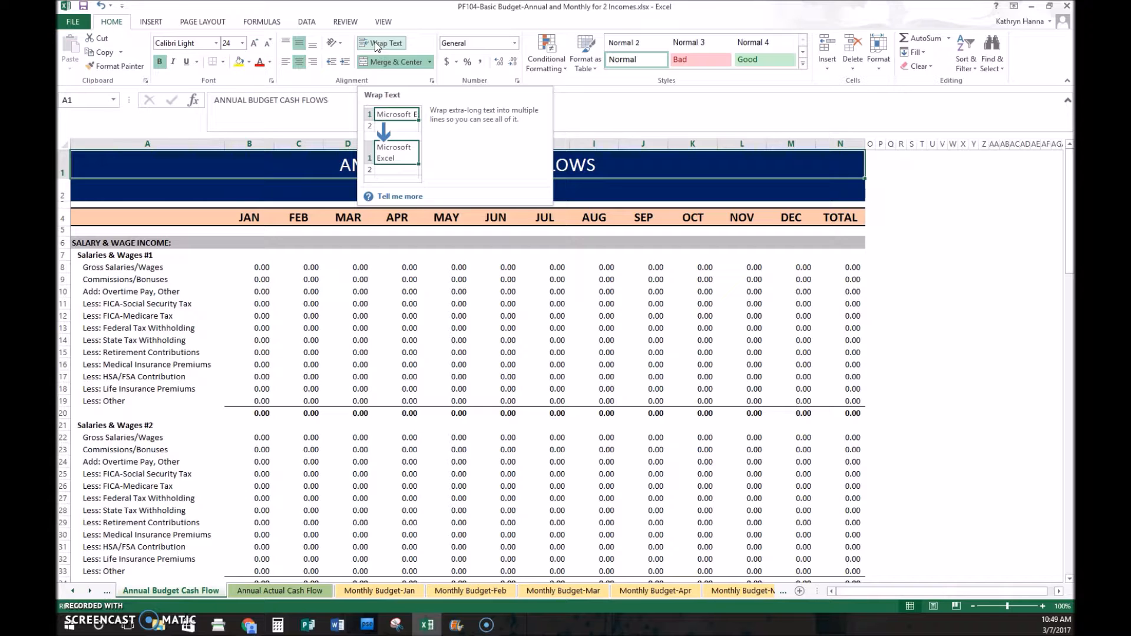
pyautogui.moveTo(394, 61)
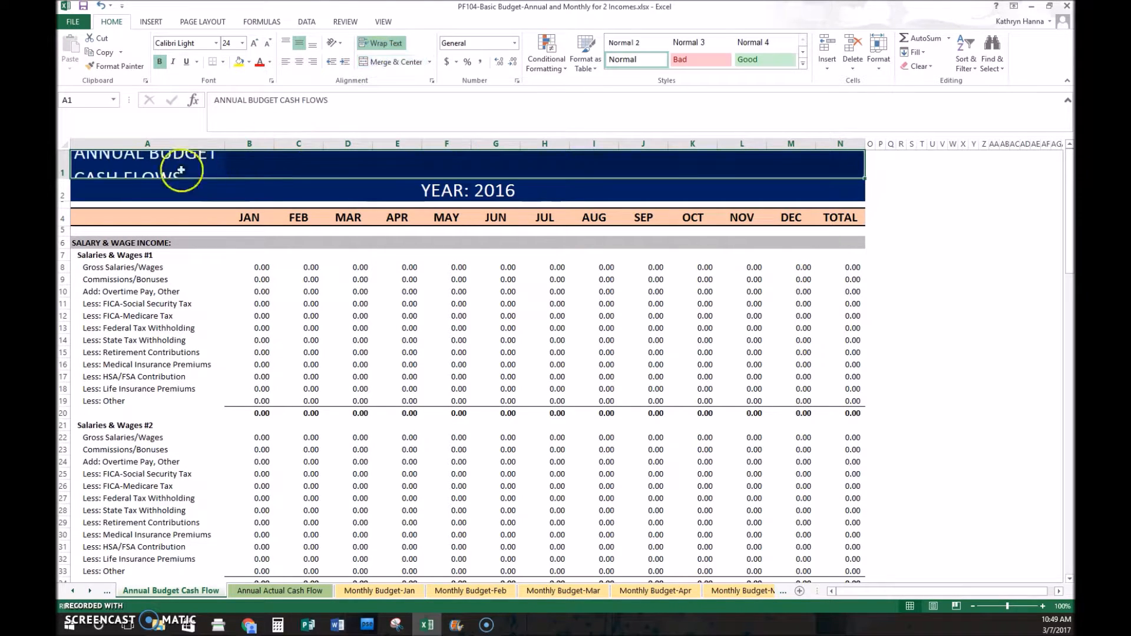
pyautogui.click(147, 164)
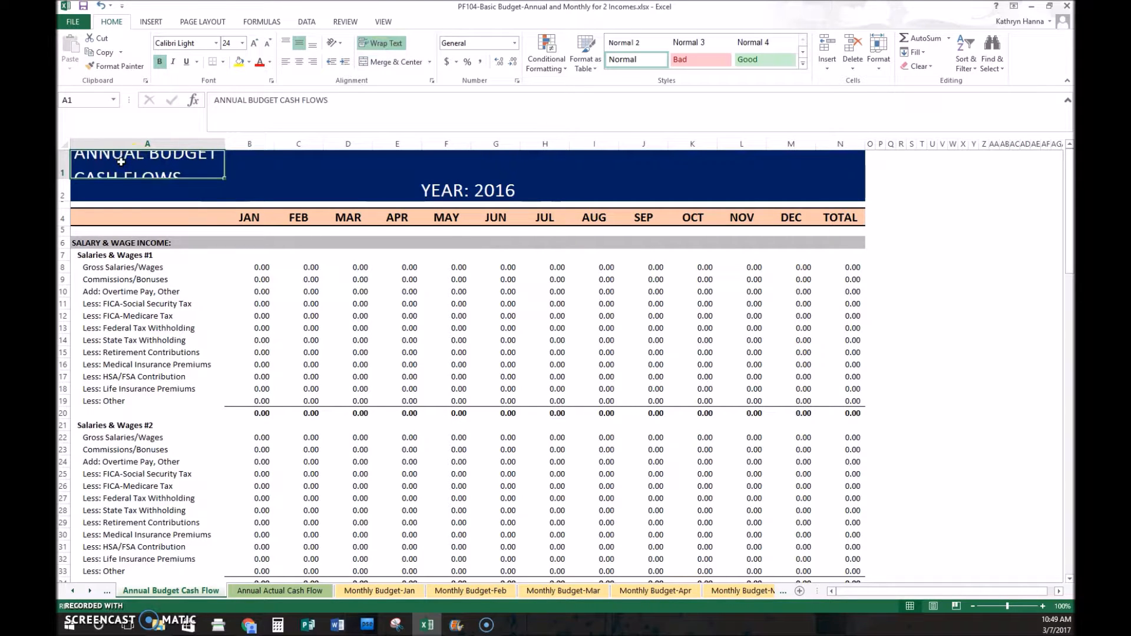
pyautogui.click(544, 162)
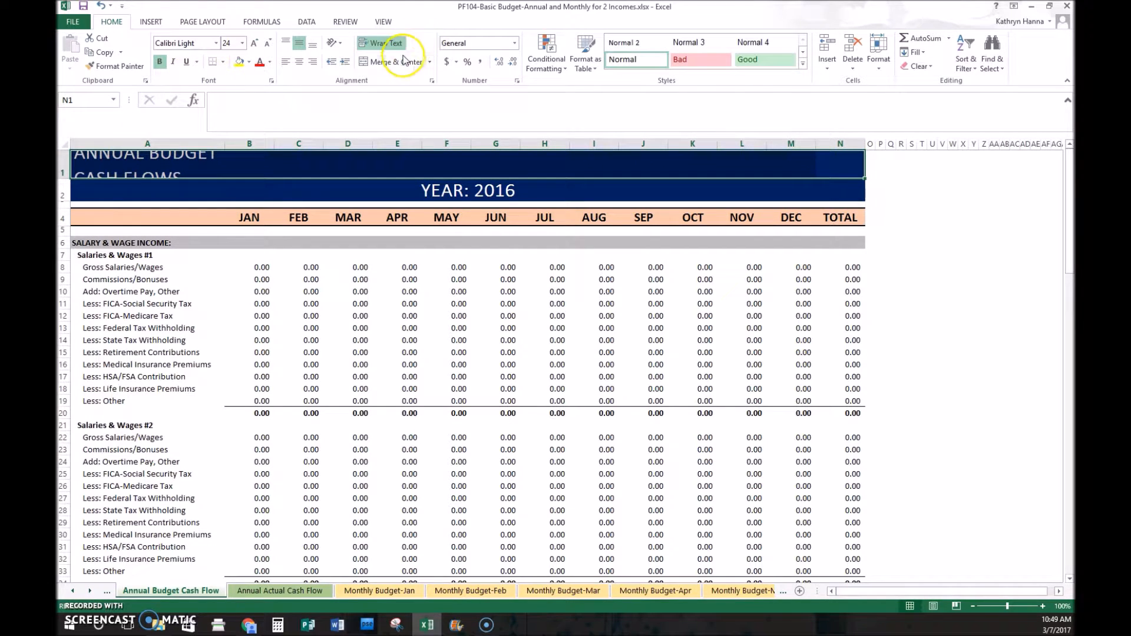
pyautogui.click(391, 61)
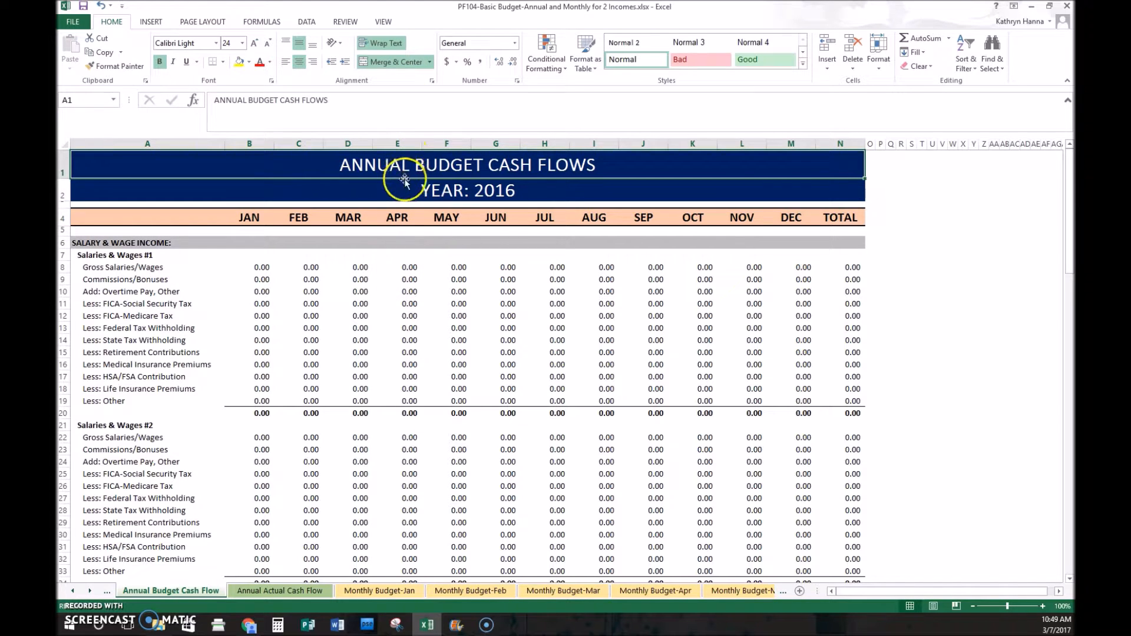
pyautogui.moveTo(401, 165)
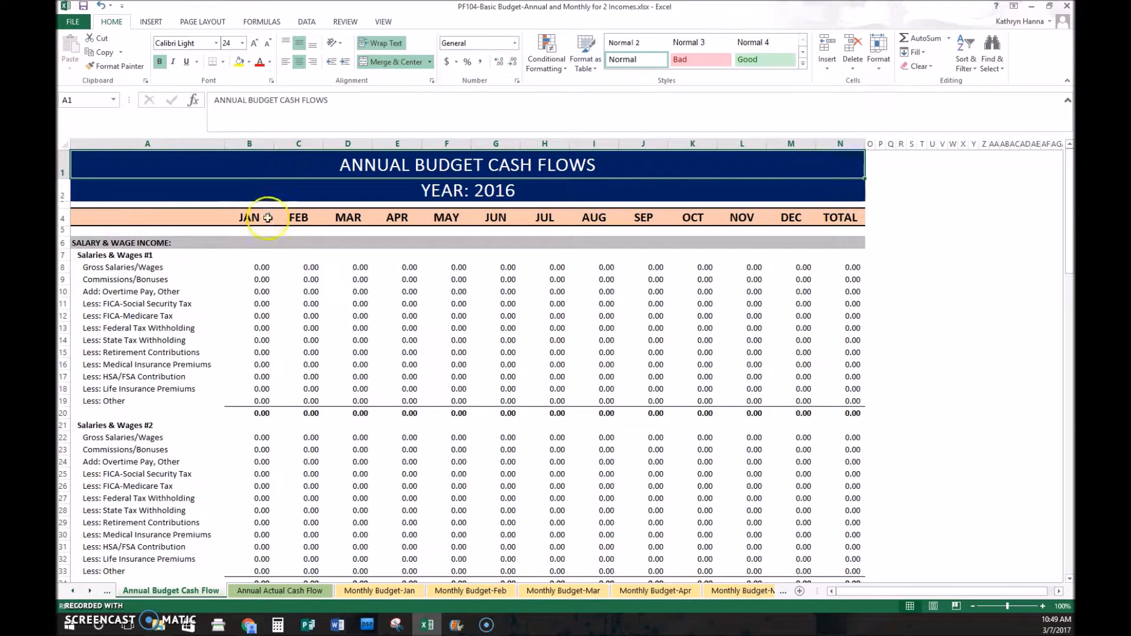
# Step: Bring up Format Cells for the selected budget columns
pyautogui.click(262, 291)
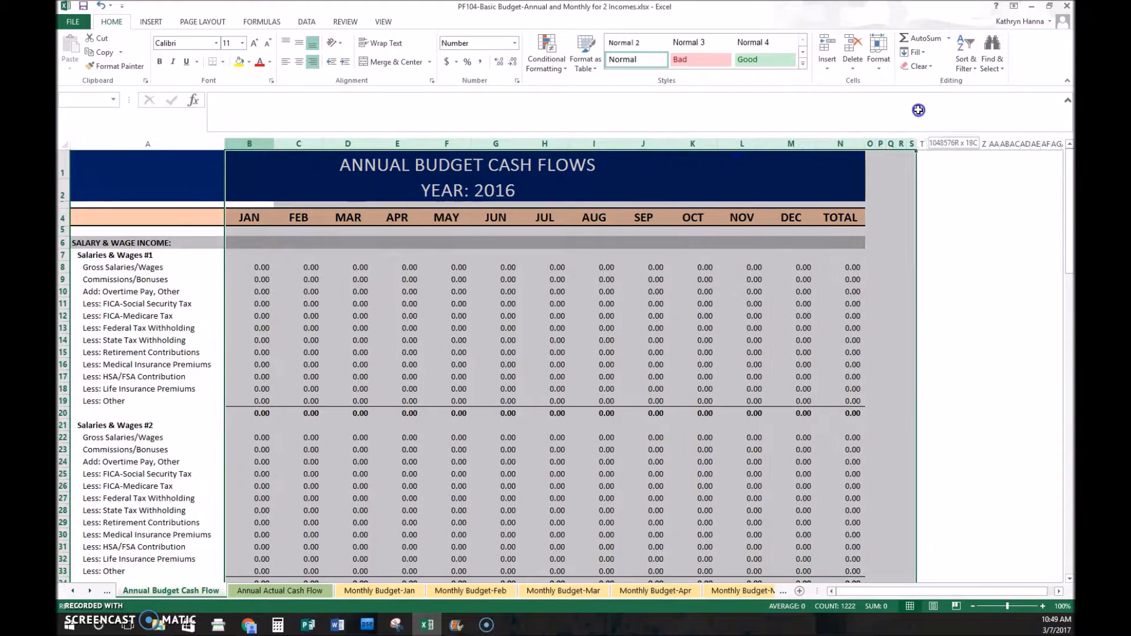
pyautogui.rightClick(839, 143)
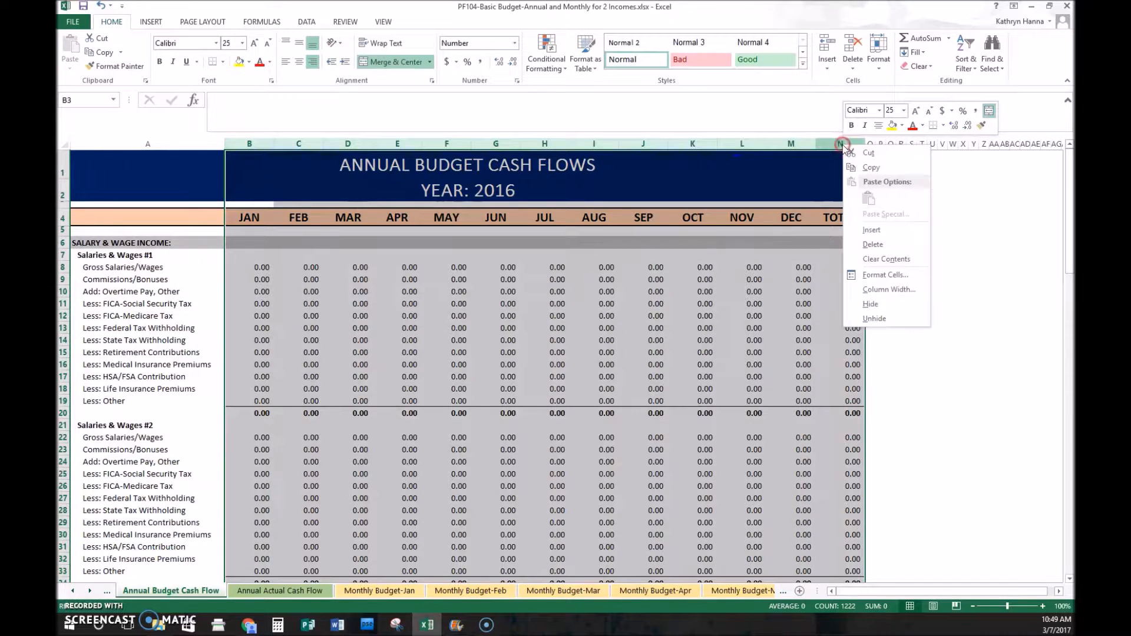
pyautogui.moveTo(885, 274)
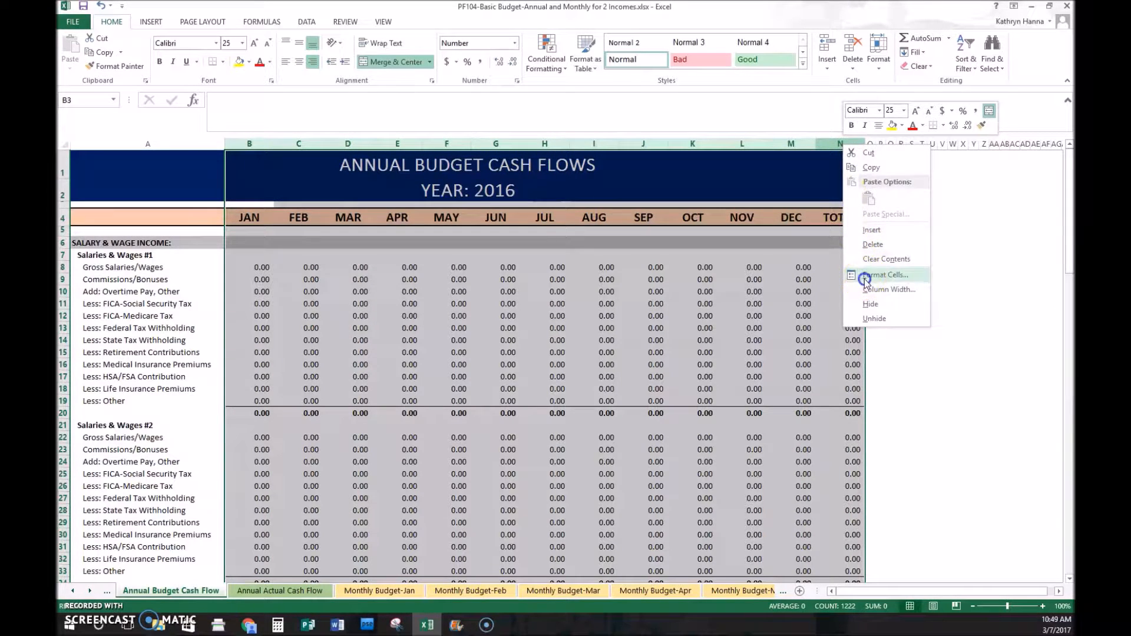
pyautogui.click(886, 274)
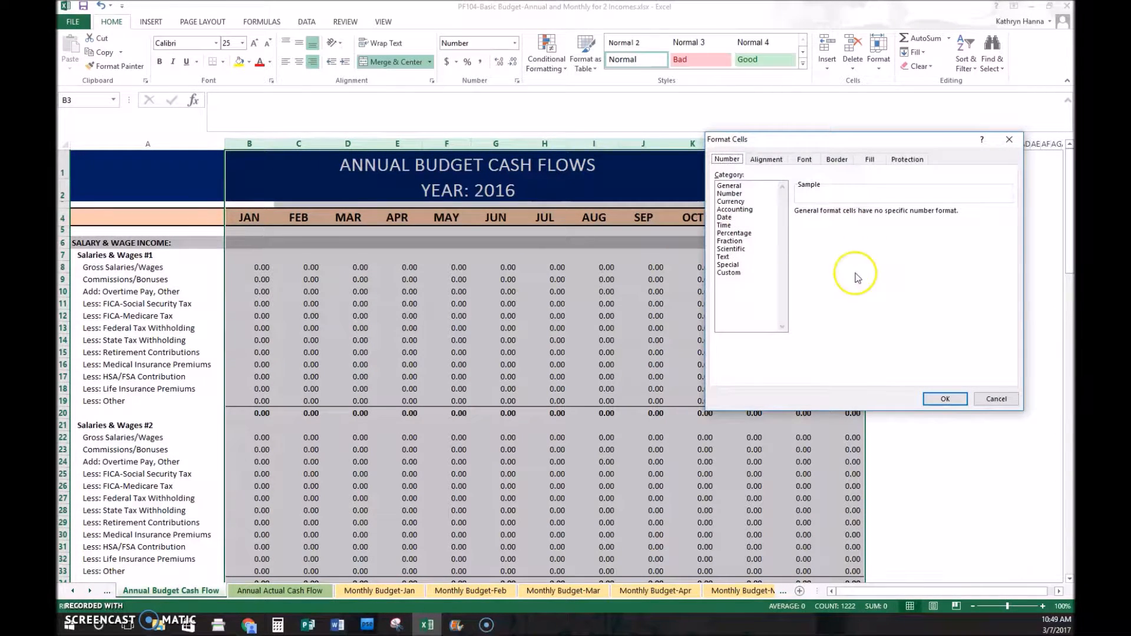
pyautogui.moveTo(732, 191)
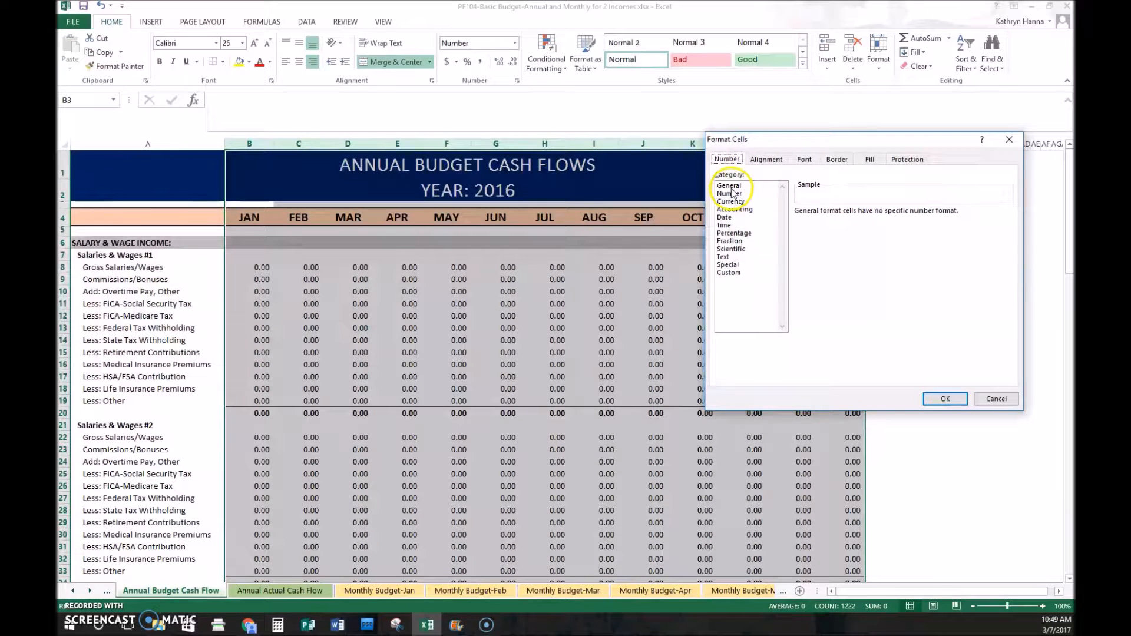
# Step: Browse General, Number with thousands separator, Currency, Date and Special categories
pyautogui.click(728, 184)
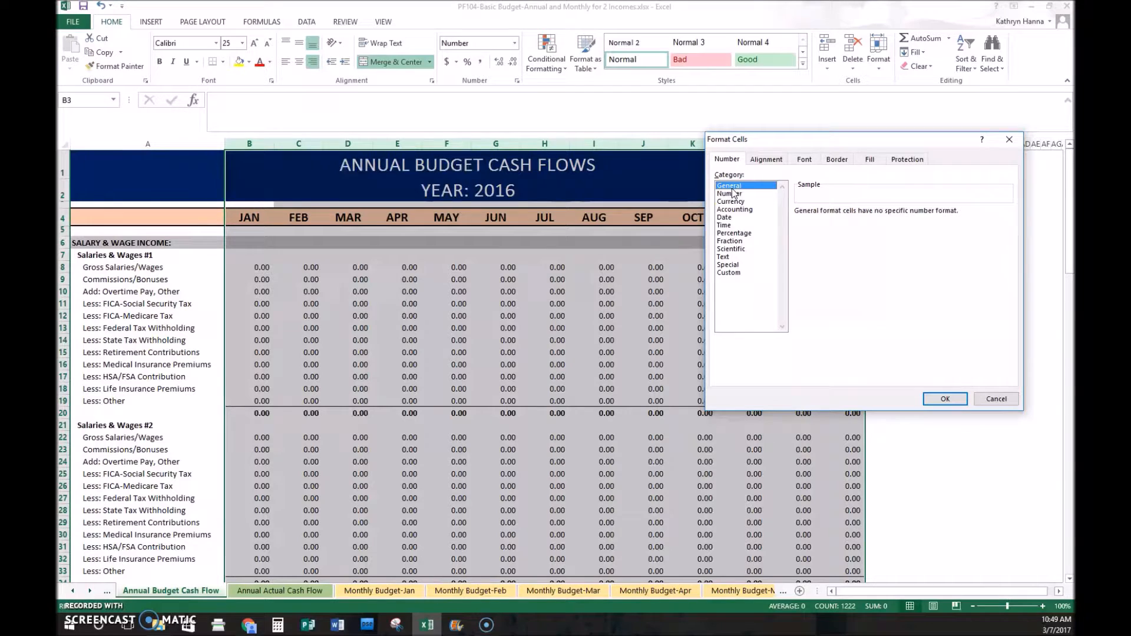
pyautogui.click(729, 193)
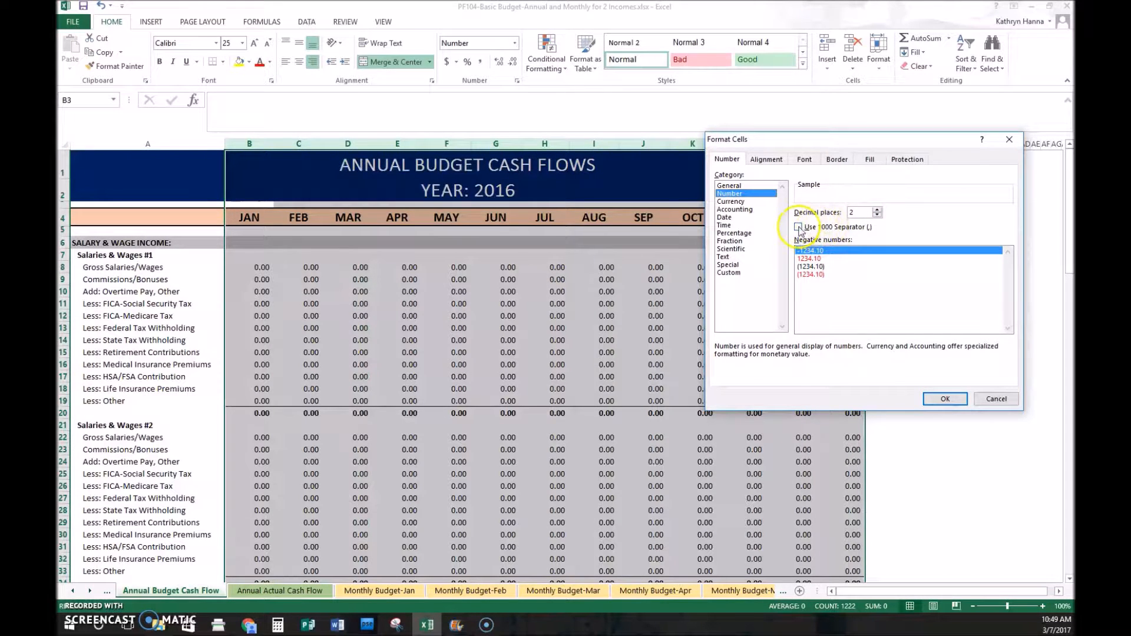
pyautogui.click(798, 226)
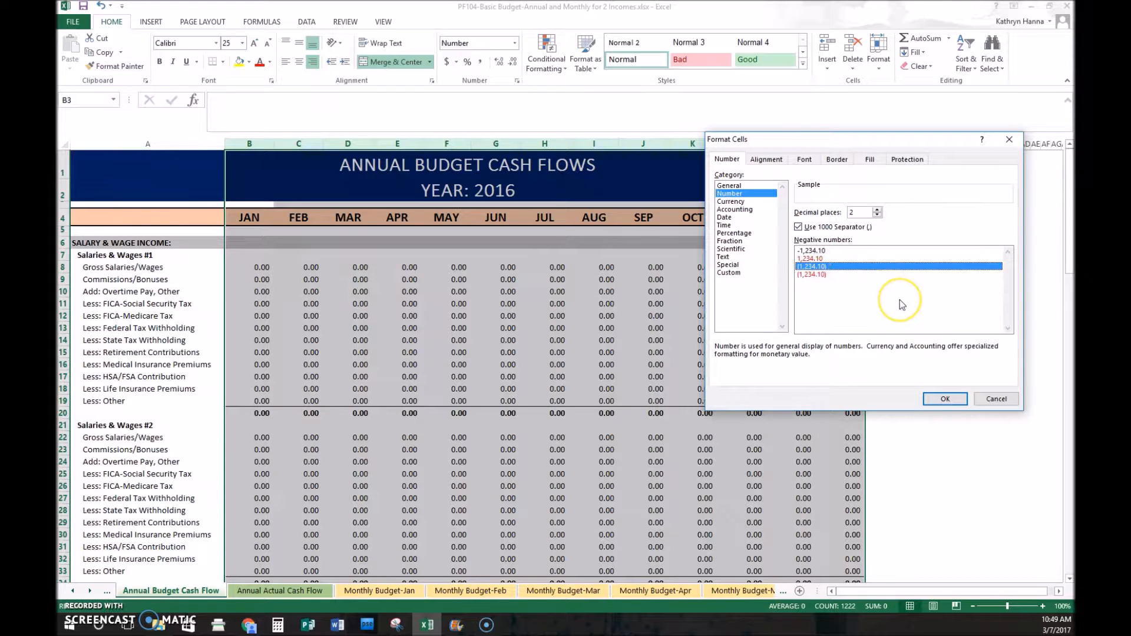
pyautogui.moveTo(974, 159)
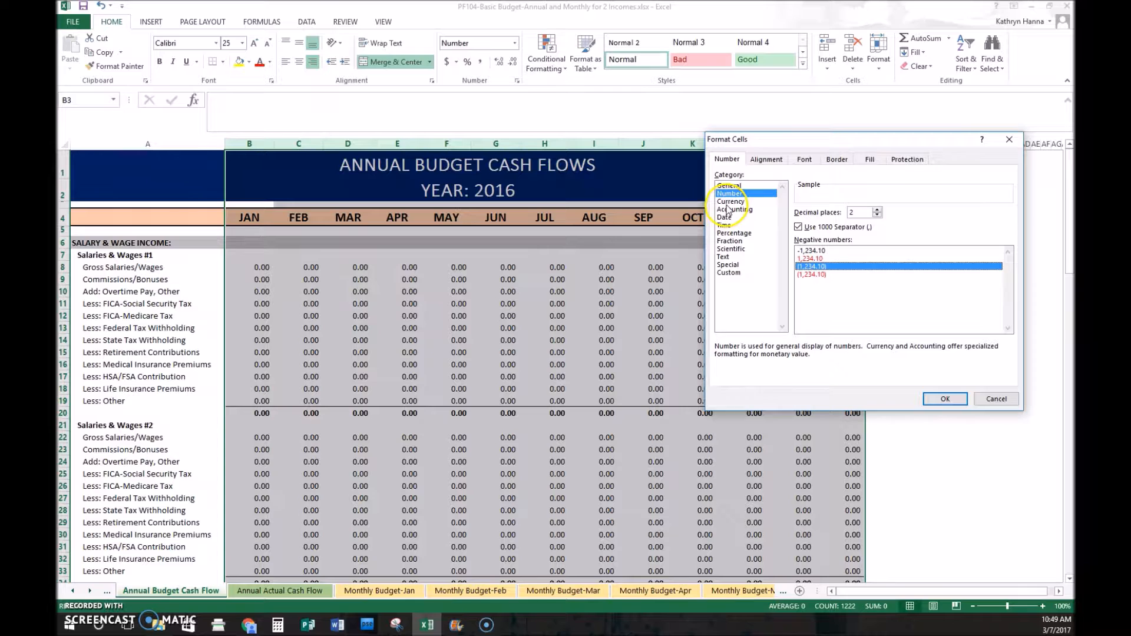
pyautogui.click(730, 201)
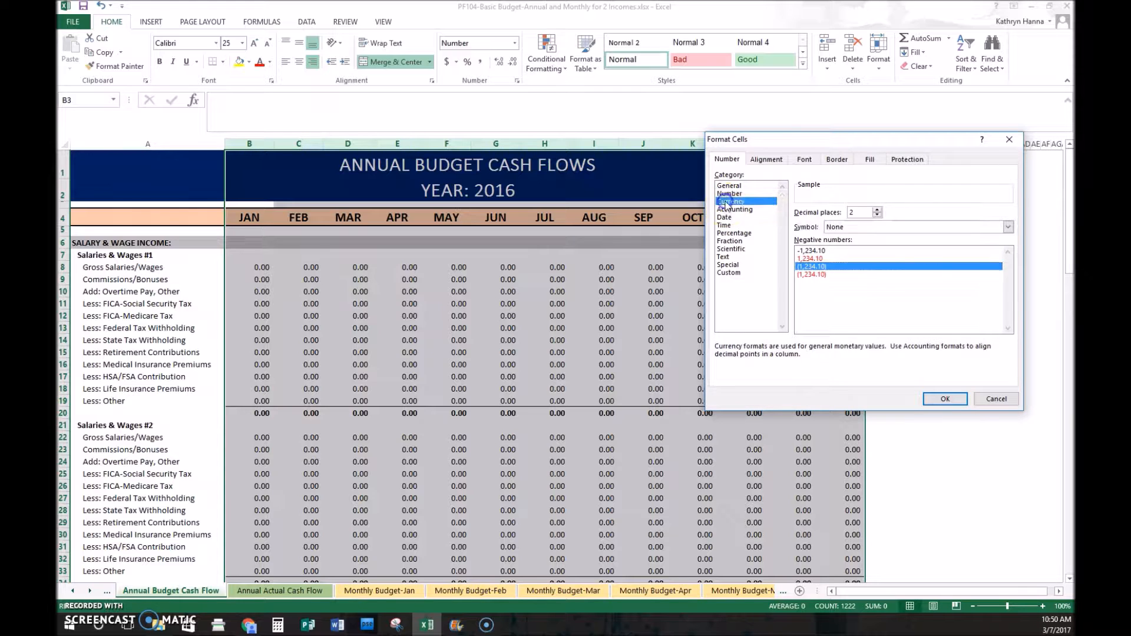
pyautogui.click(731, 202)
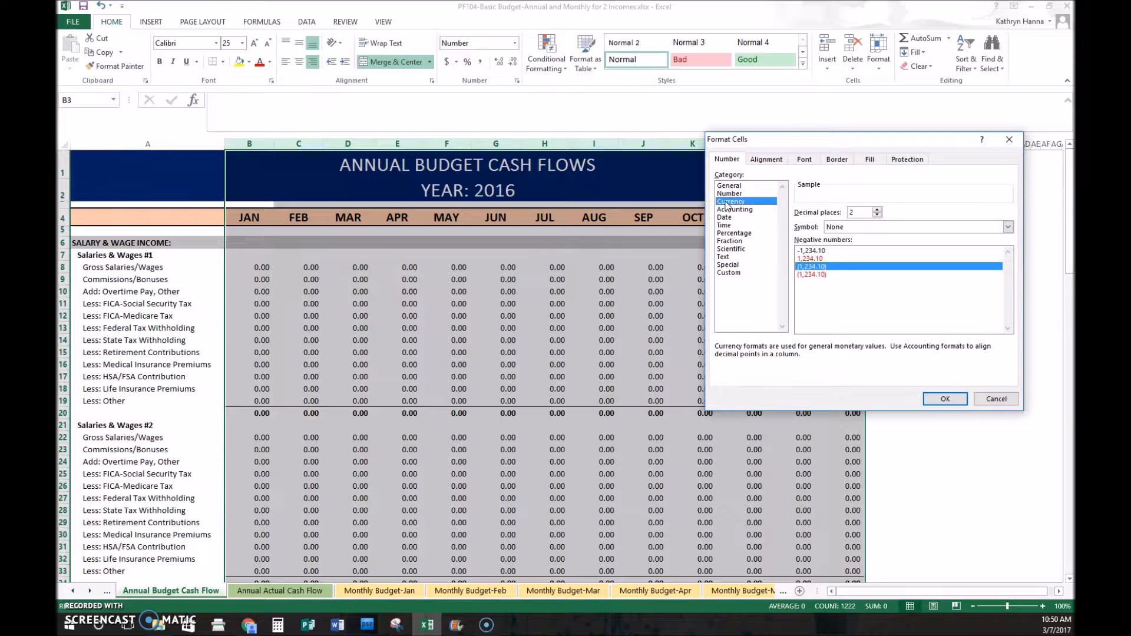
pyautogui.moveTo(888, 259)
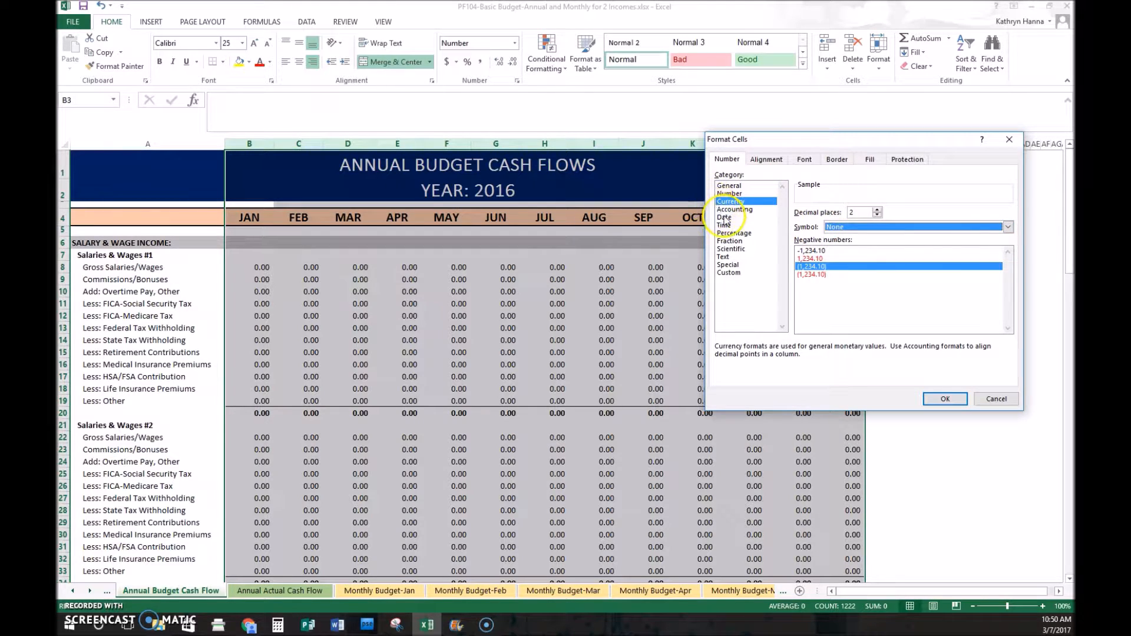
pyautogui.click(725, 217)
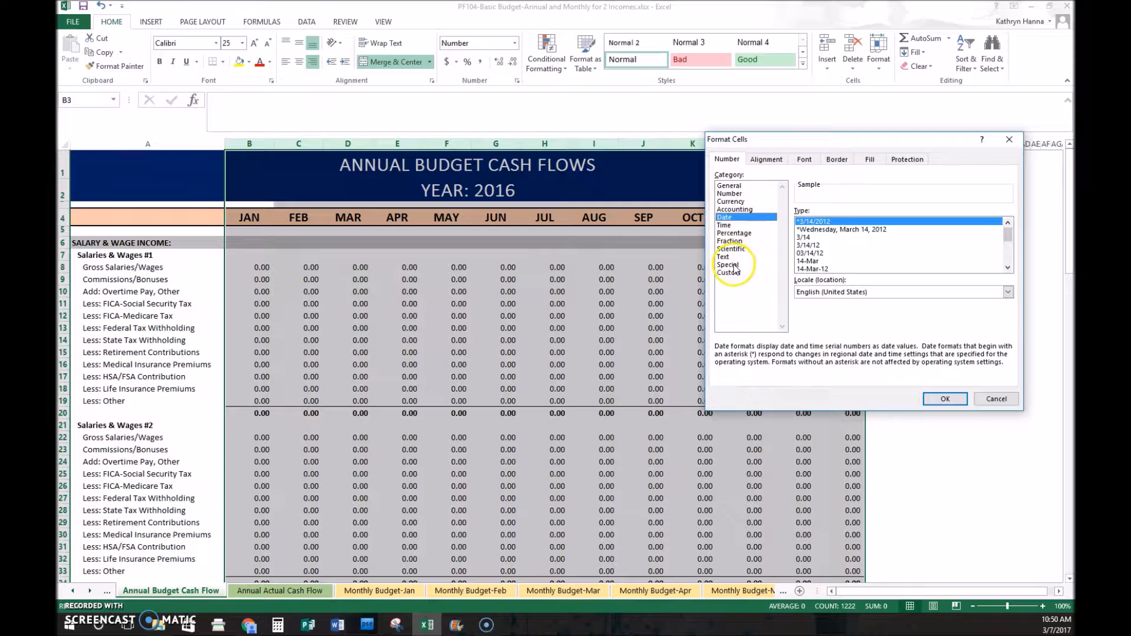
pyautogui.click(728, 265)
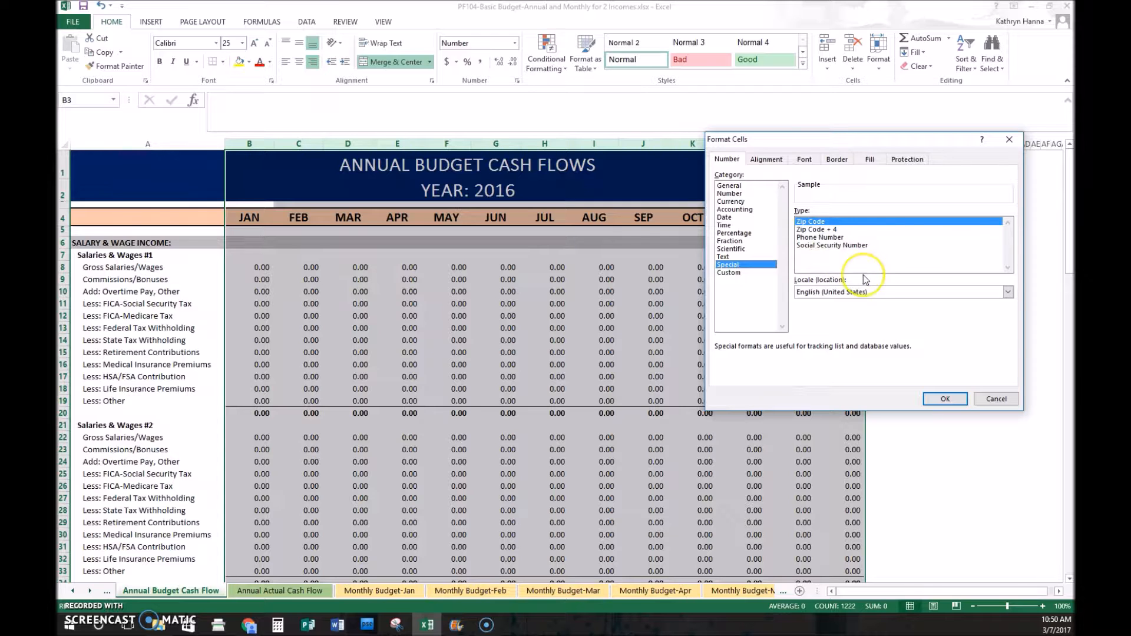
pyautogui.moveTo(1009, 139)
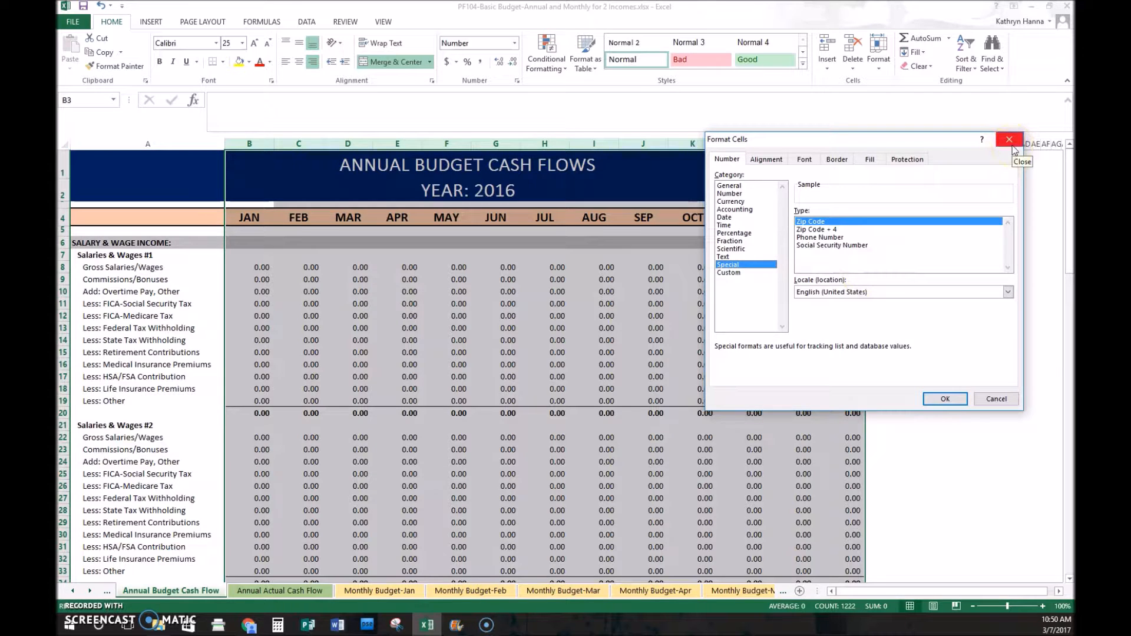
# Step: Close Format Cells unapplied and paint row 18's formatting onto row 21 via Home
pyautogui.click(1008, 139)
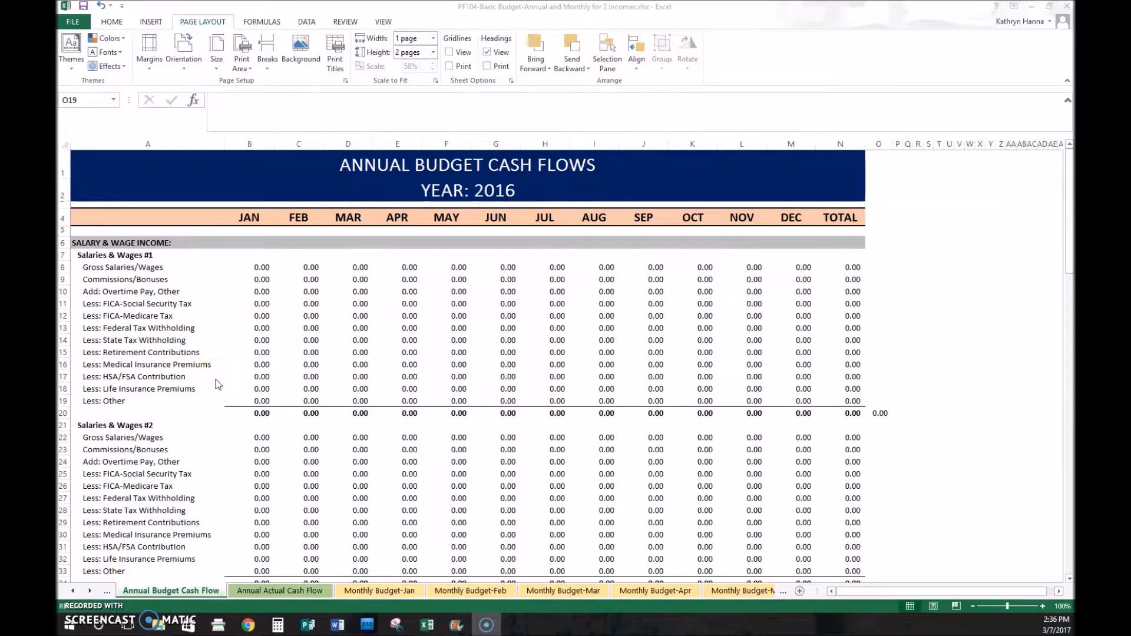
pyautogui.moveTo(174, 394)
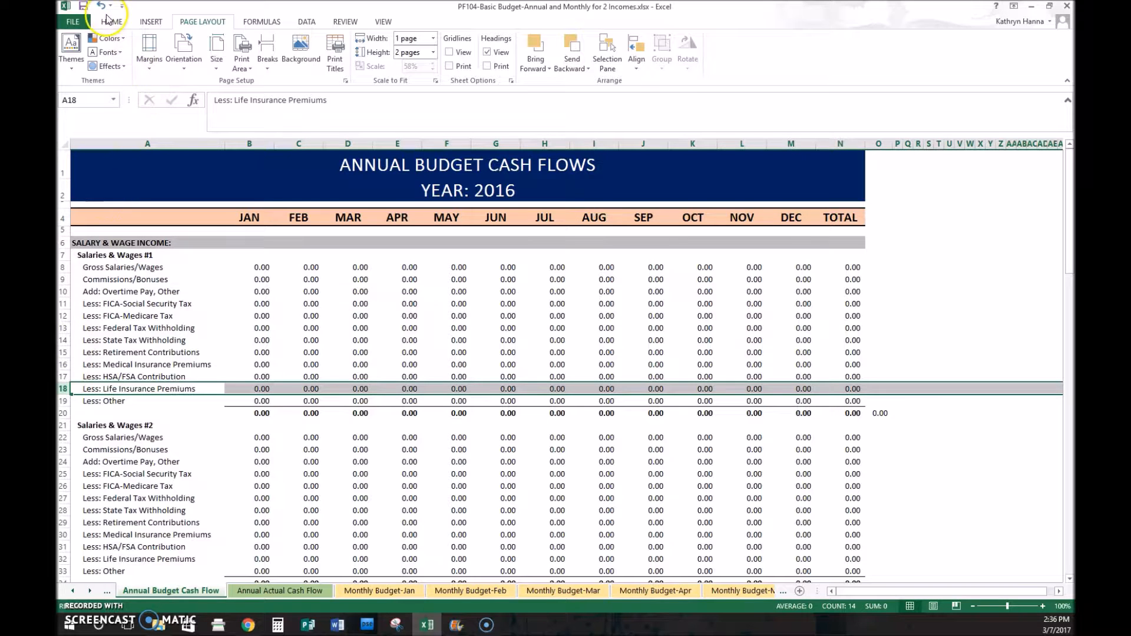
pyautogui.click(111, 21)
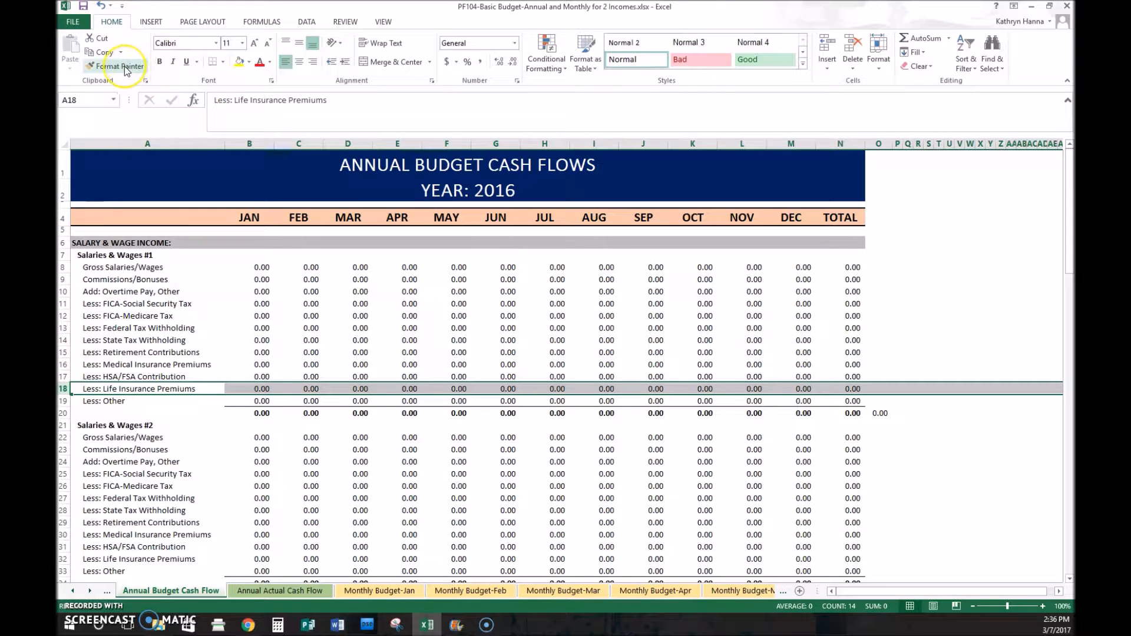
pyautogui.moveTo(117, 66)
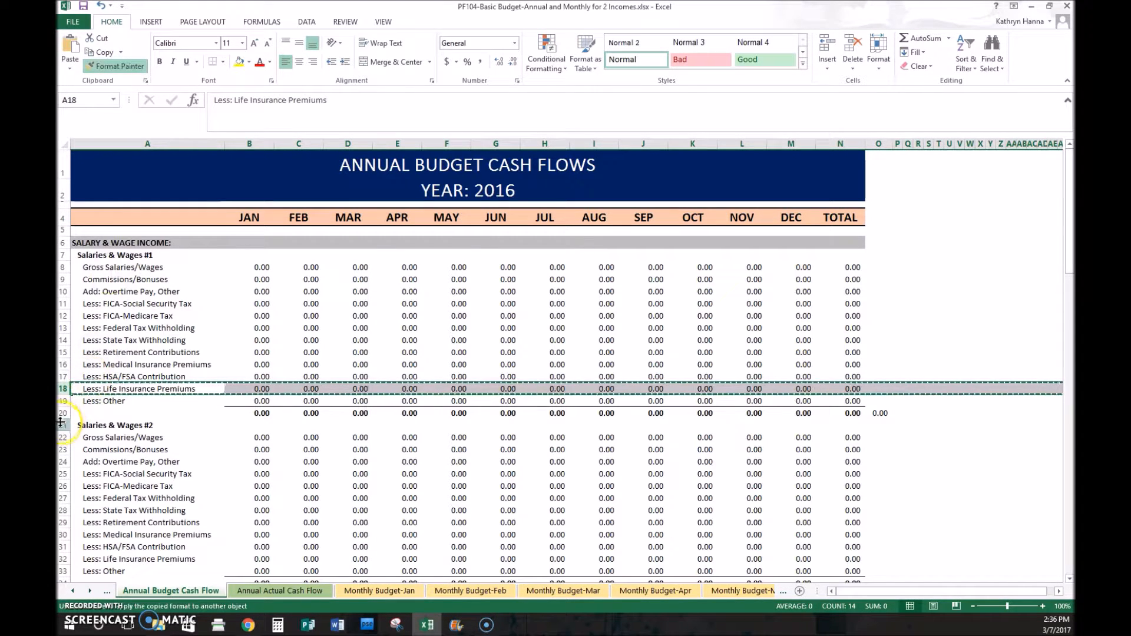
pyautogui.click(119, 425)
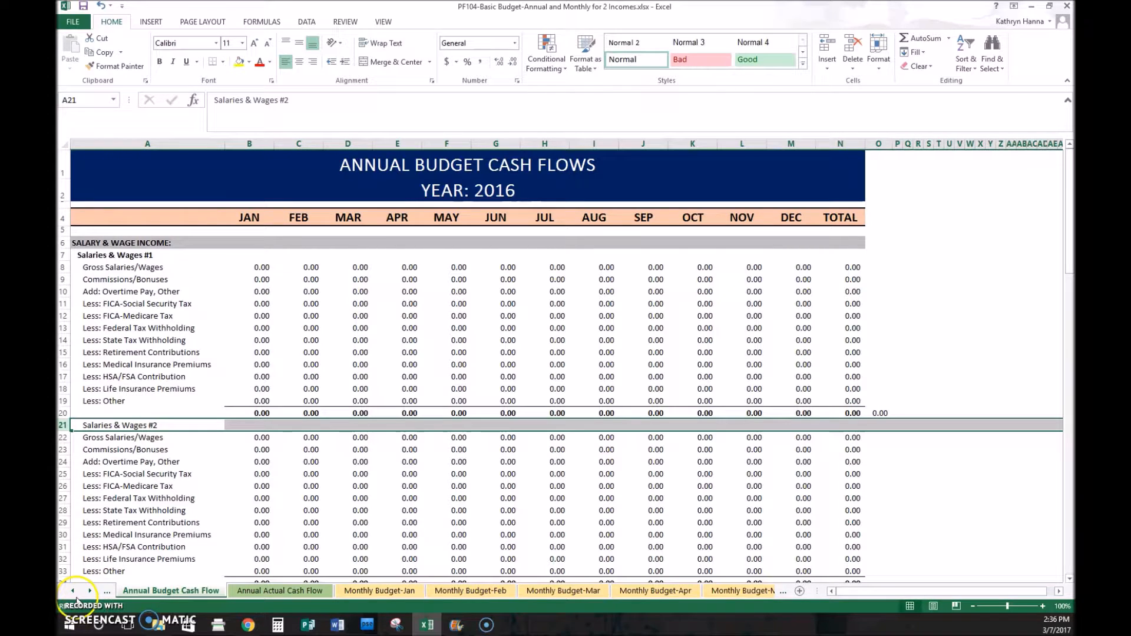
pyautogui.click(466, 165)
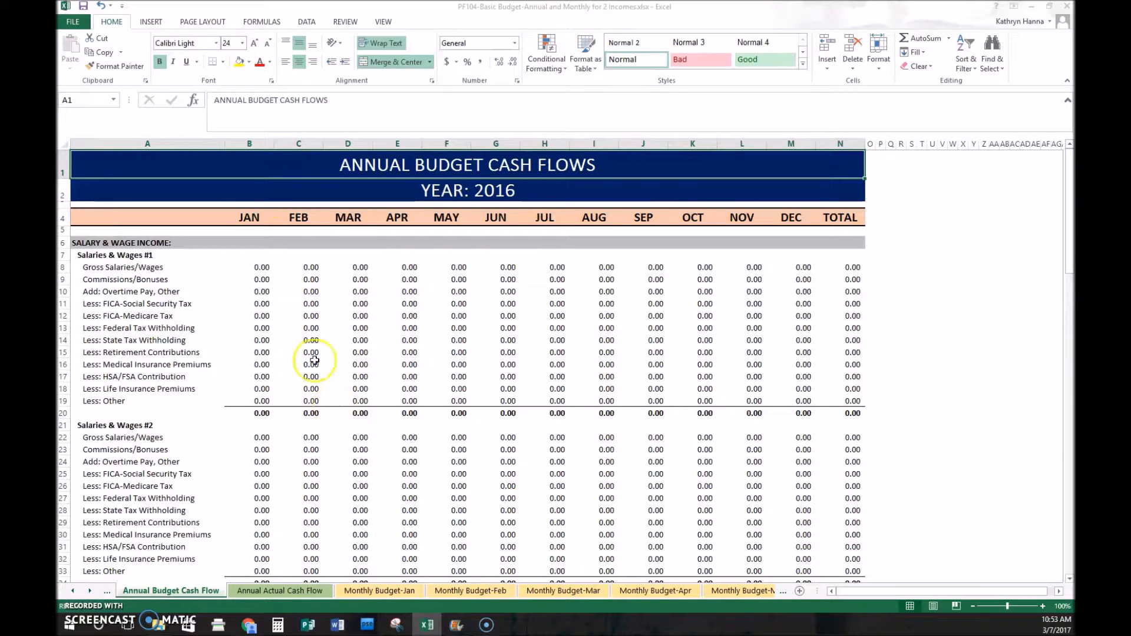
pyautogui.moveTo(210, 27)
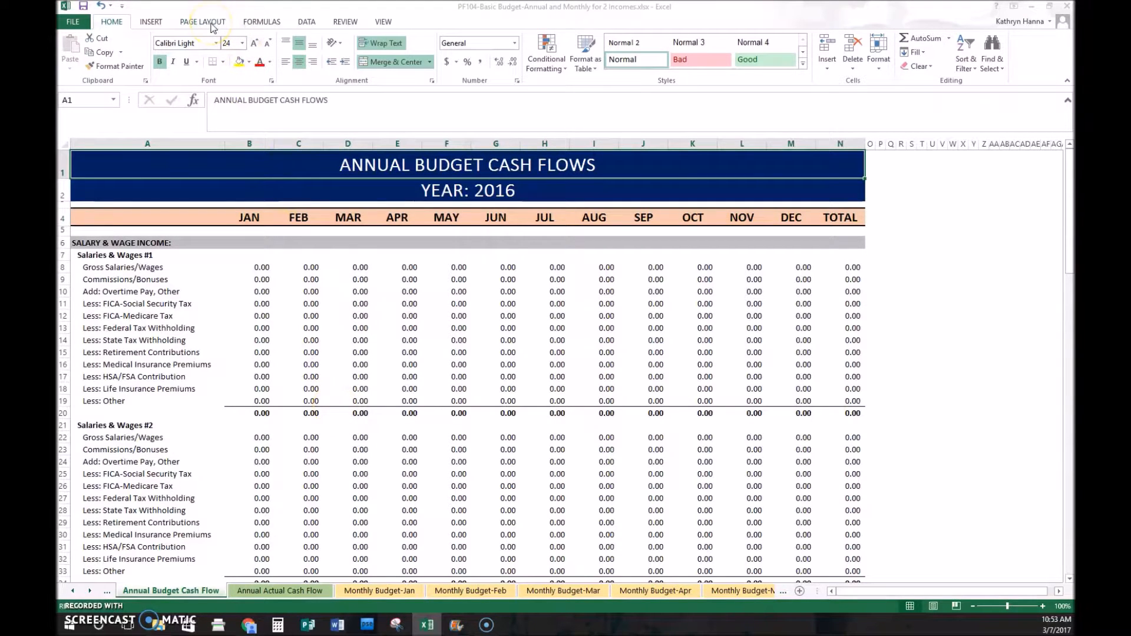
pyautogui.moveTo(203, 21)
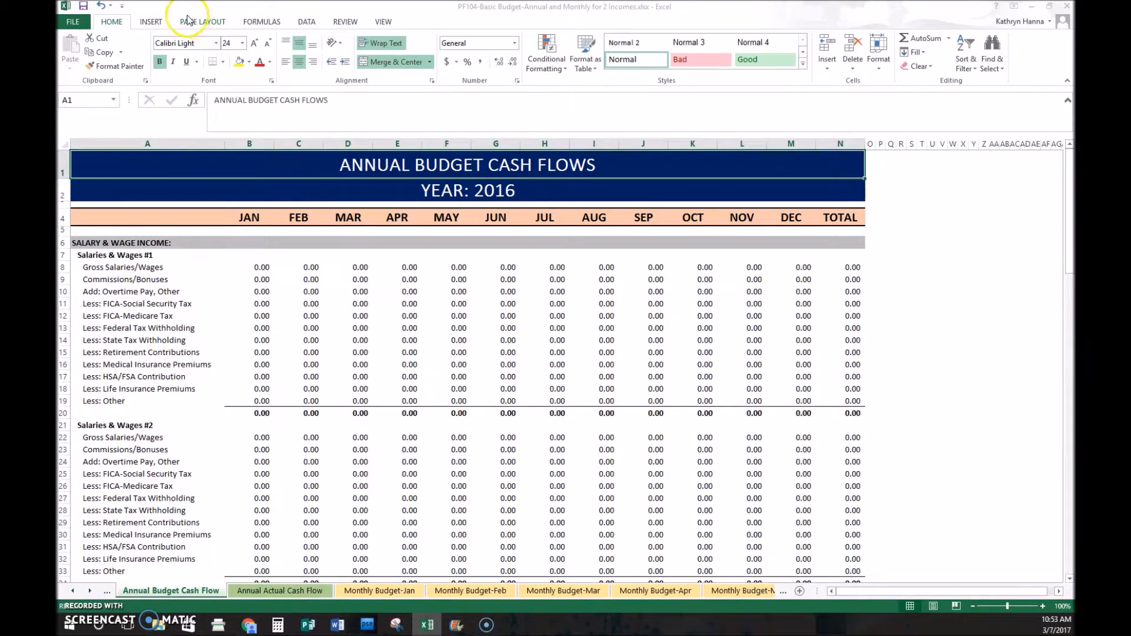
# Step: Show the Page Layout ribbon's Page Setup commands for the budget sheet
pyautogui.click(203, 21)
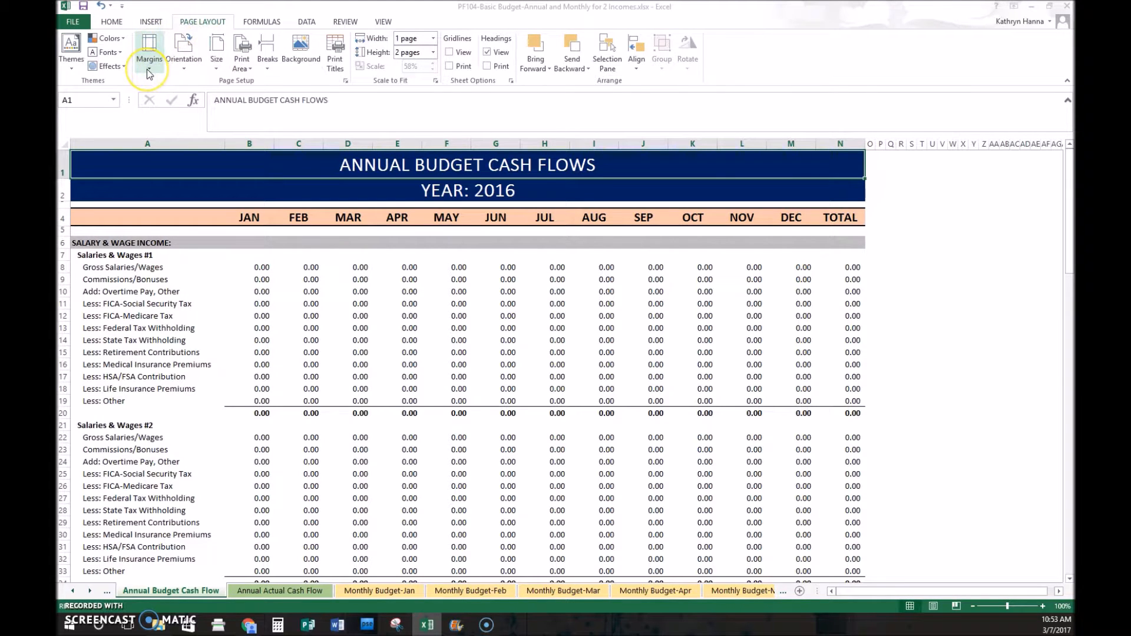
pyautogui.moveTo(215, 51)
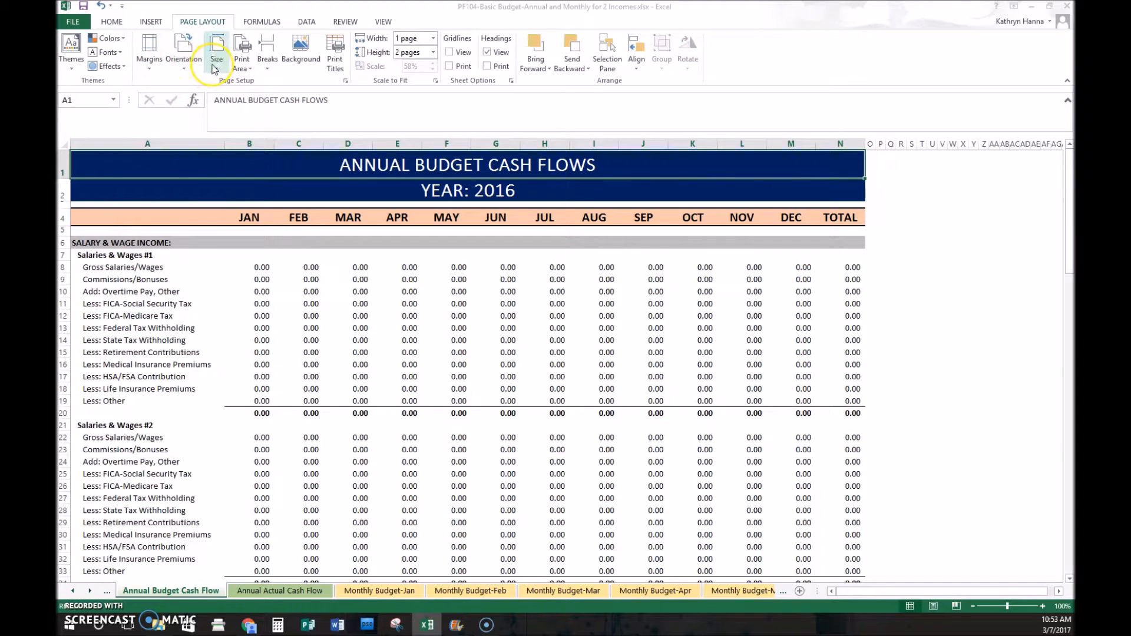
pyautogui.click(216, 51)
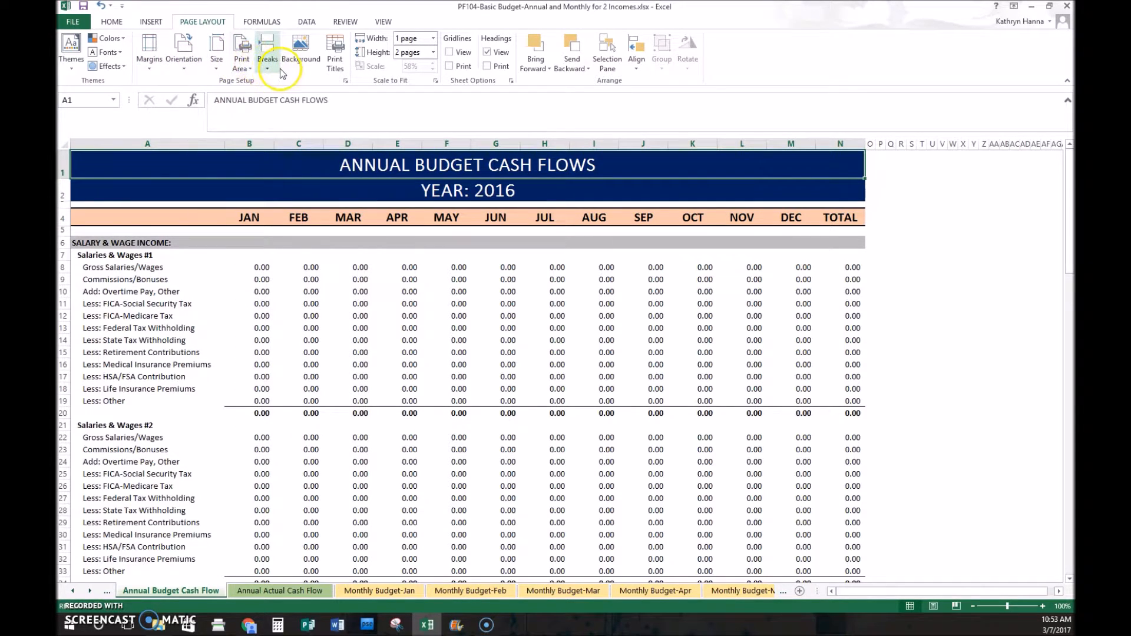
pyautogui.moveTo(371, 71)
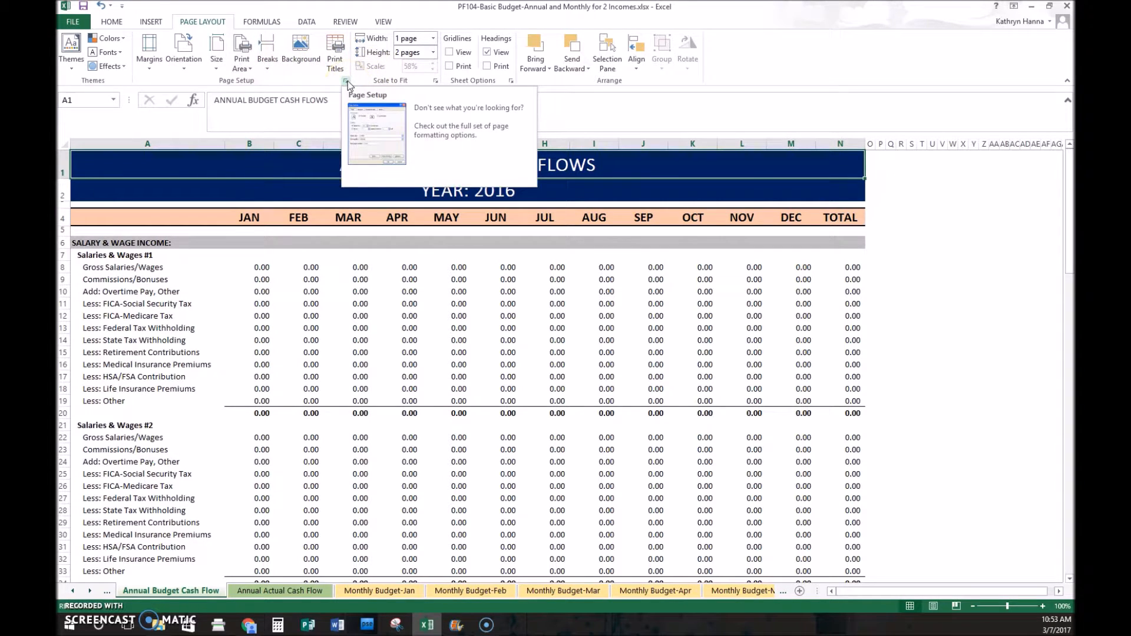
# Step: In Page Setup, set landscape and Fit to 1 page wide by 2 tall
pyautogui.click(346, 81)
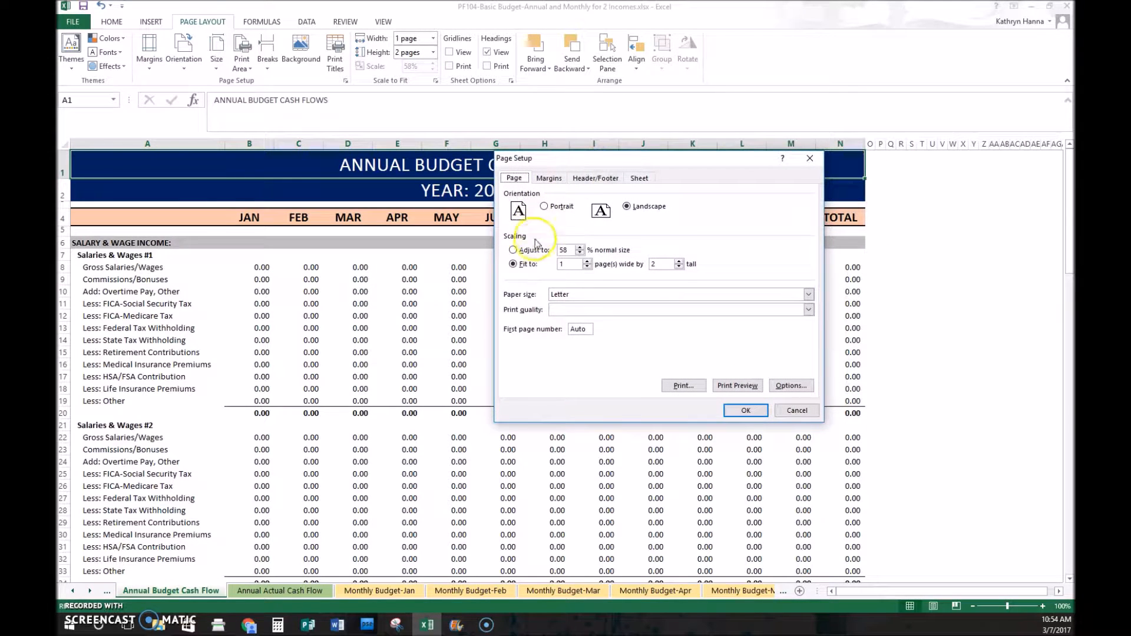
pyautogui.click(512, 249)
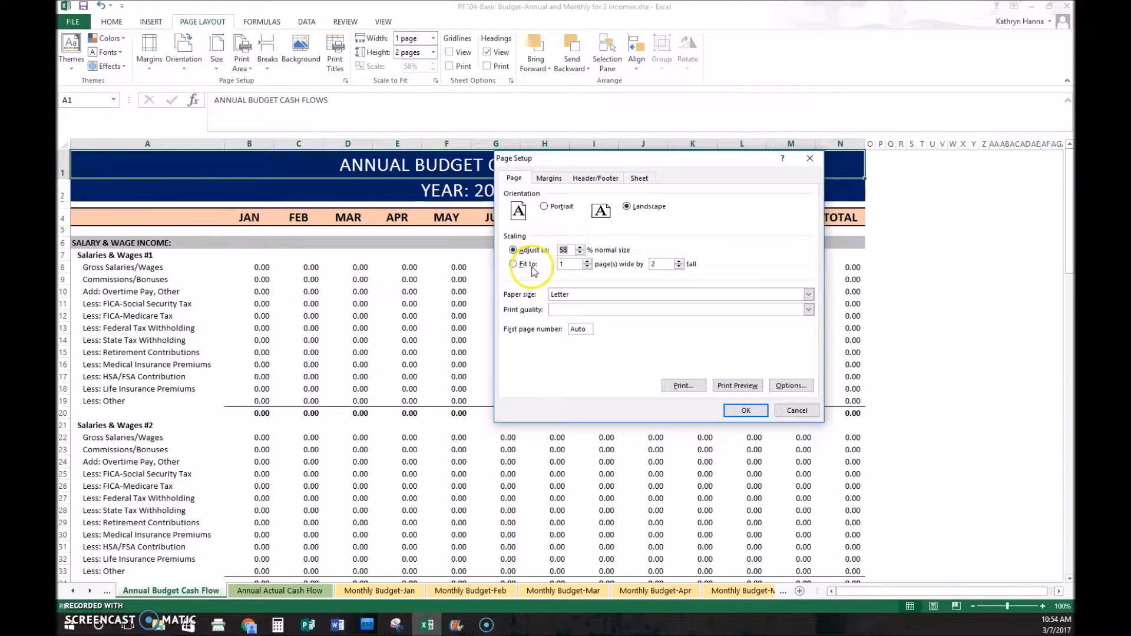
pyautogui.click(513, 263)
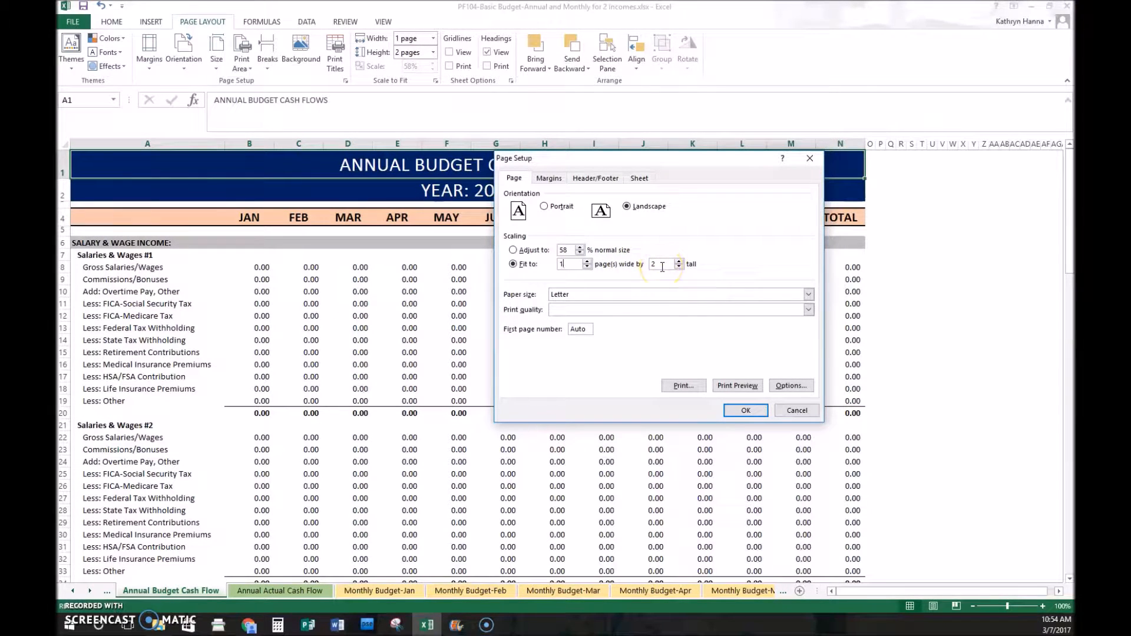
pyautogui.click(548, 178)
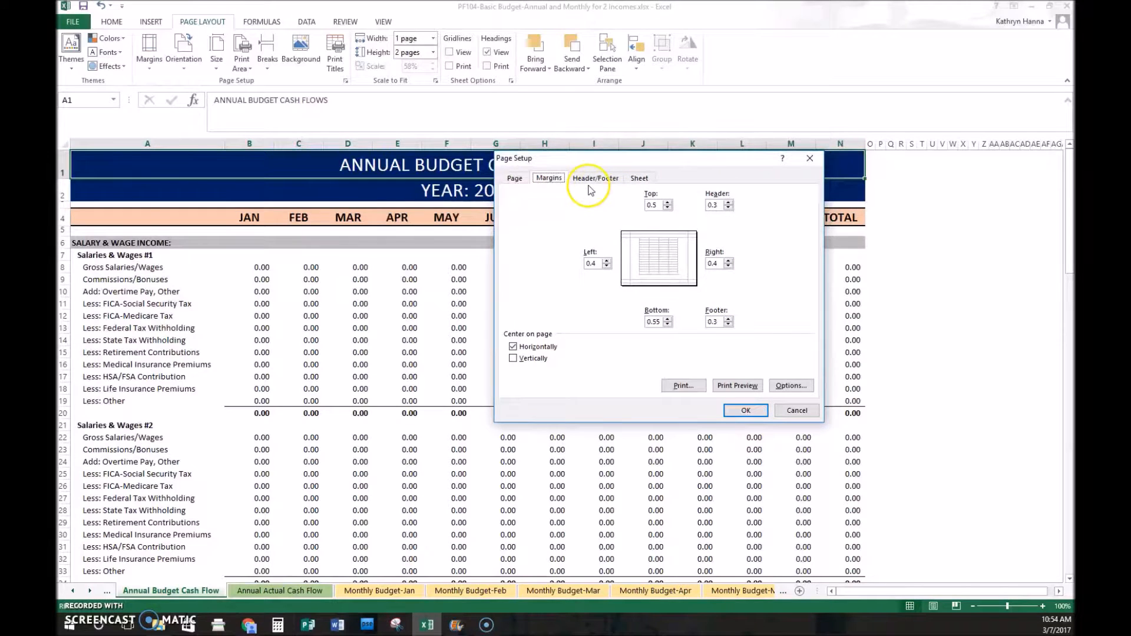
# Step: Check the copyright footer, then enable Center Horizontally on the Margins page
pyautogui.click(594, 178)
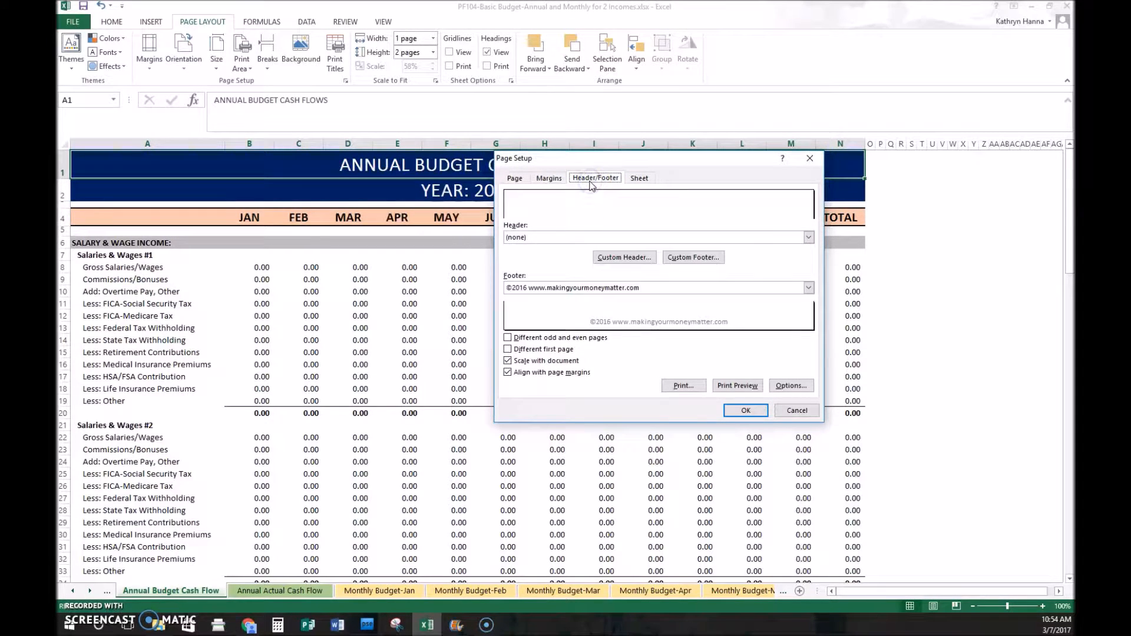
pyautogui.moveTo(642, 321)
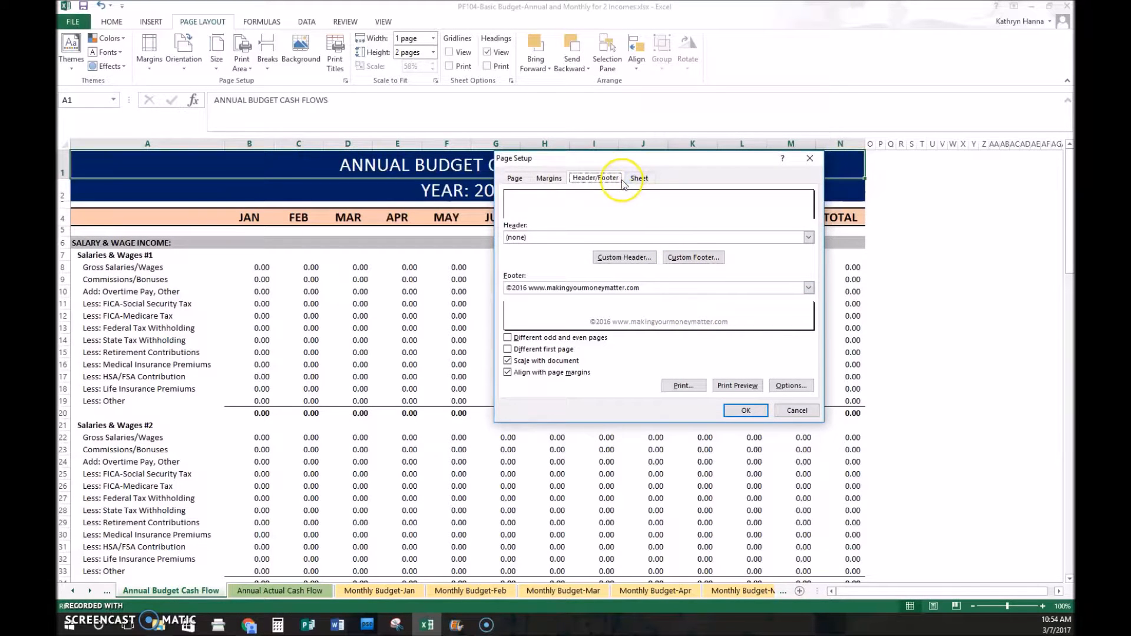
pyautogui.moveTo(746, 410)
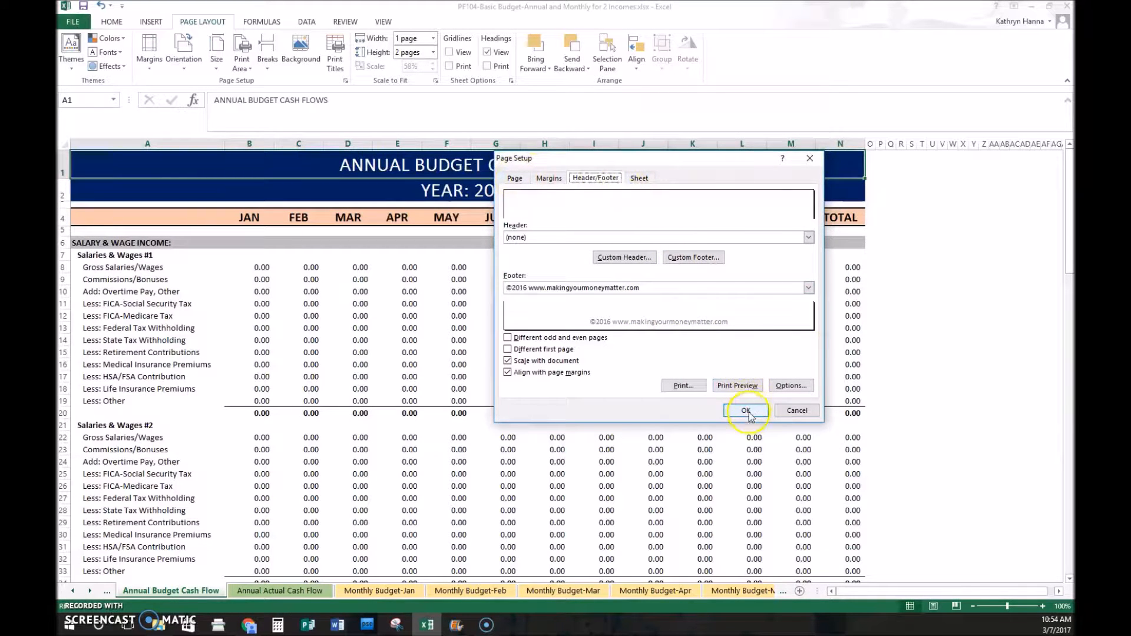
pyautogui.click(515, 178)
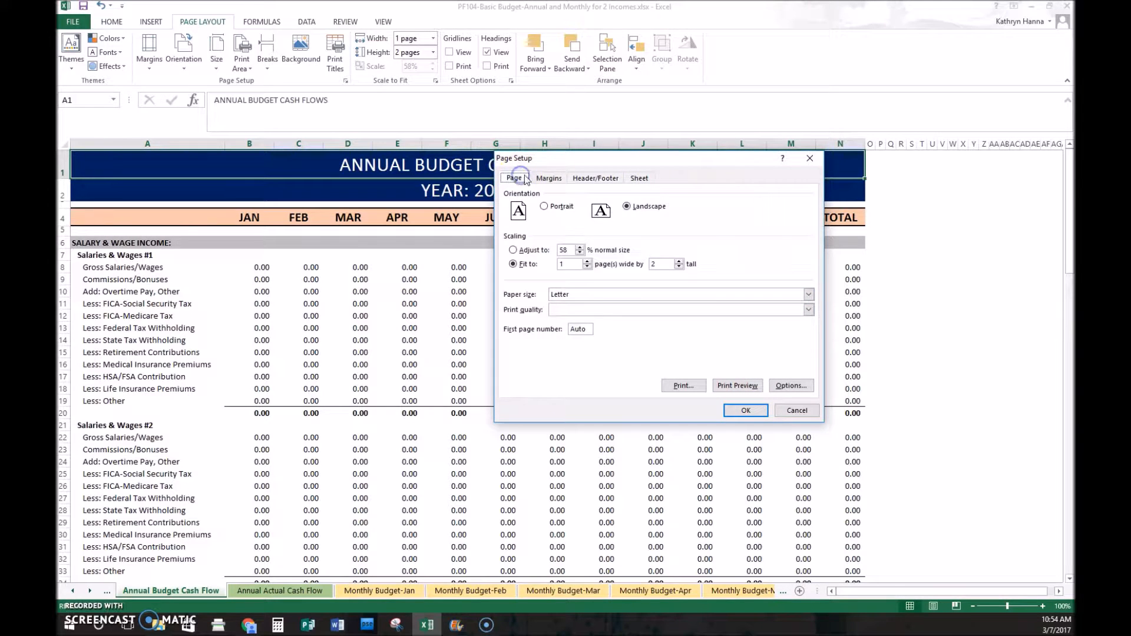
pyautogui.click(547, 178)
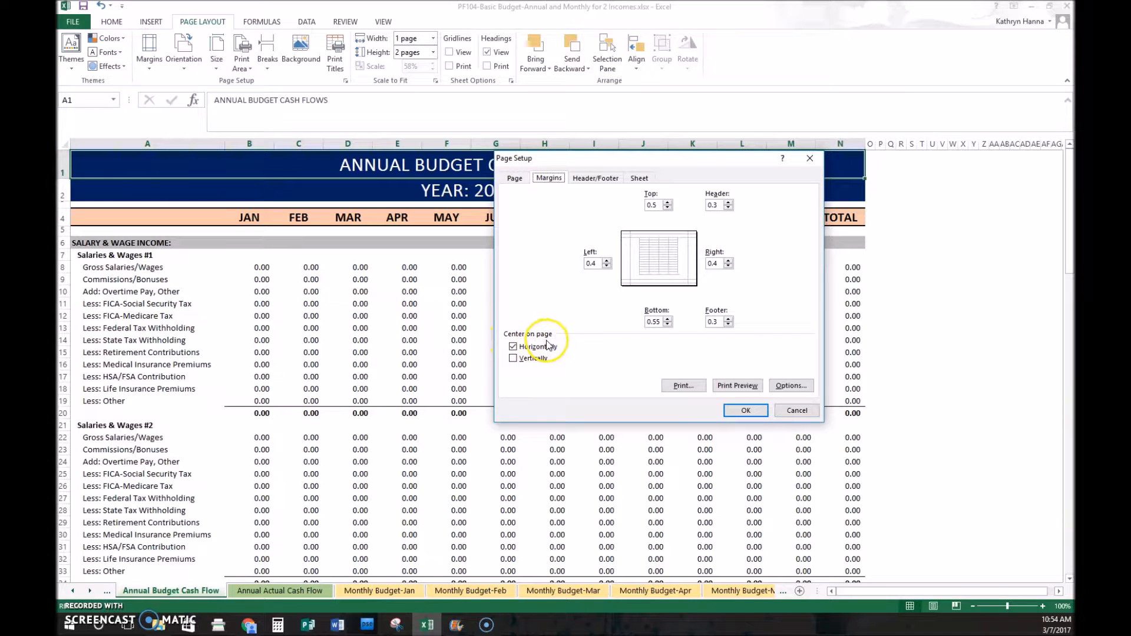
pyautogui.click(514, 347)
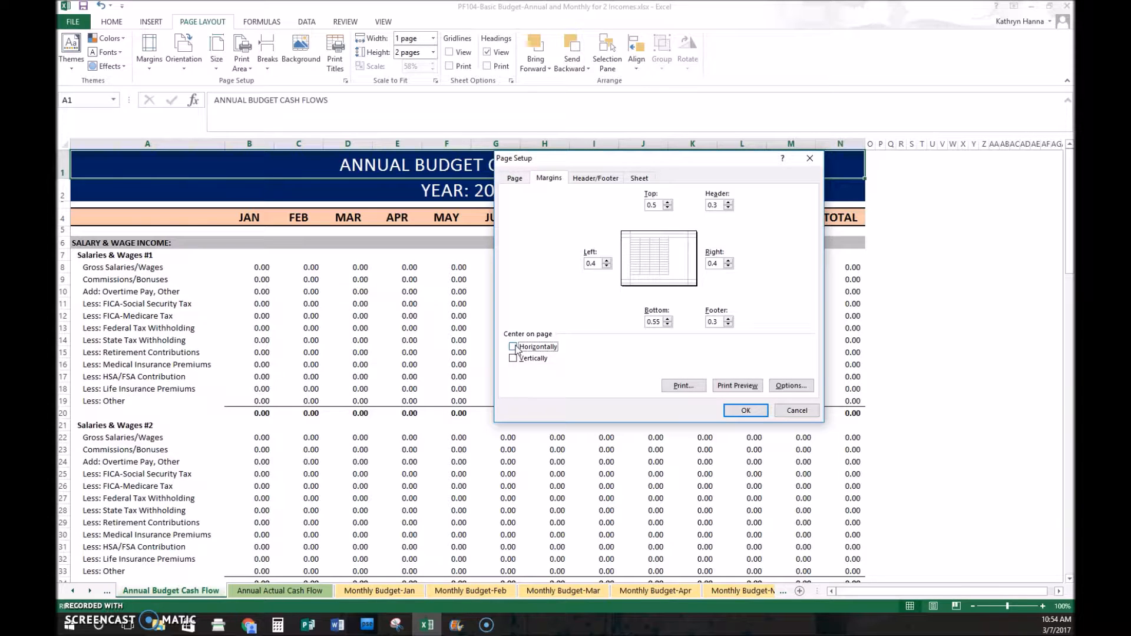
pyautogui.click(513, 347)
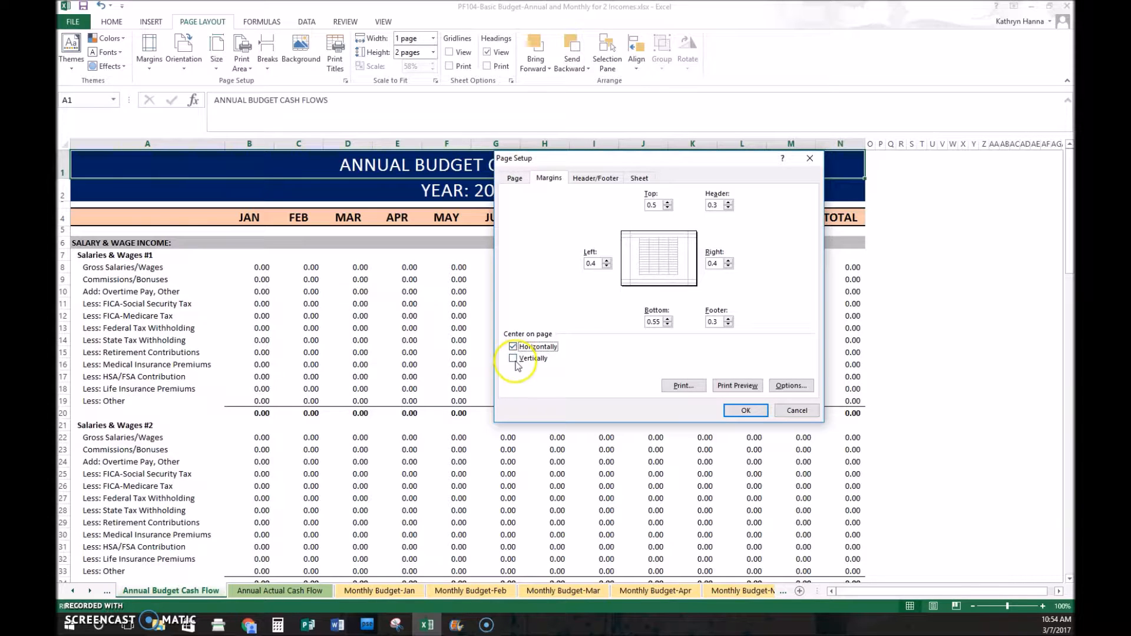
pyautogui.click(513, 358)
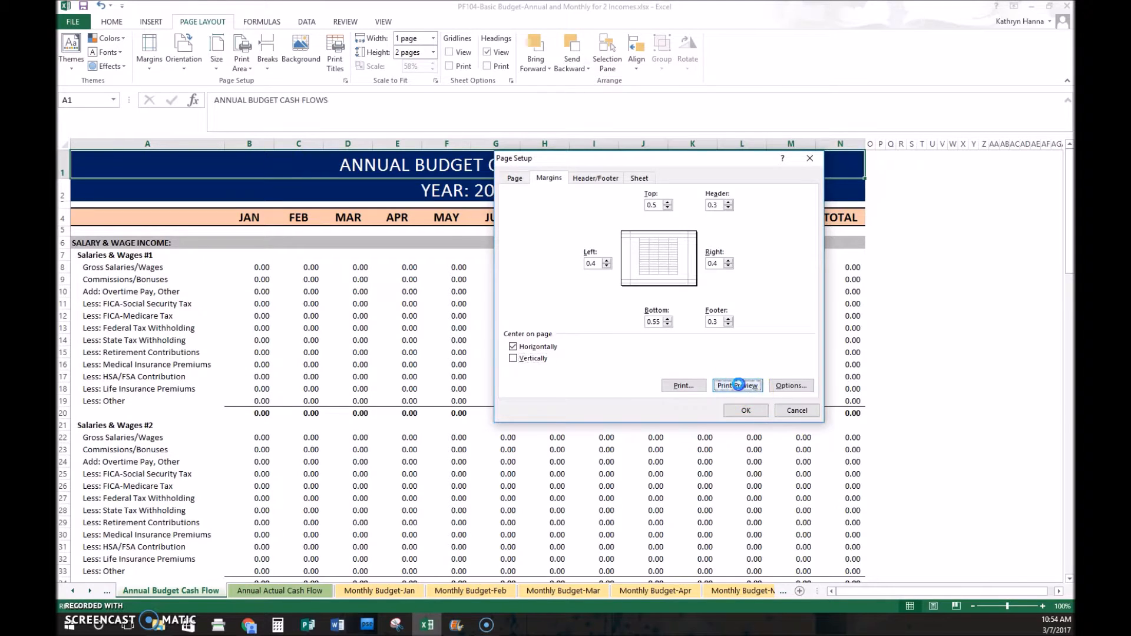
# Step: Preview the landscape two-page budget printout, then return to the worksheet
pyautogui.click(735, 385)
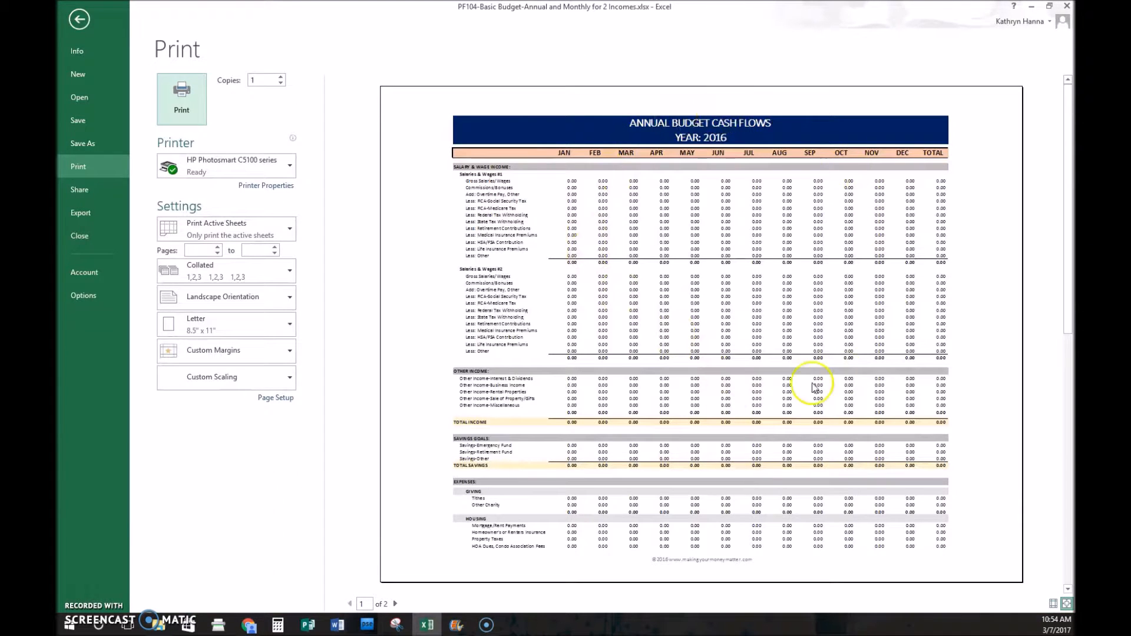
pyautogui.moveTo(415, 187)
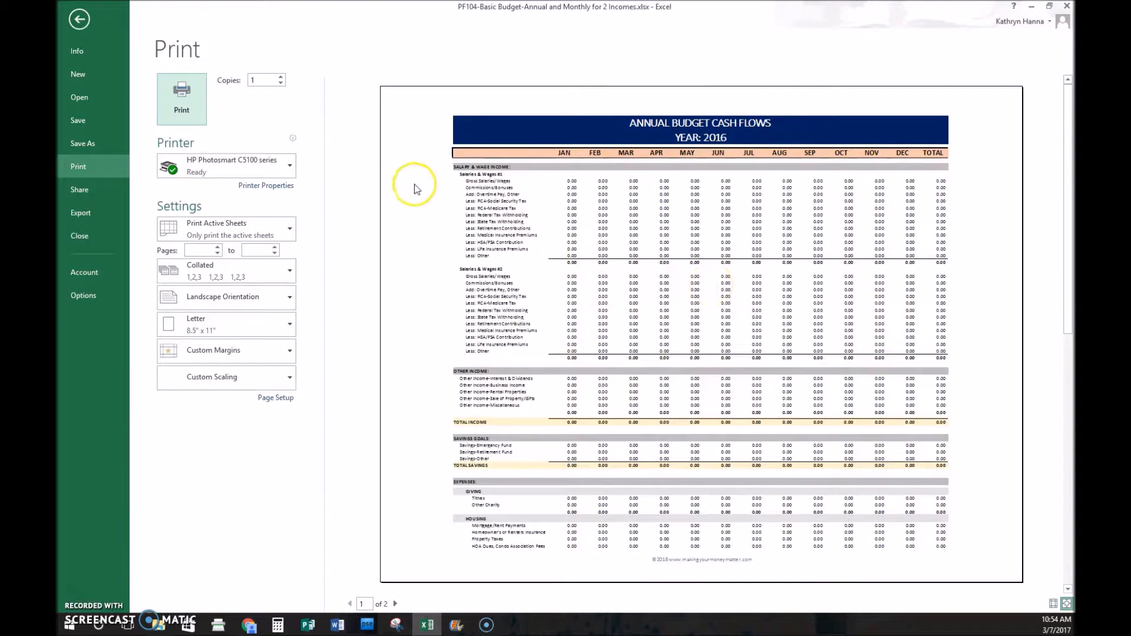
pyautogui.moveTo(415, 188)
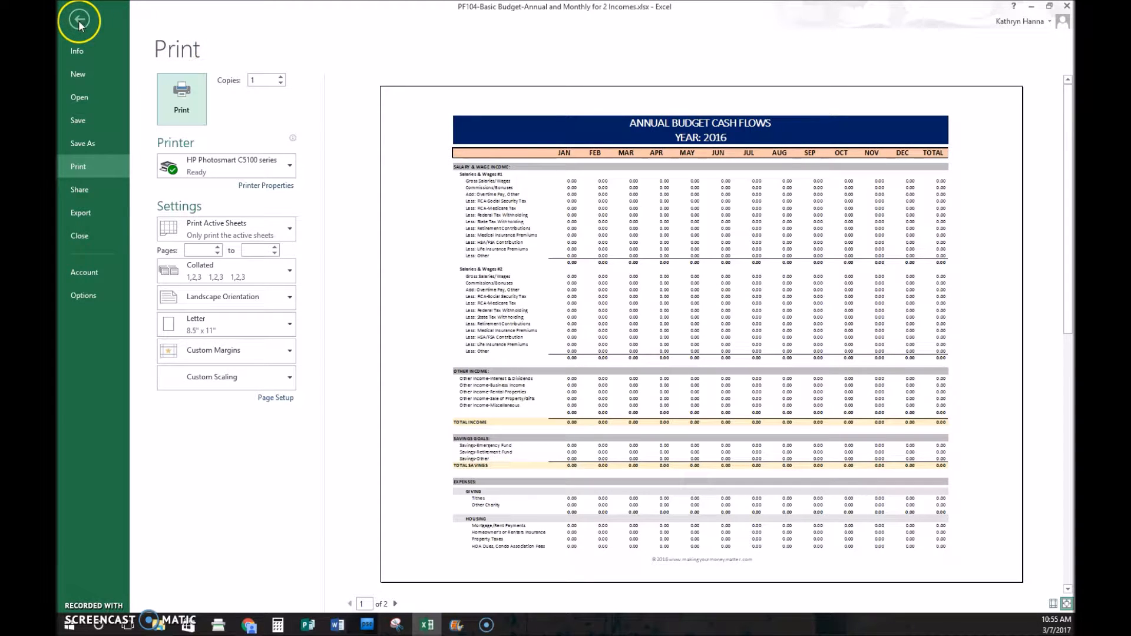
pyautogui.moveTo(555, 300)
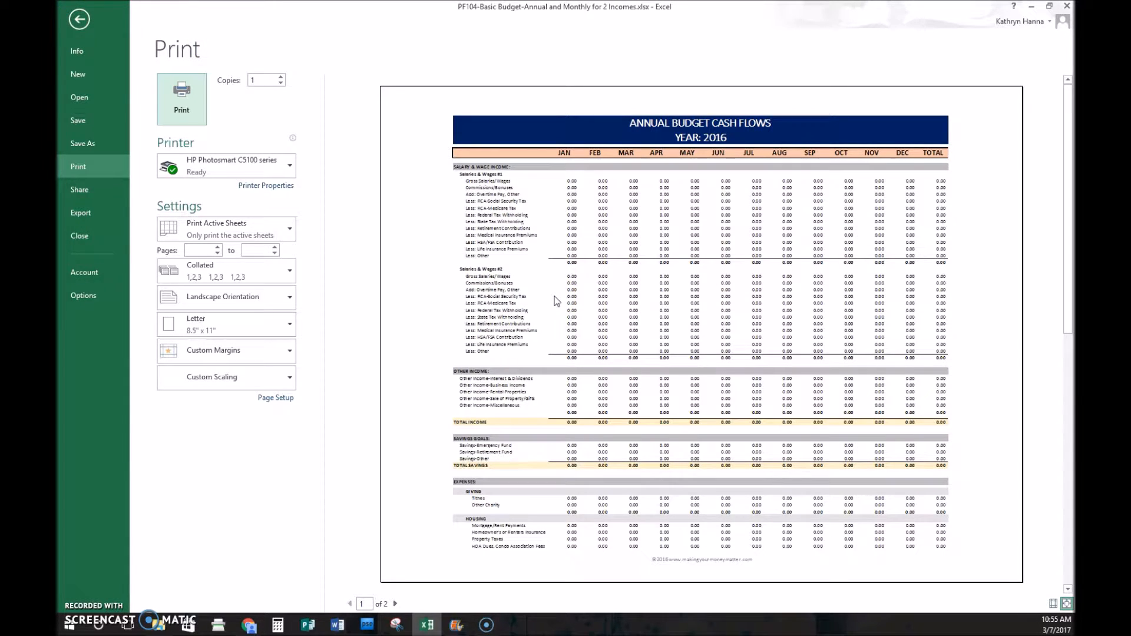
pyautogui.click(79, 19)
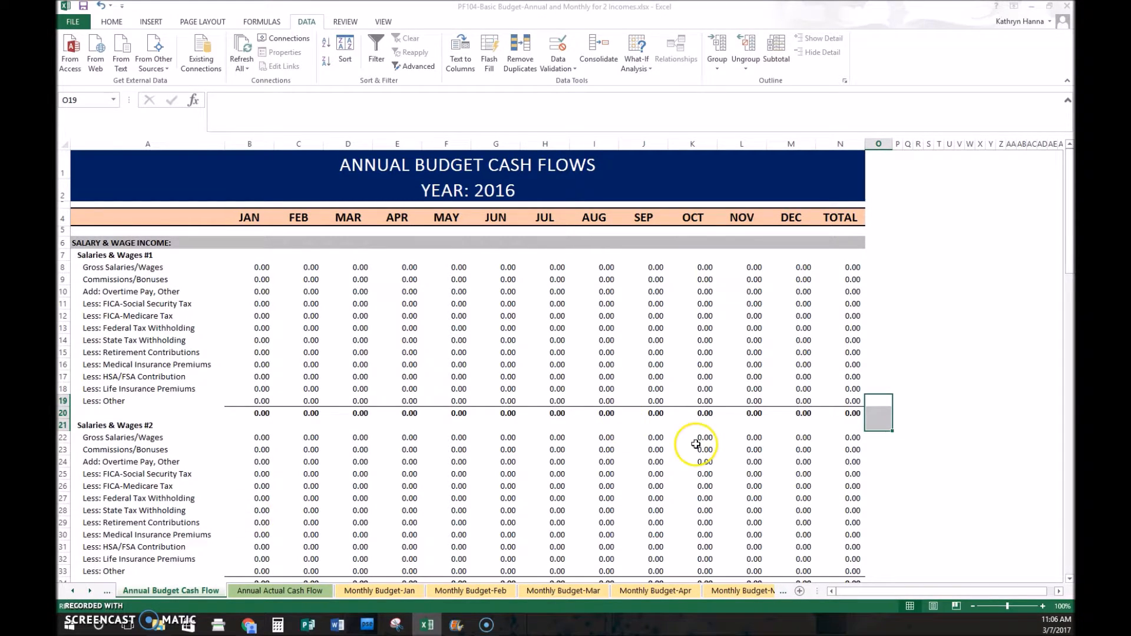
# Step: Build =SUM(N8:N19) in cell O20 through Insert Function
pyautogui.click(876, 412)
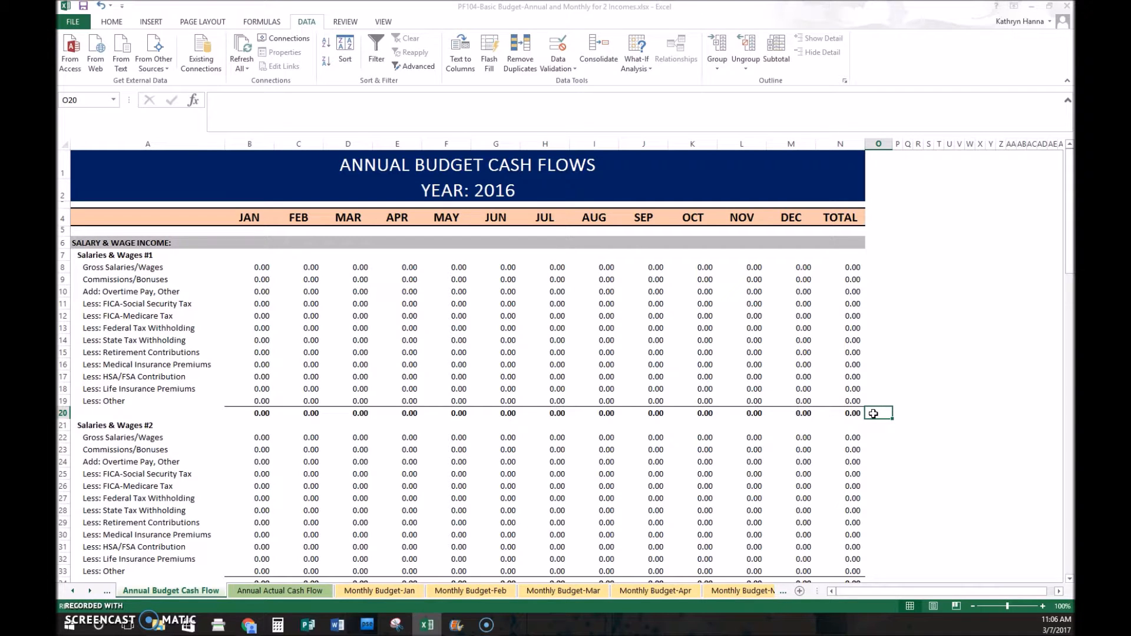
pyautogui.write('=')
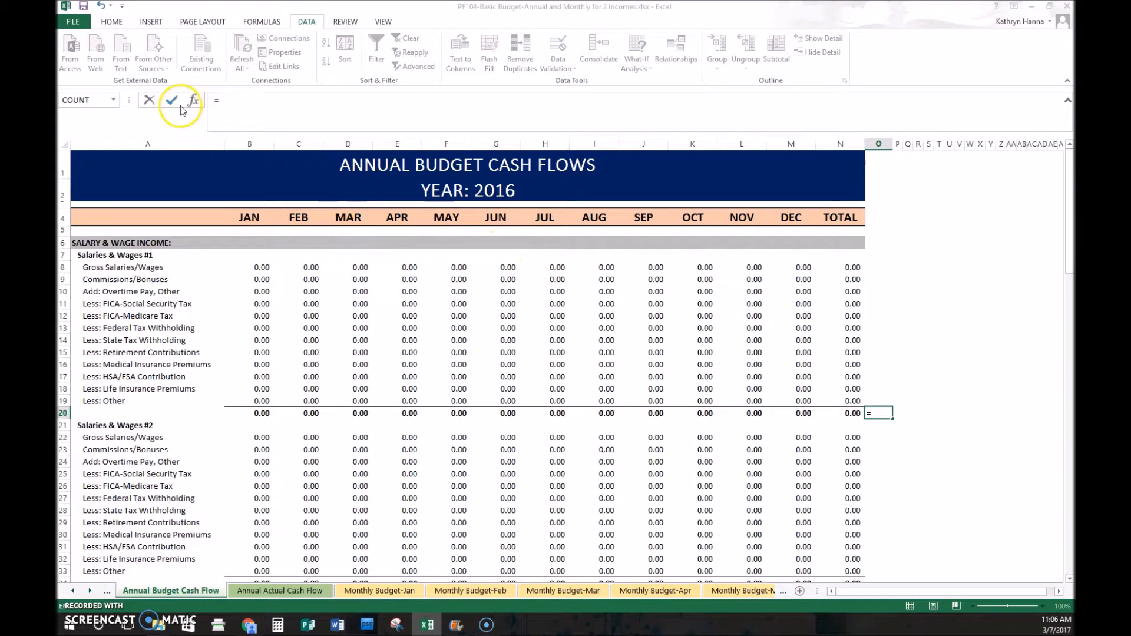
pyautogui.moveTo(192, 100)
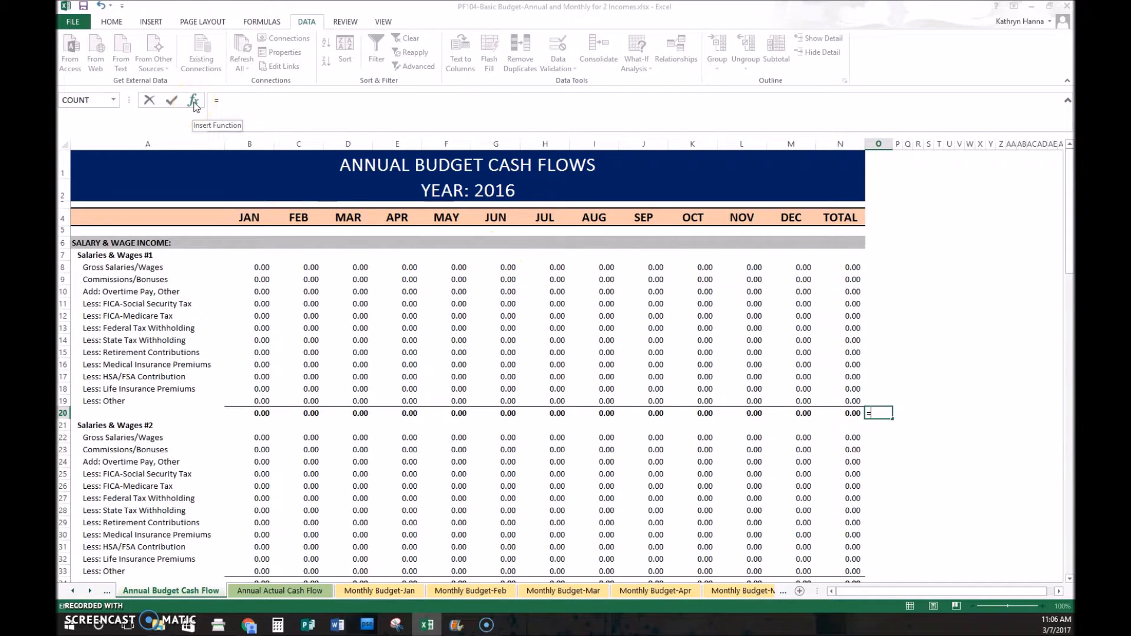
pyautogui.click(193, 101)
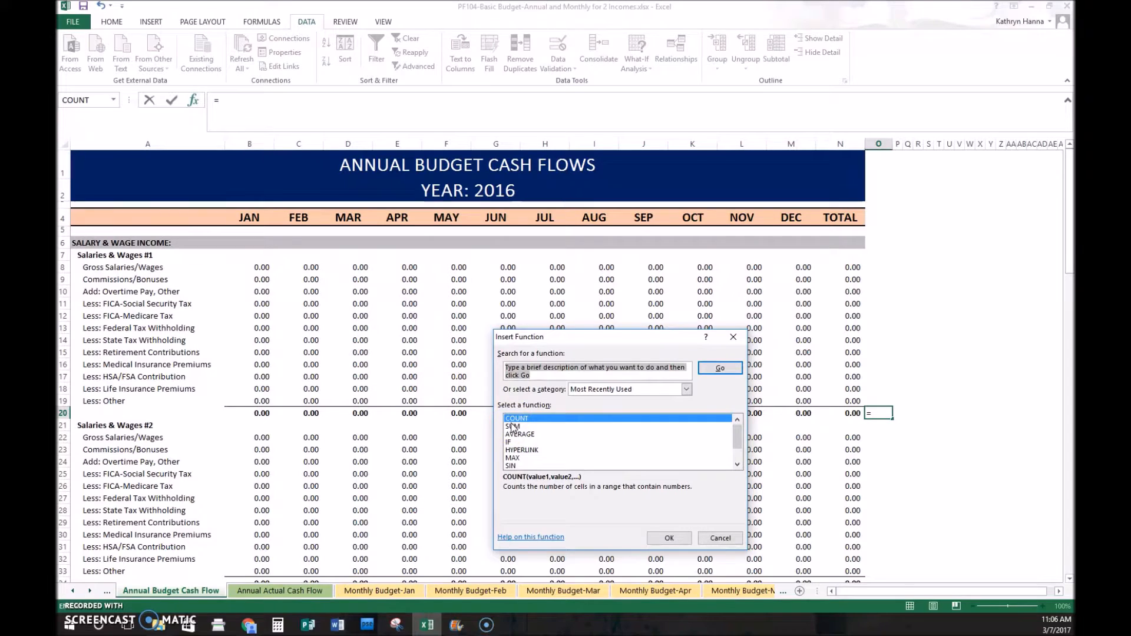
pyautogui.click(517, 427)
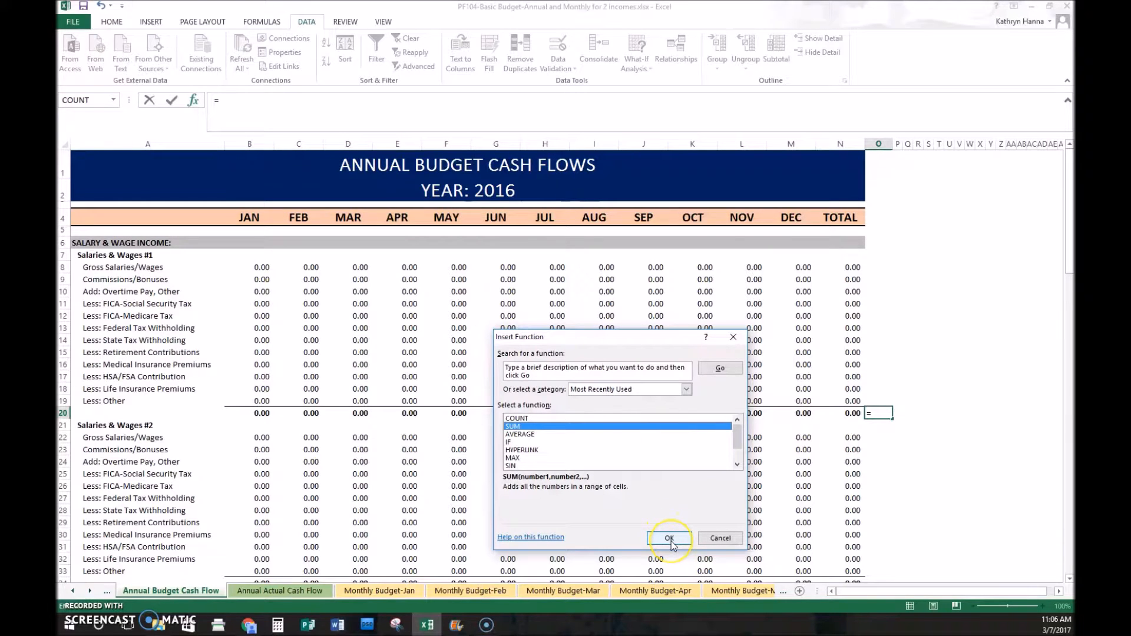
pyautogui.click(669, 538)
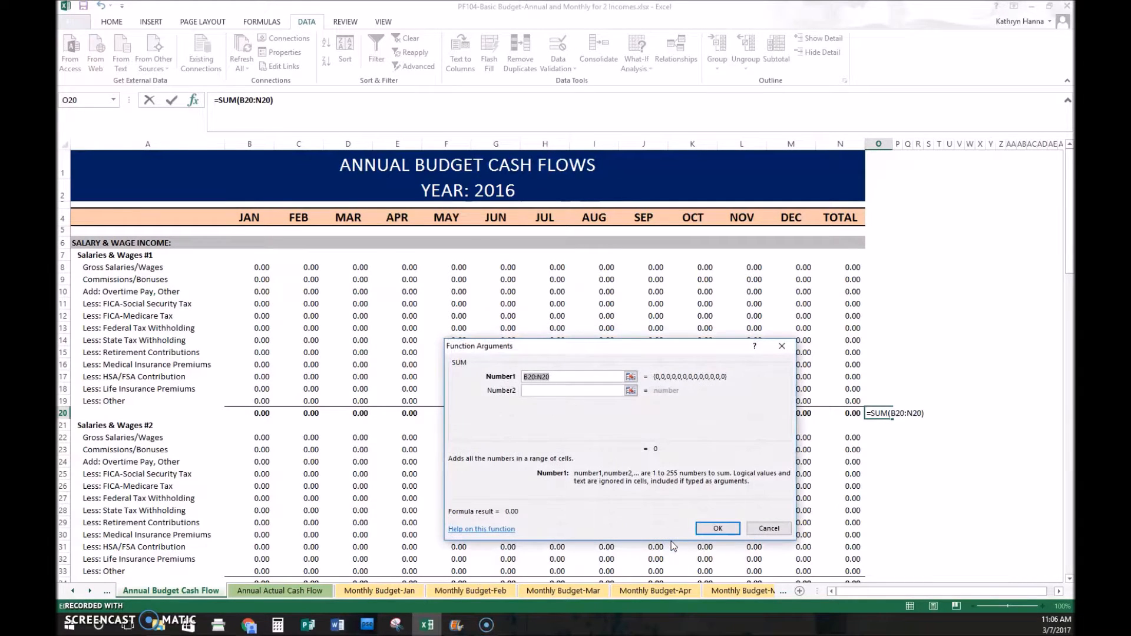
pyautogui.moveTo(555, 489)
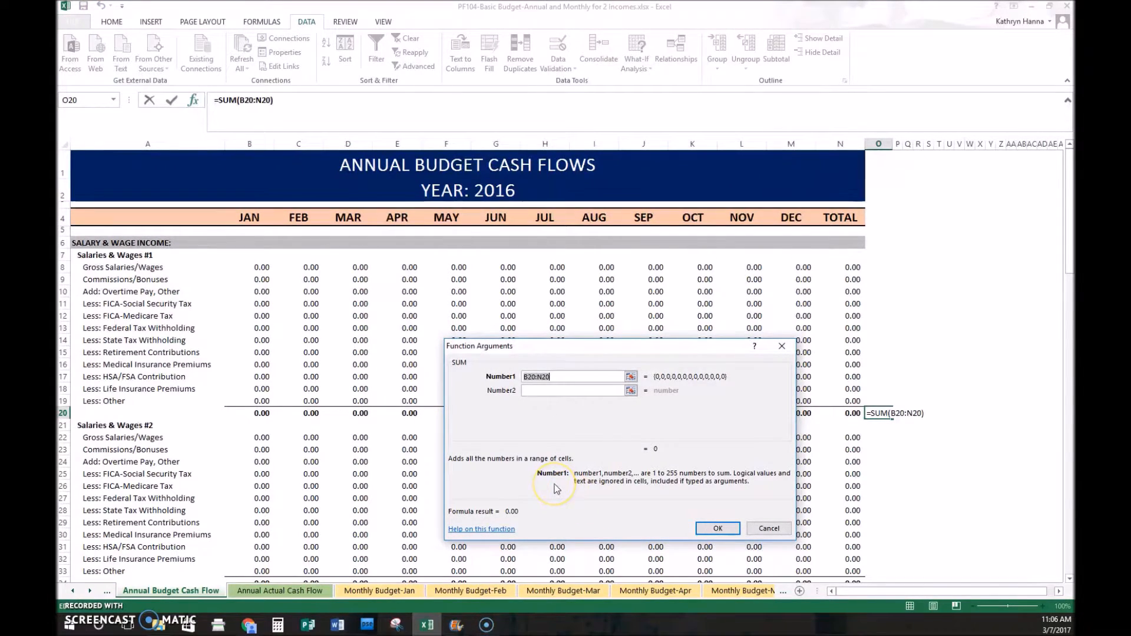
pyautogui.moveTo(743, 370)
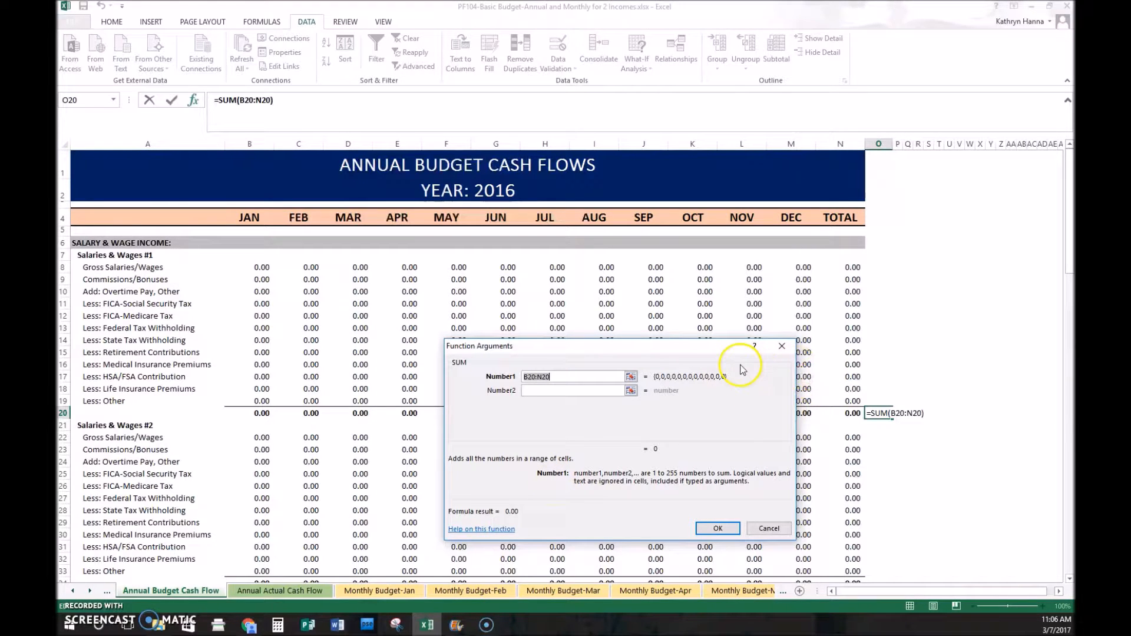
pyautogui.click(845, 267)
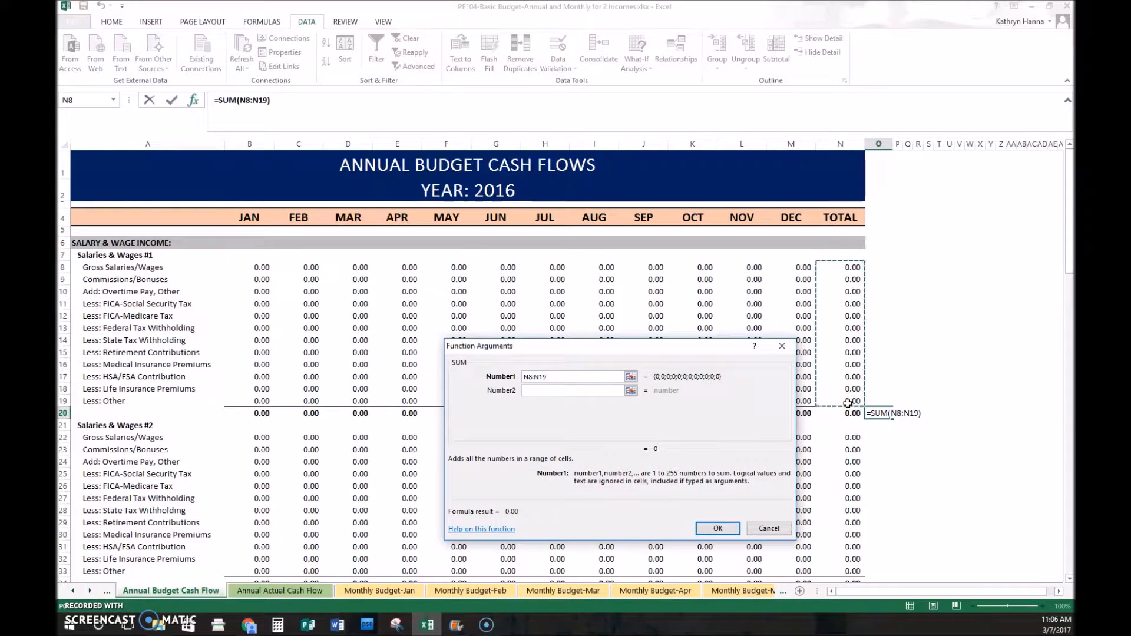
pyautogui.click(717, 528)
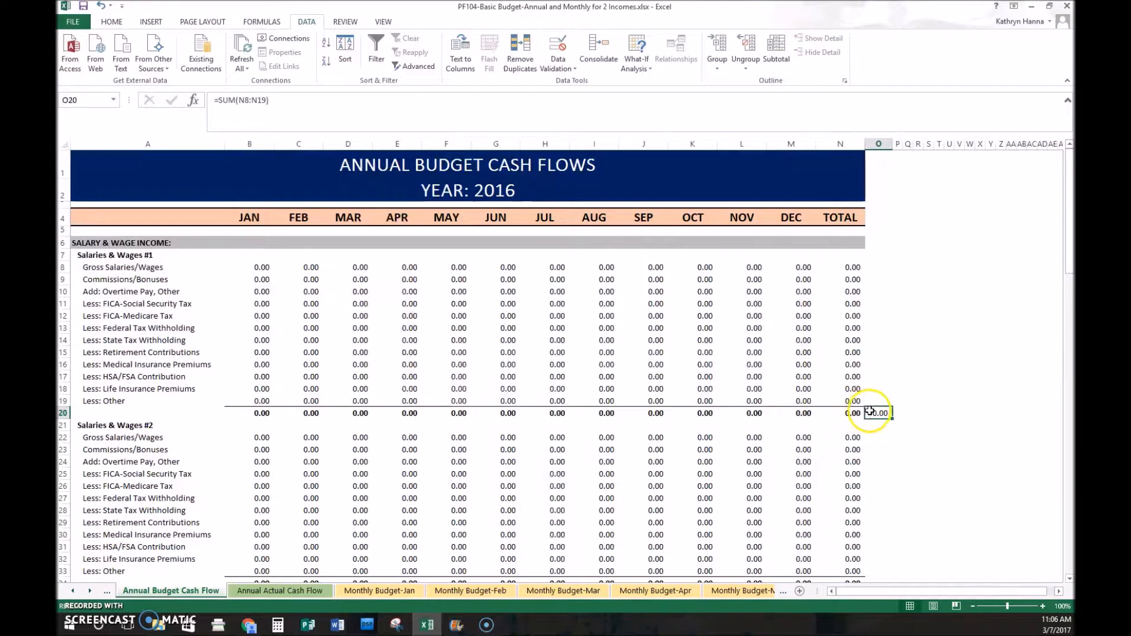
# Step: Compare the existing N20 formula with the new SUM in O20
pyautogui.click(840, 412)
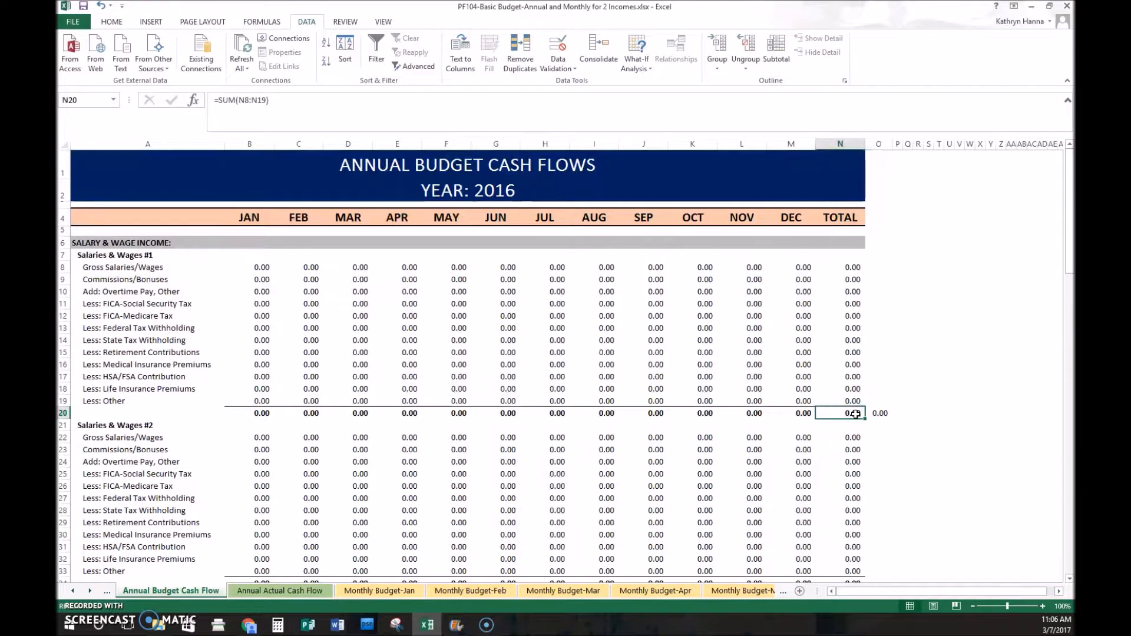
pyautogui.click(879, 412)
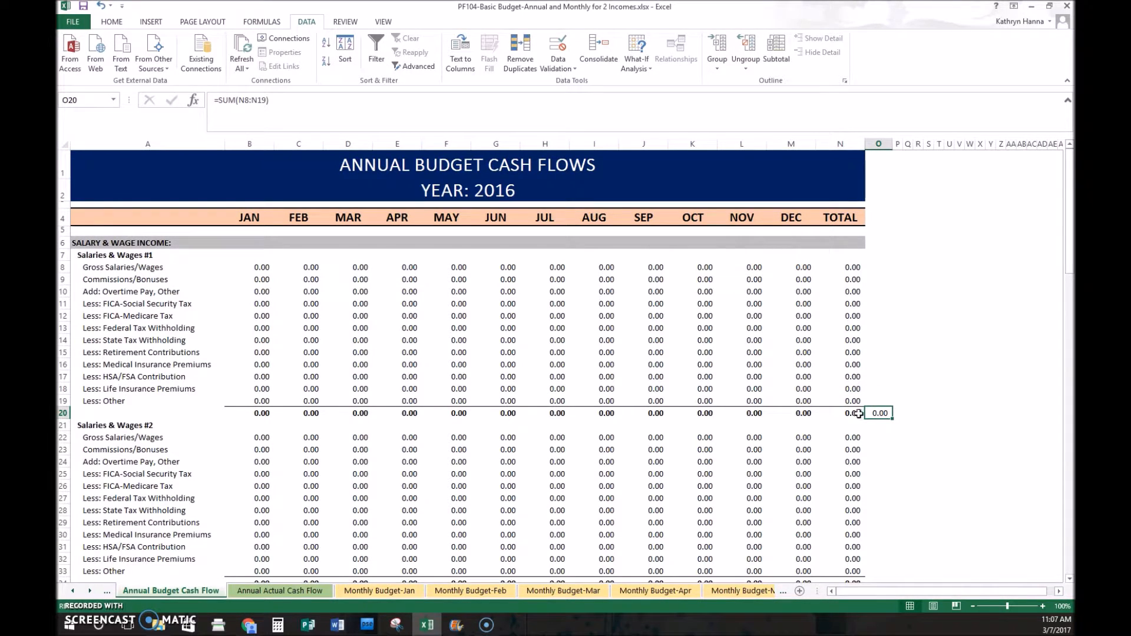
# Step: Select N8:N19 to read its average, count of 12 and sum of 0 on the status bar
pyautogui.click(840, 268)
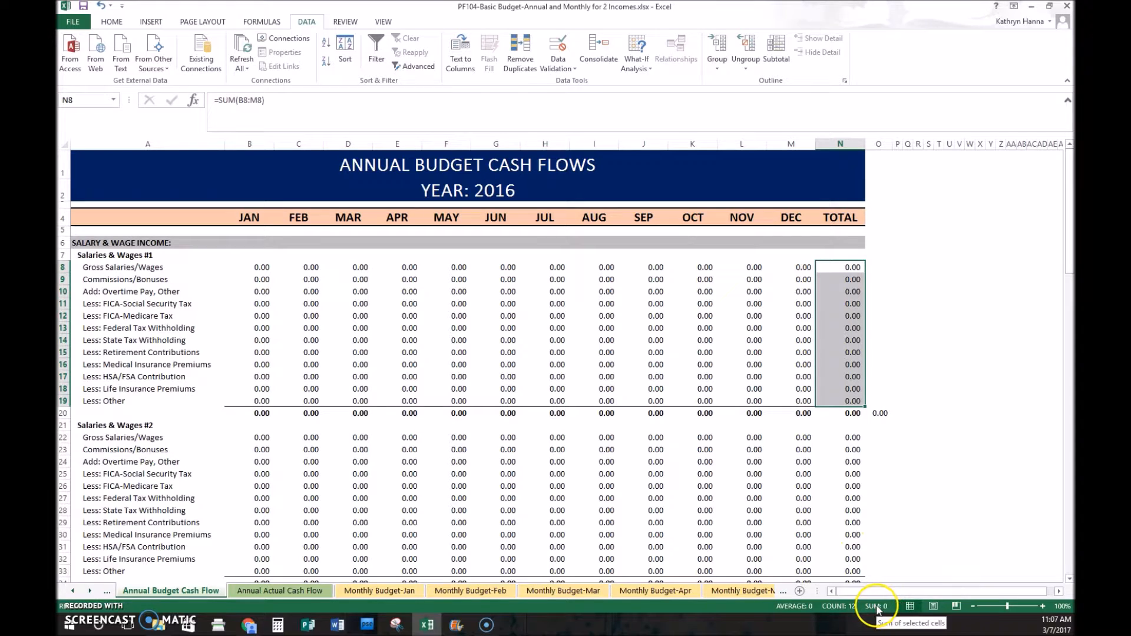
pyautogui.moveTo(912, 360)
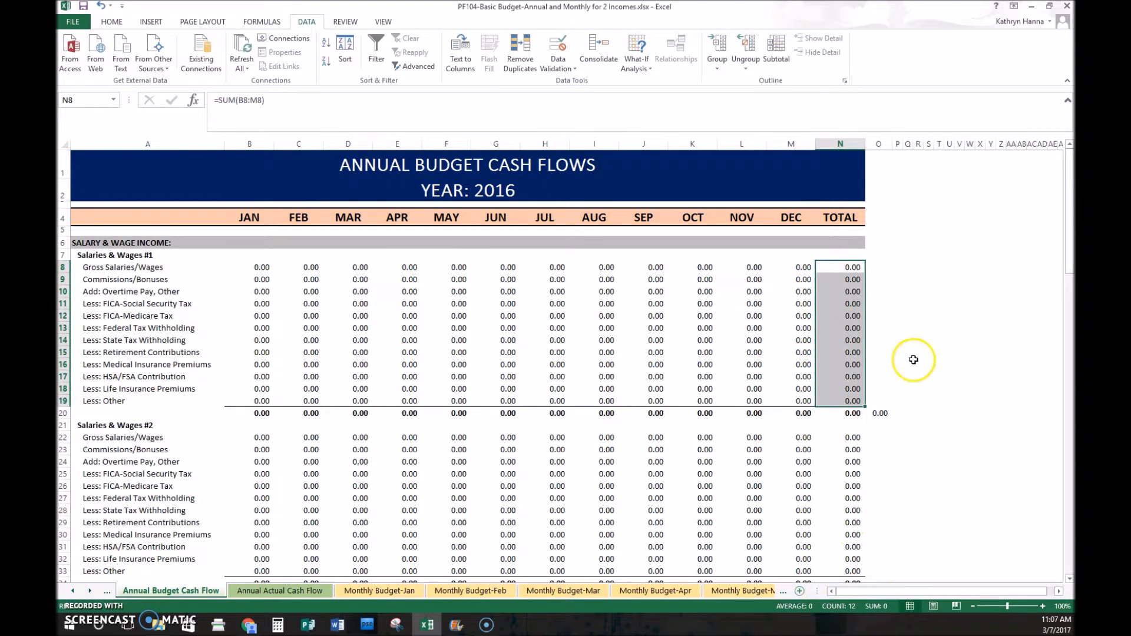
pyautogui.moveTo(813, 570)
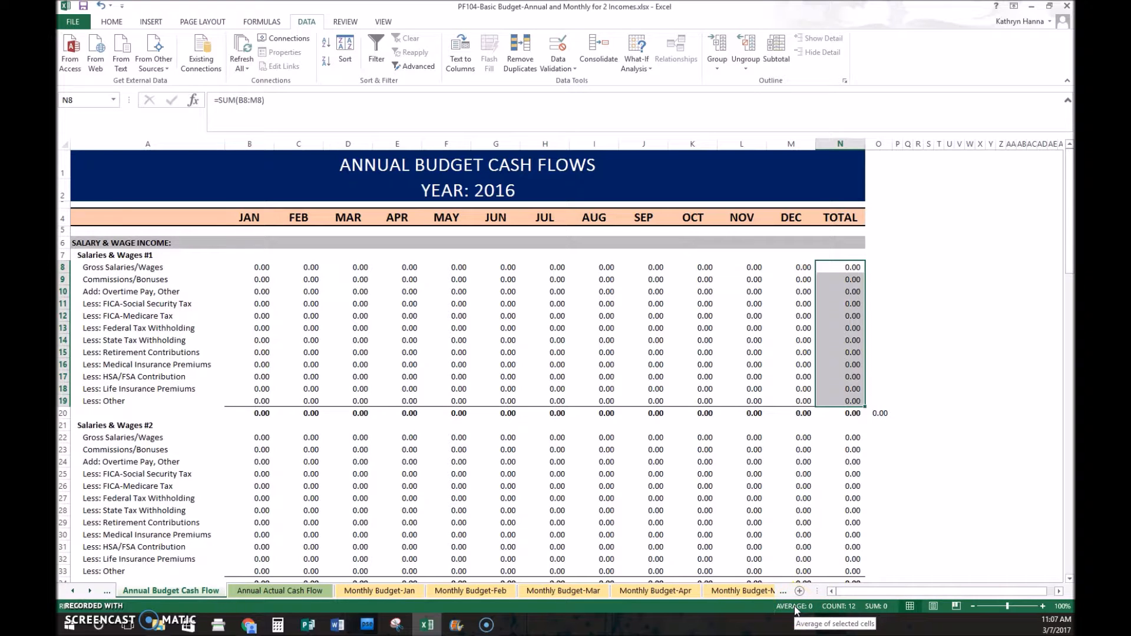
# Step: Start a formula in O19 and browse SUM, COUNT and AVERAGE in Insert Function's search
pyautogui.click(877, 400)
pyautogui.write('=')
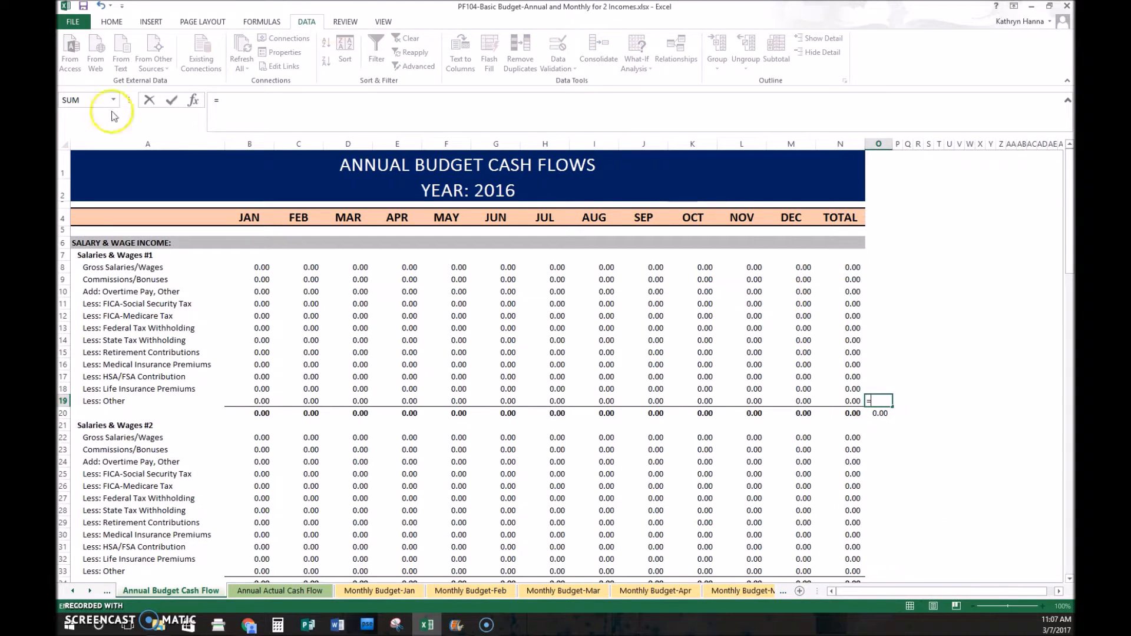
pyautogui.click(192, 99)
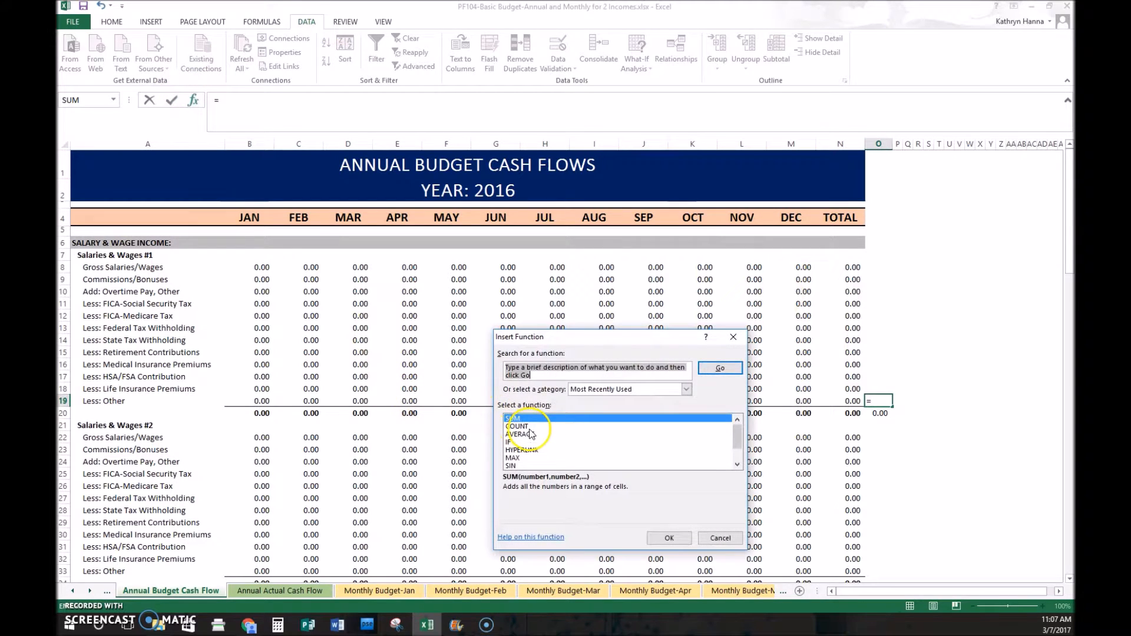
pyautogui.click(520, 434)
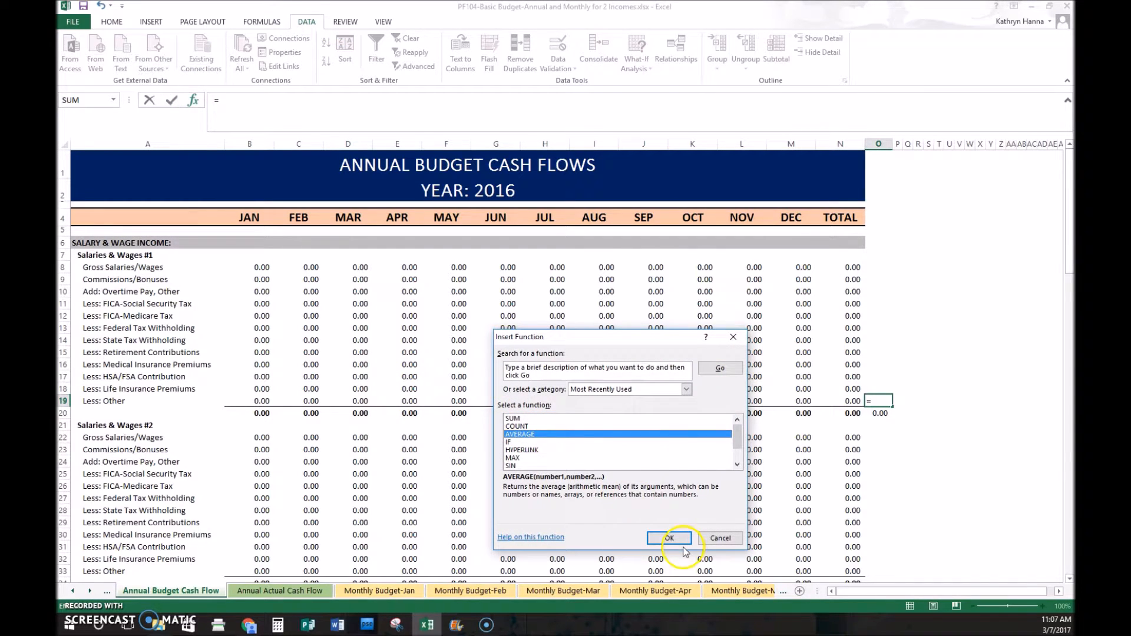
pyautogui.click(518, 425)
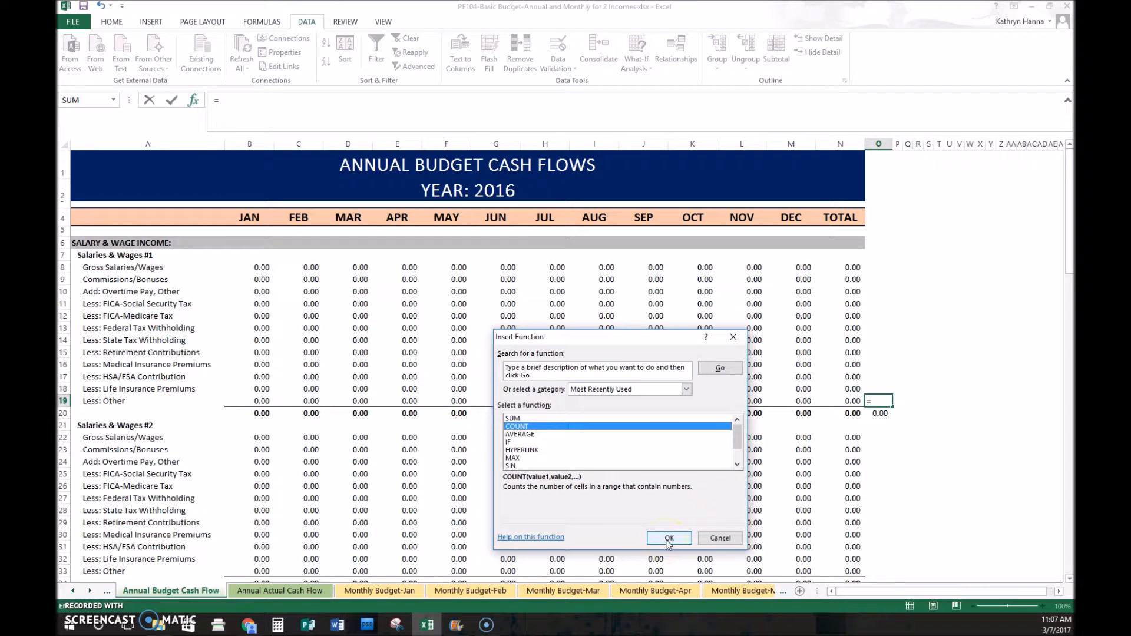
pyautogui.moveTo(550, 374)
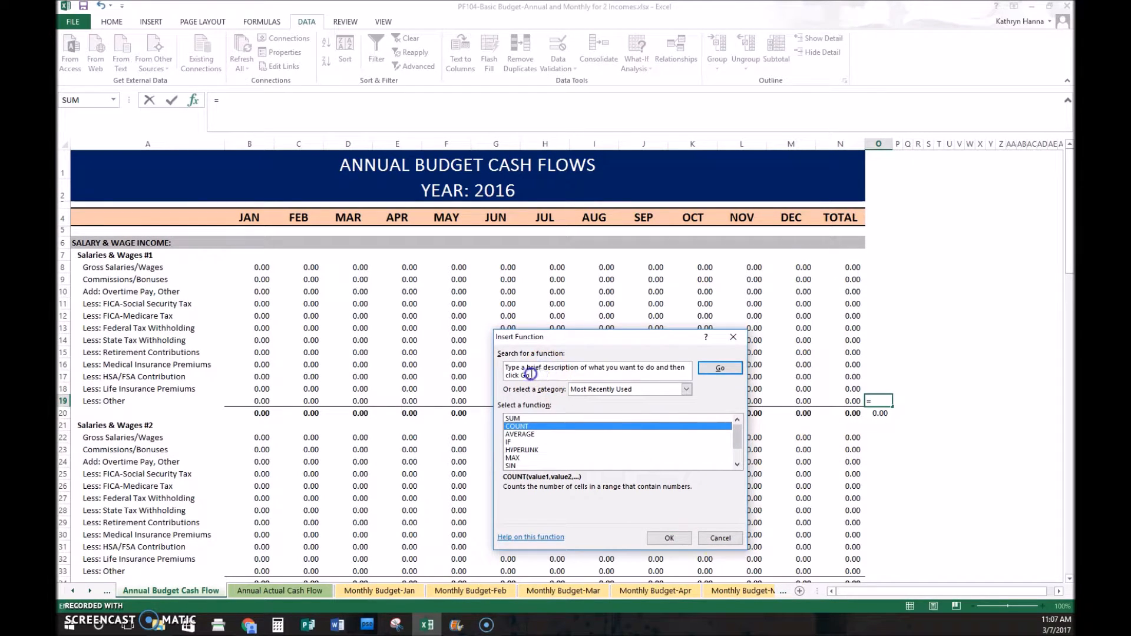
pyautogui.click(683, 389)
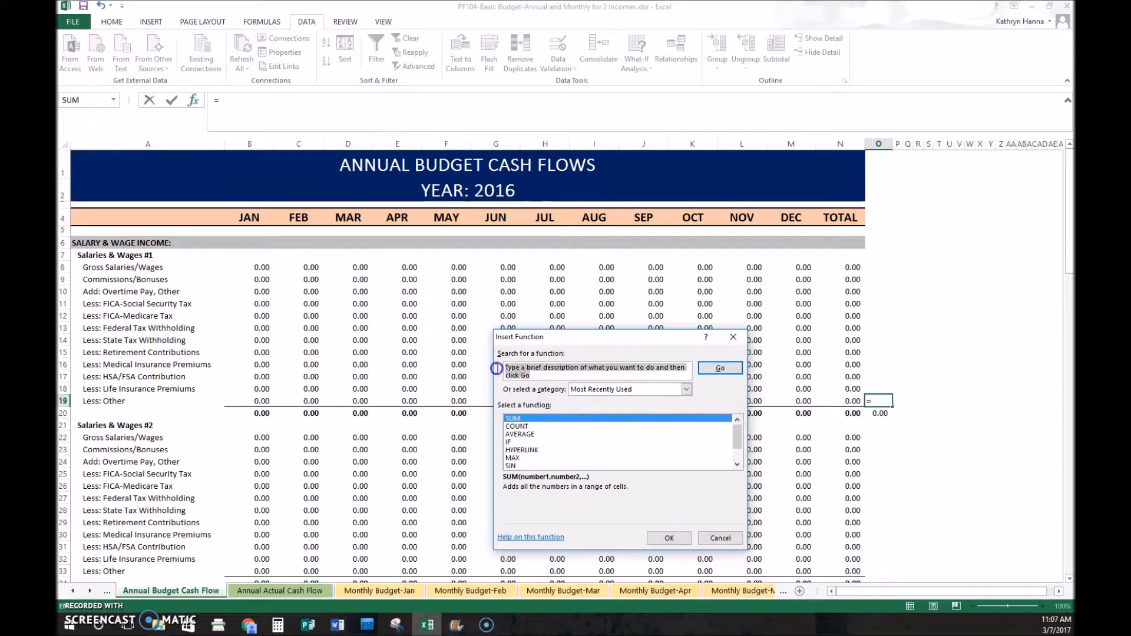
# Step: Search Insert Function for 'pv' and choose PV for the O19 formula
pyautogui.write('p')
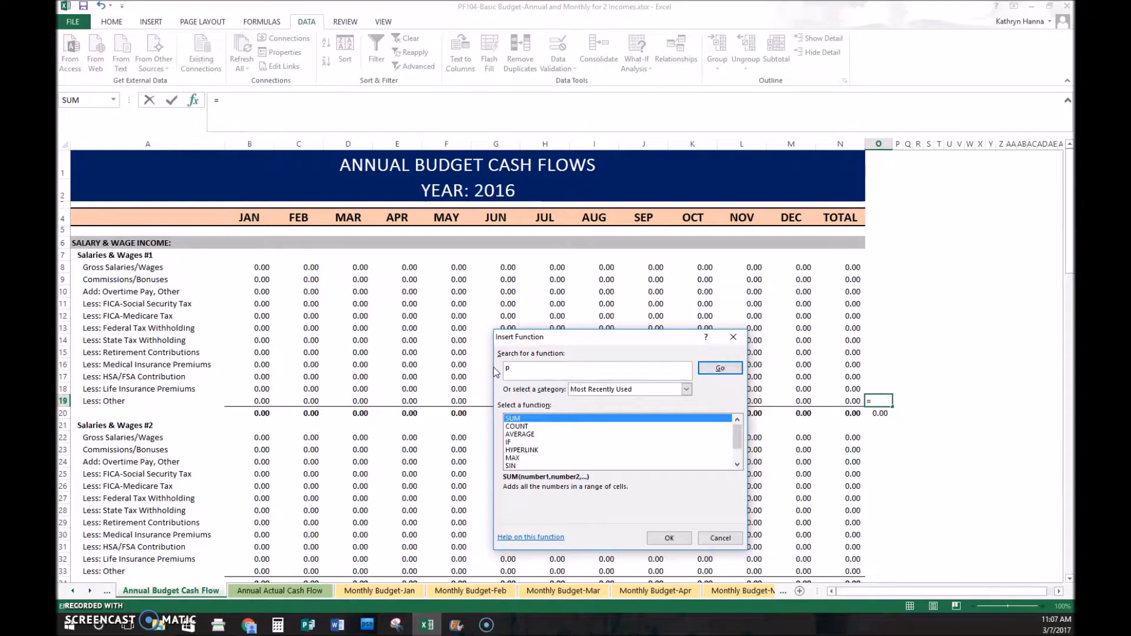
pyautogui.write('v')
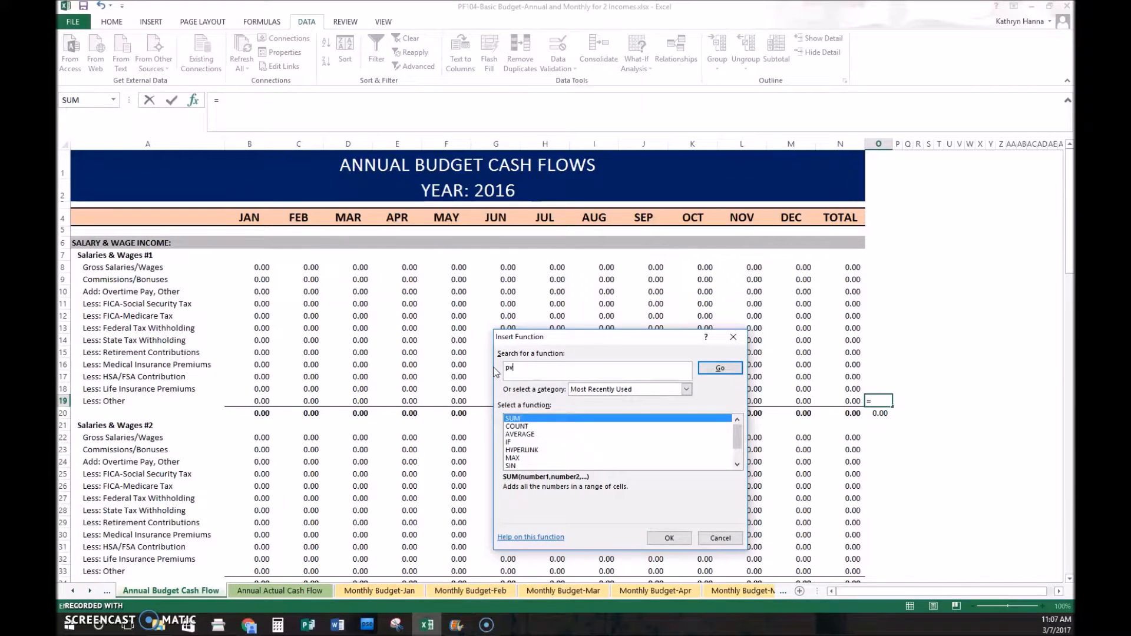
pyautogui.click(718, 367)
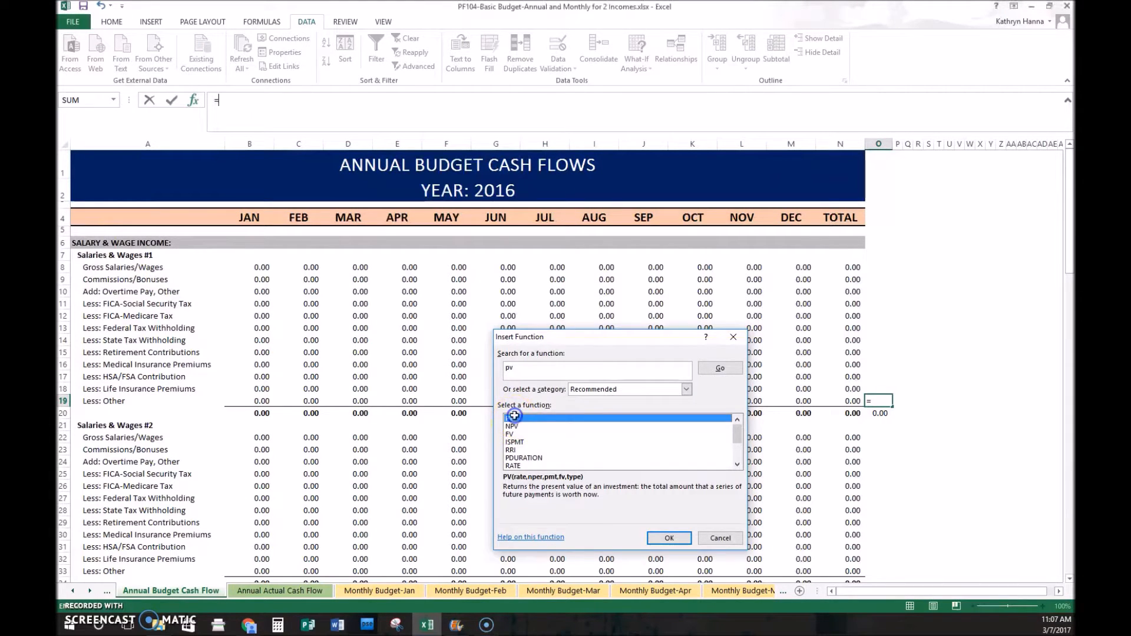
pyautogui.click(668, 538)
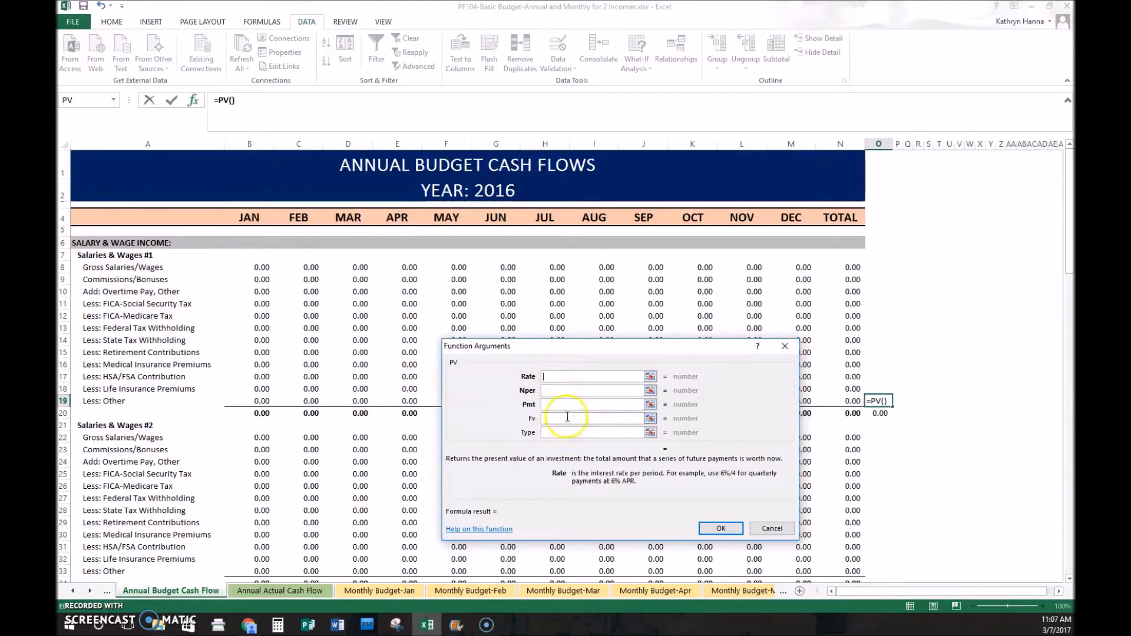
pyautogui.moveTo(600, 432)
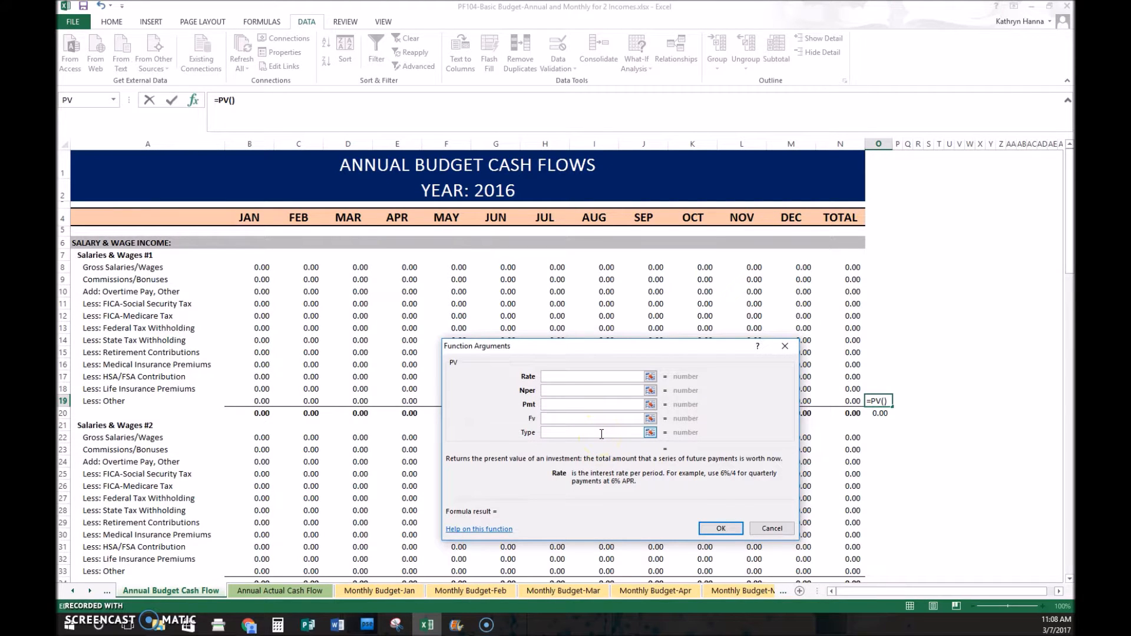
# Step: Submit PV without arguments, dismiss the error and cancel so O19 stays empty
pyautogui.click(719, 528)
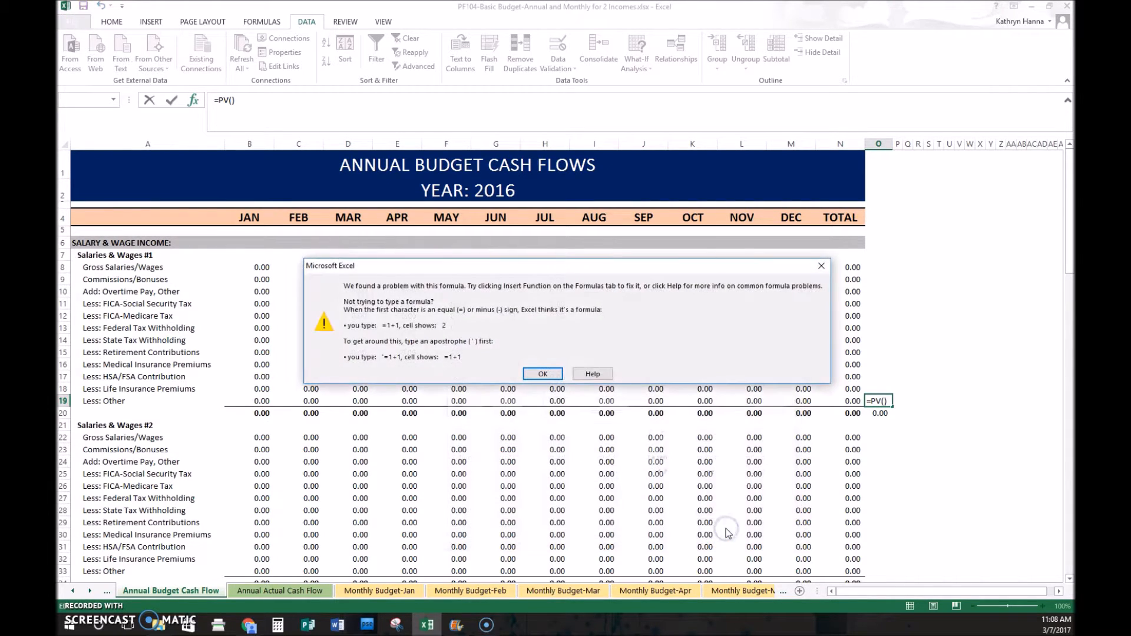
pyautogui.click(542, 373)
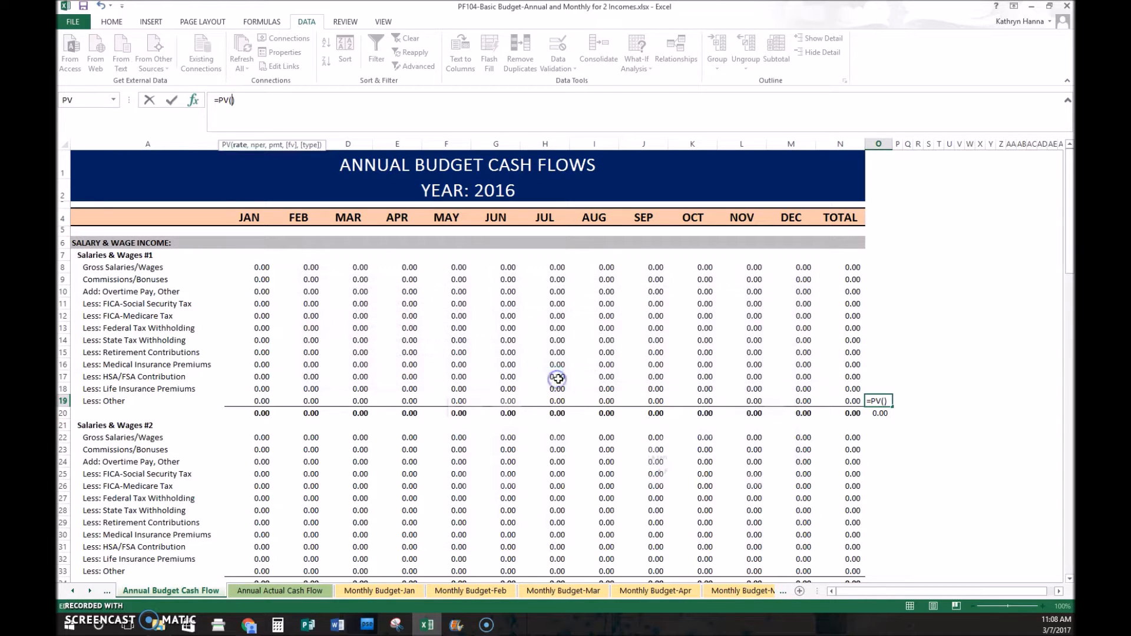
pyautogui.press('Escape')
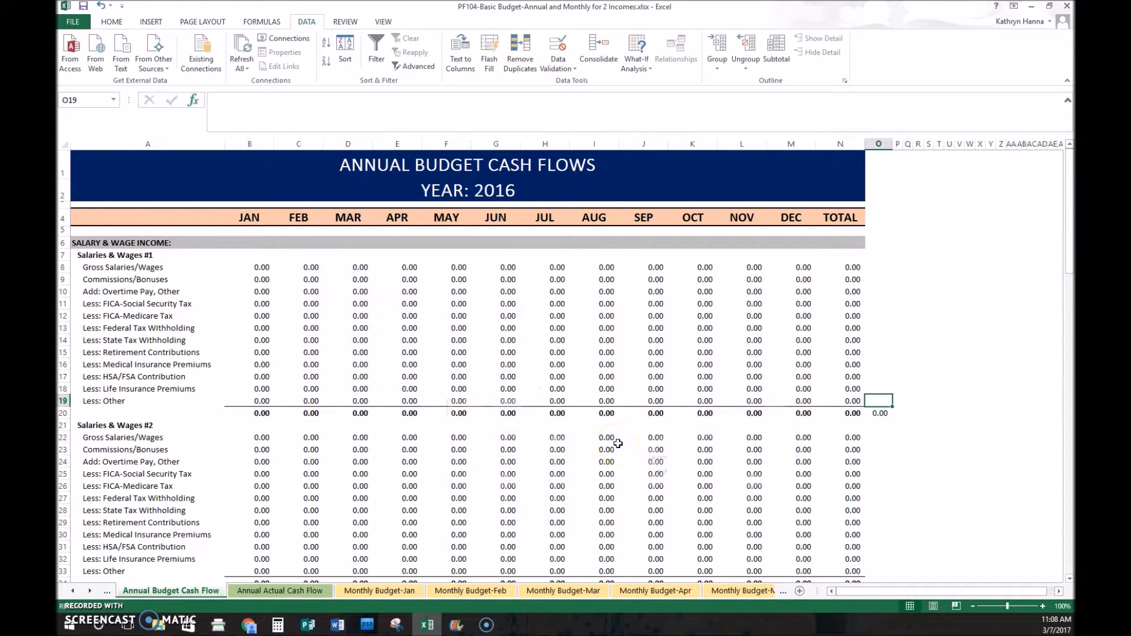
pyautogui.moveTo(474, 403)
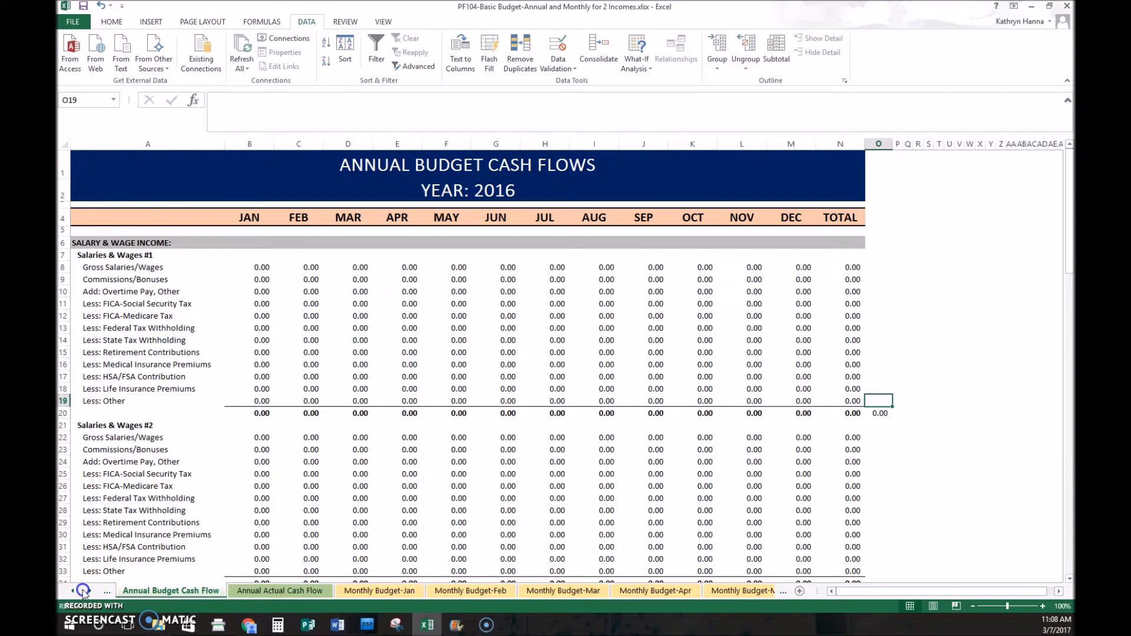
# Step: Find 'jan' on the budget sheet and step through successive matches
pyautogui.click(201, 21)
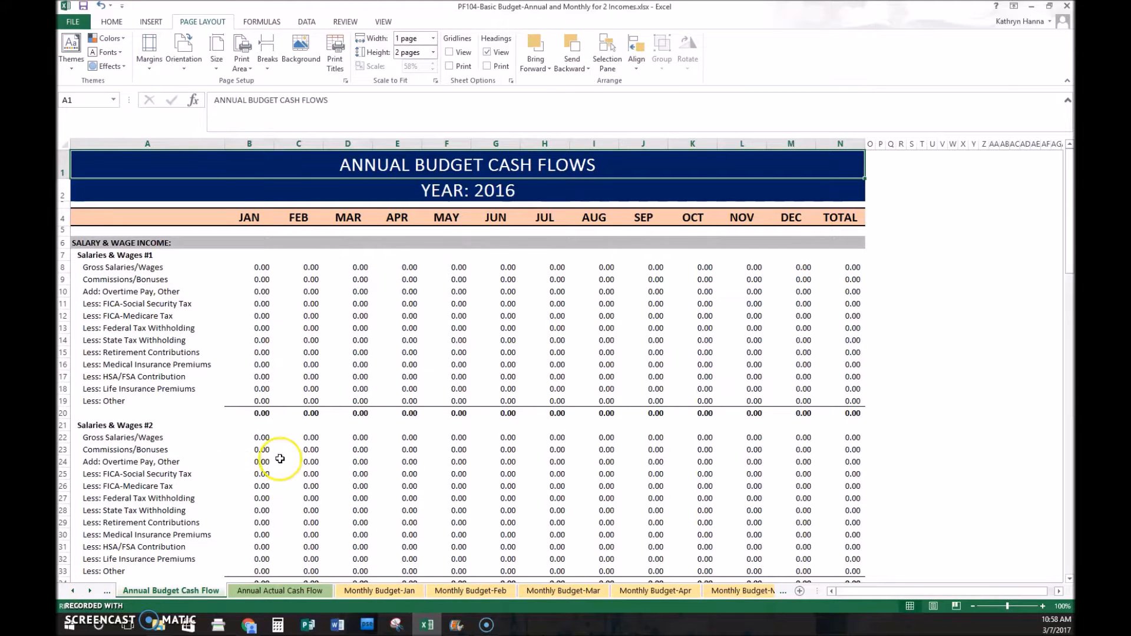
pyautogui.moveTo(353, 339)
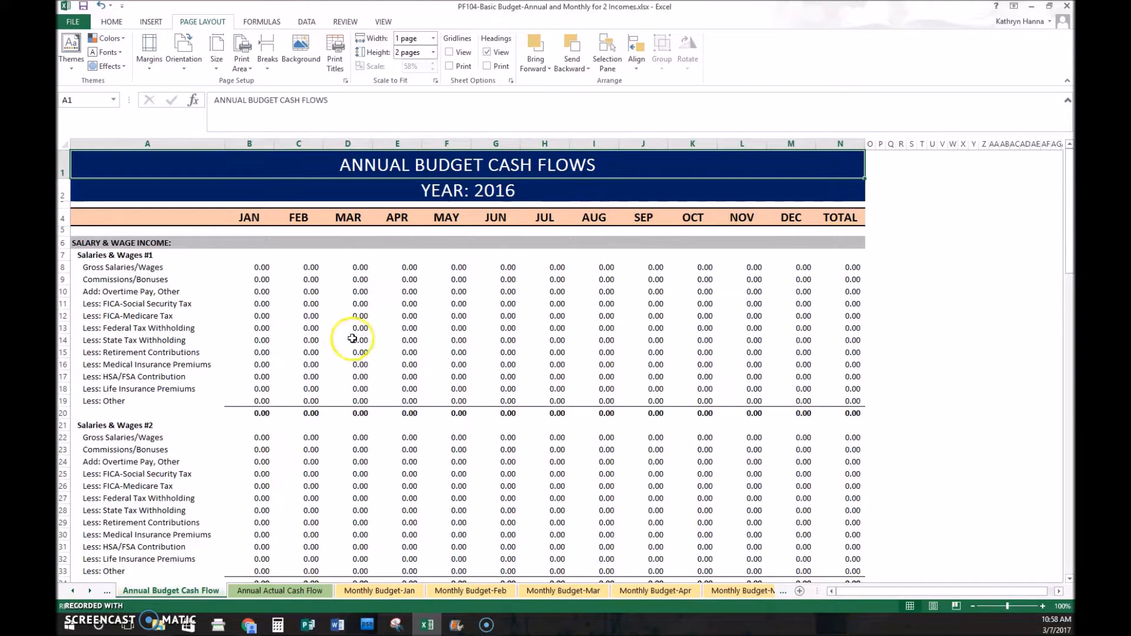
pyautogui.click(347, 340)
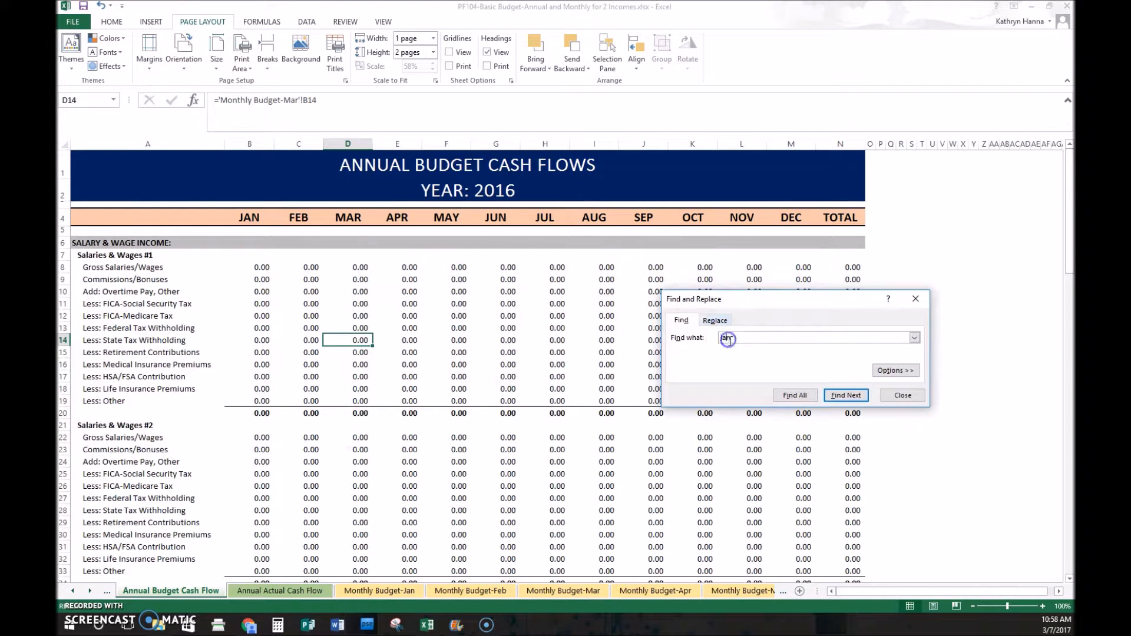
pyautogui.write('jan')
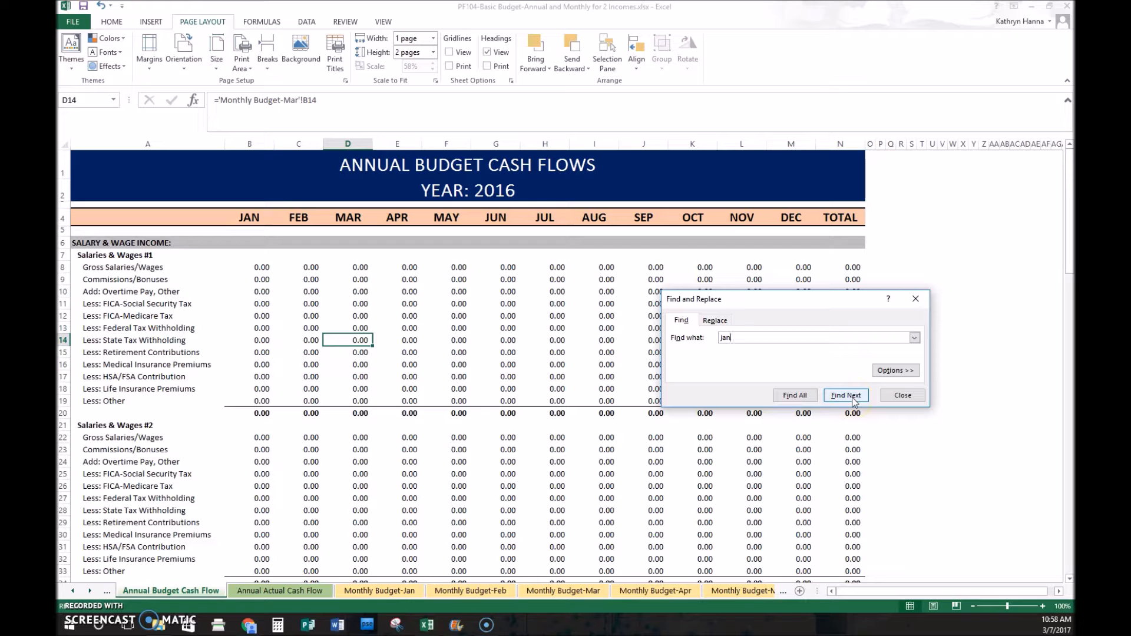
pyautogui.click(846, 395)
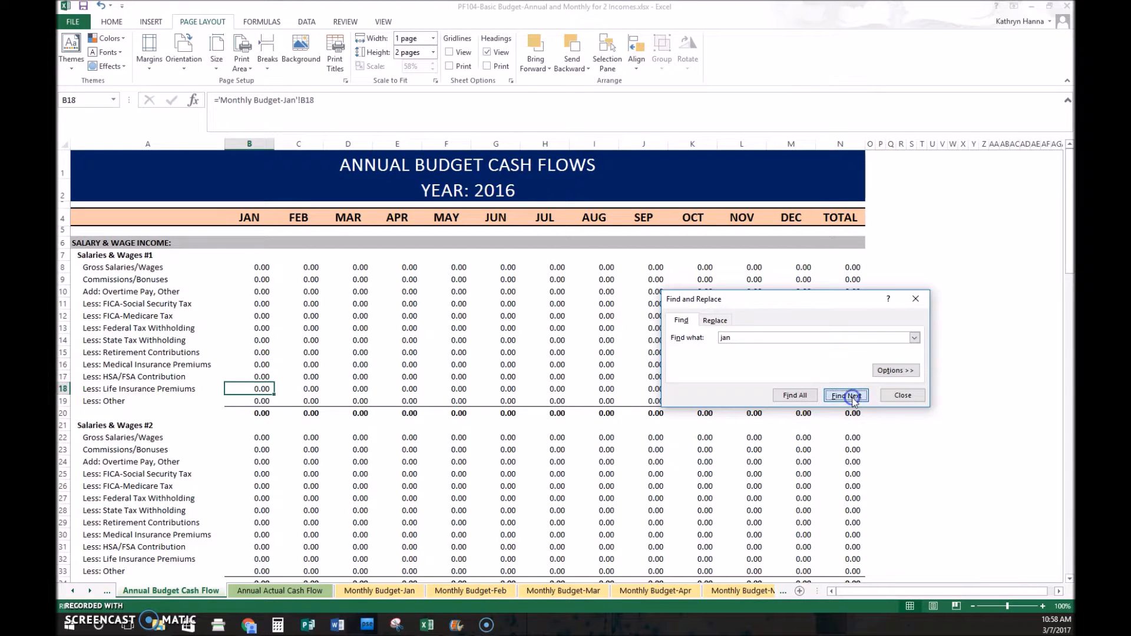
pyautogui.click(846, 394)
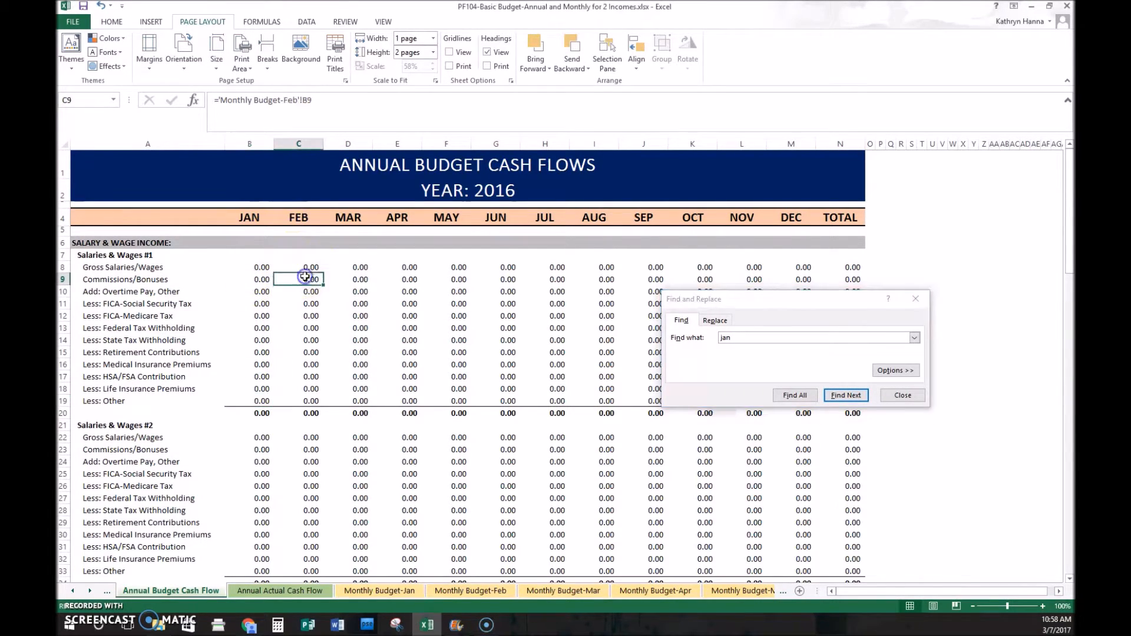
# Step: Replace all 'jan' with 'mar' across the sheet (78 cells) and acknowledge the count
pyautogui.click(845, 395)
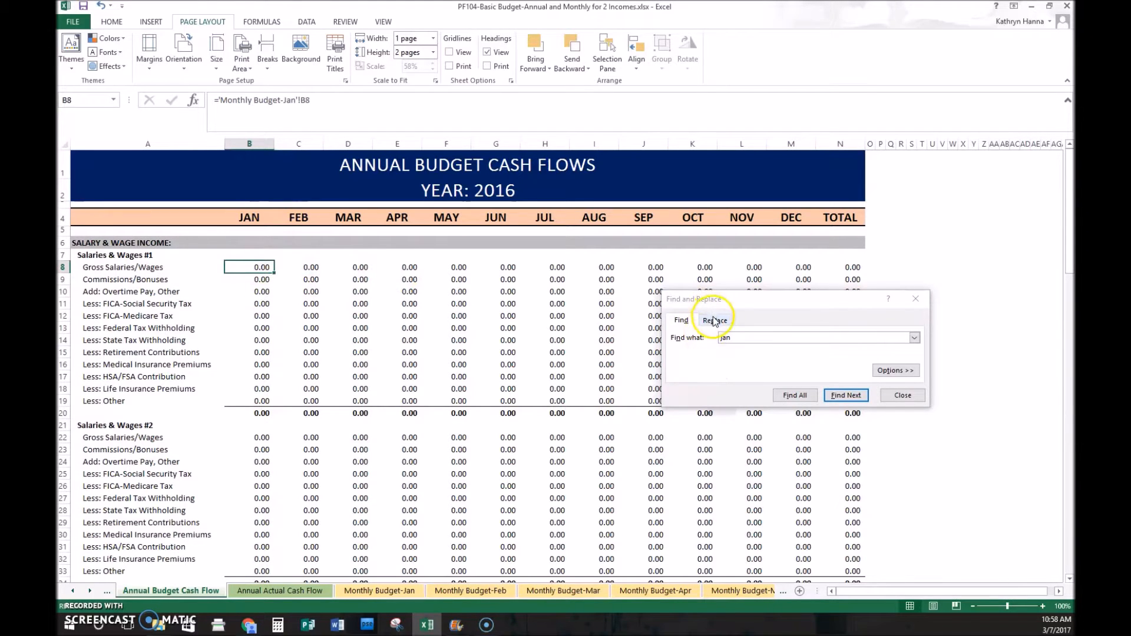
pyautogui.click(714, 319)
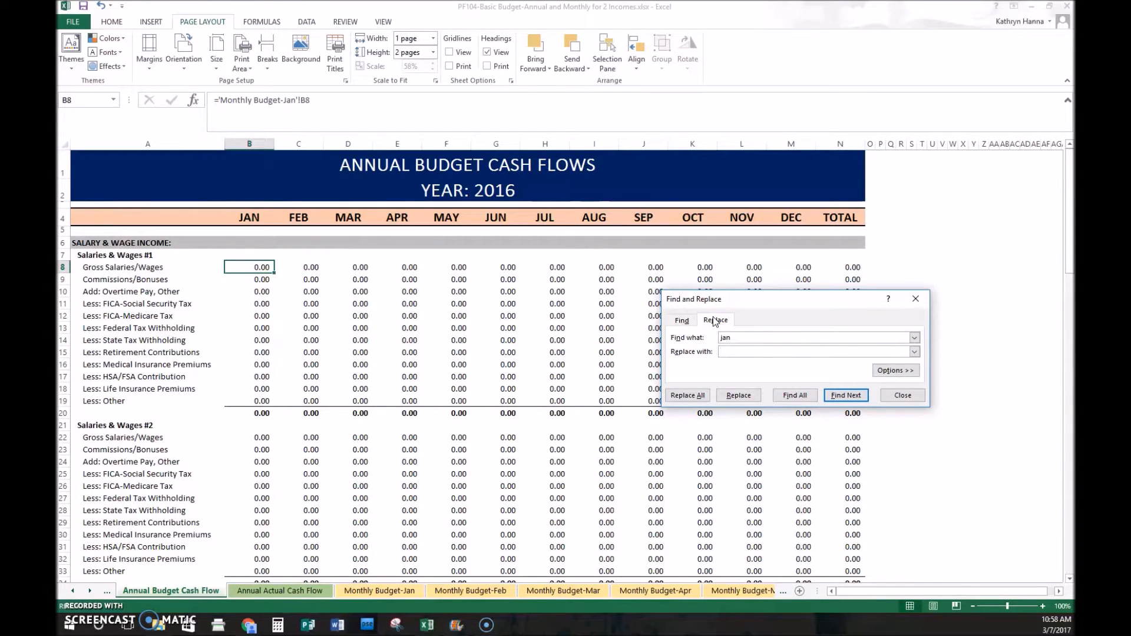
pyautogui.click(816, 351)
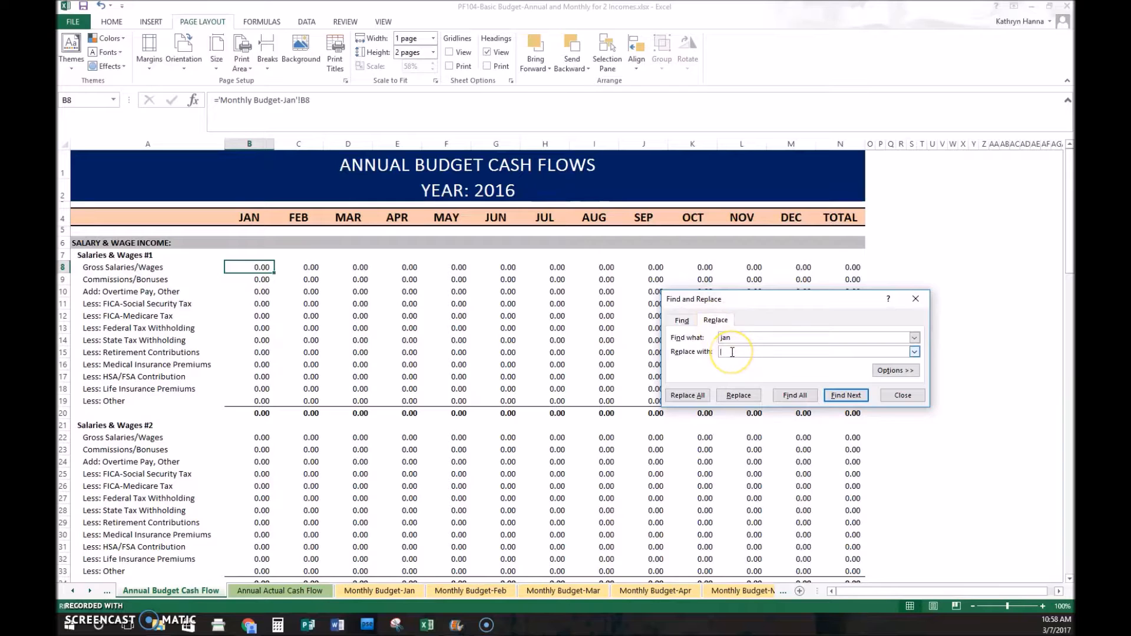
pyautogui.write('f')
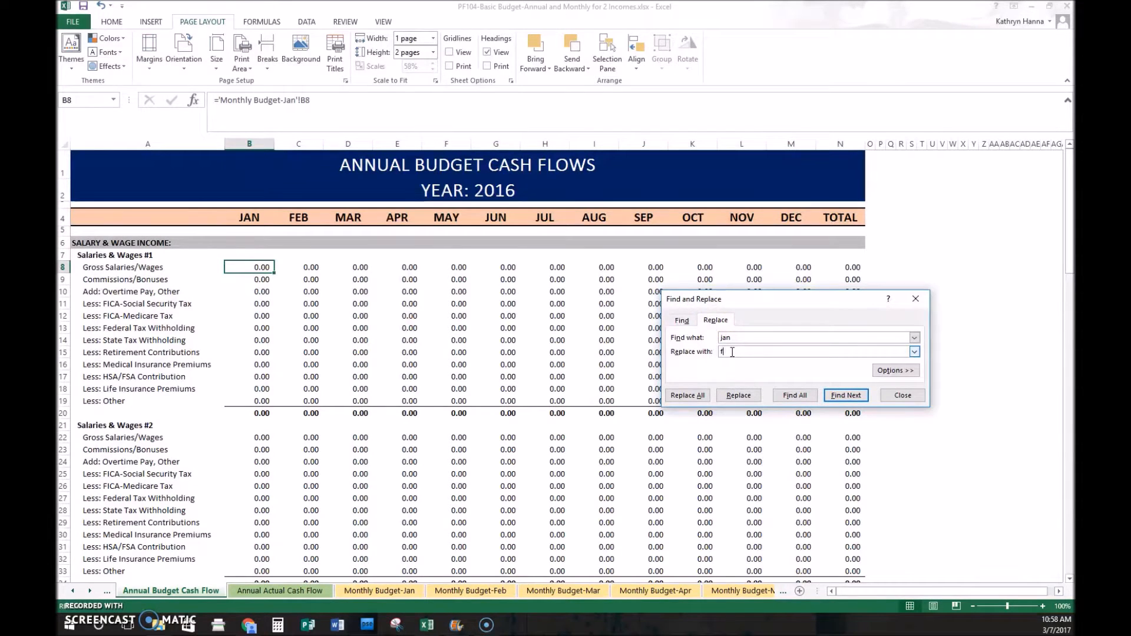
pyautogui.write('mar')
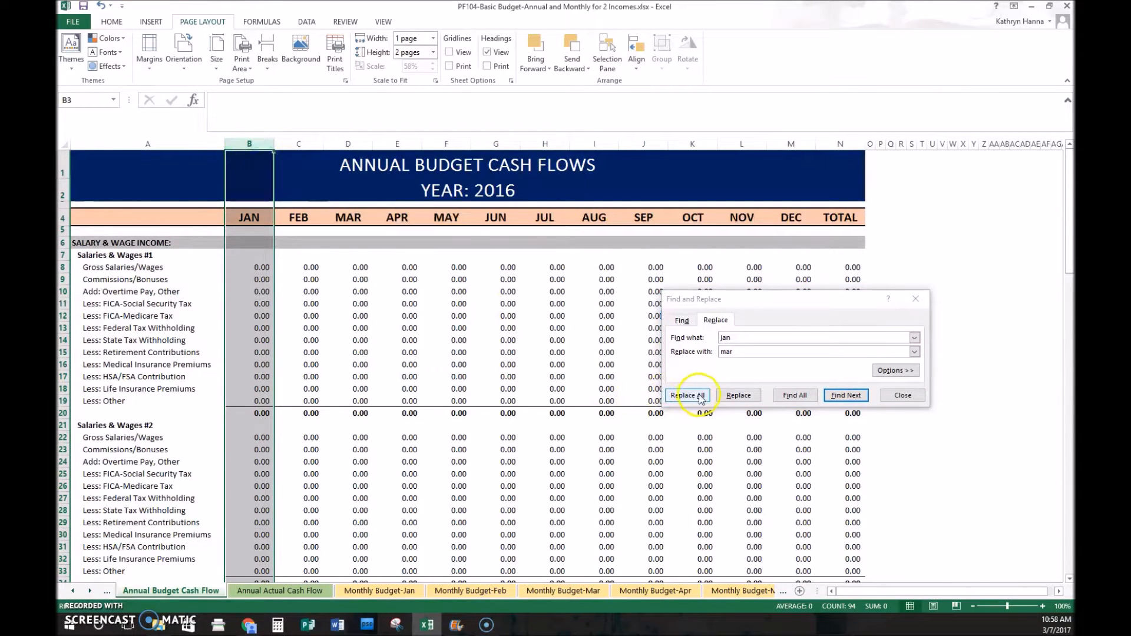
pyautogui.click(687, 394)
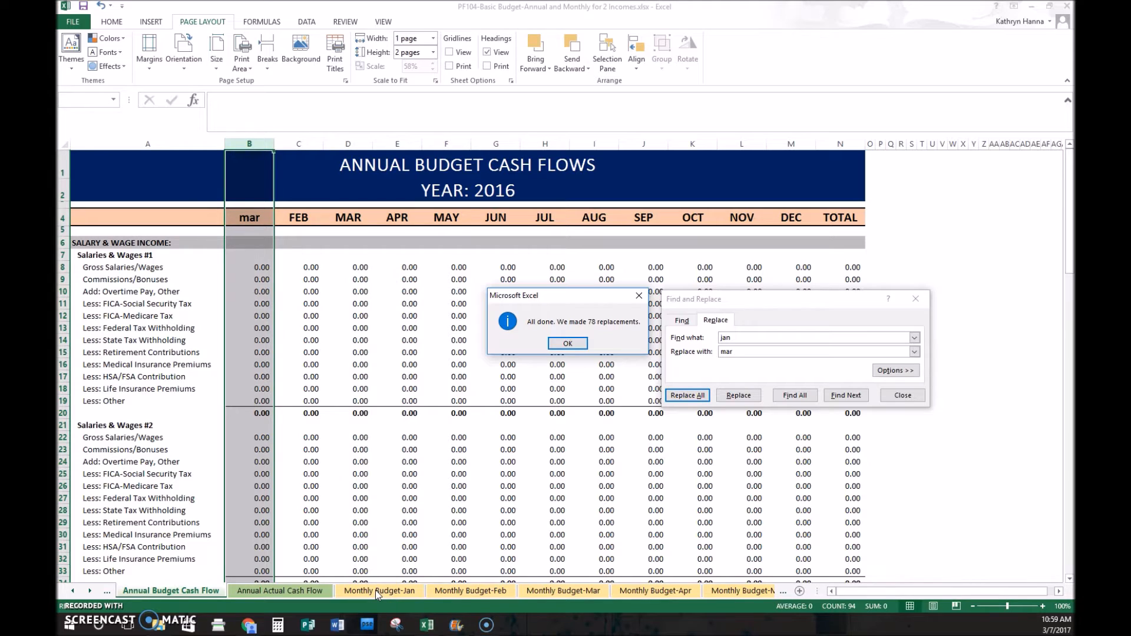
pyautogui.moveTo(298, 149)
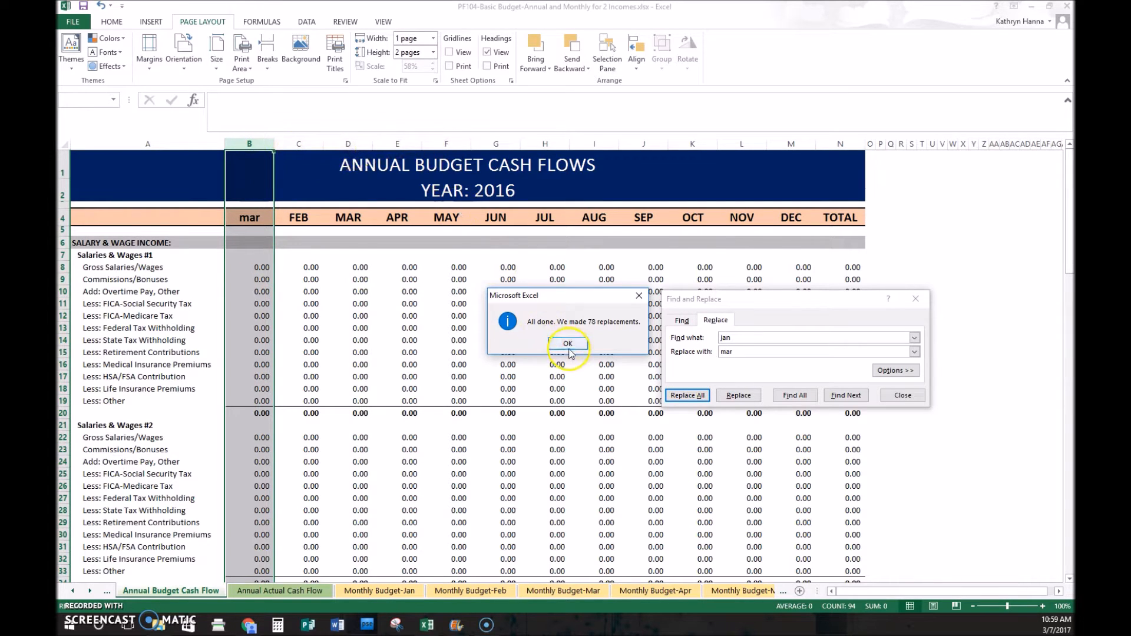
pyautogui.click(567, 343)
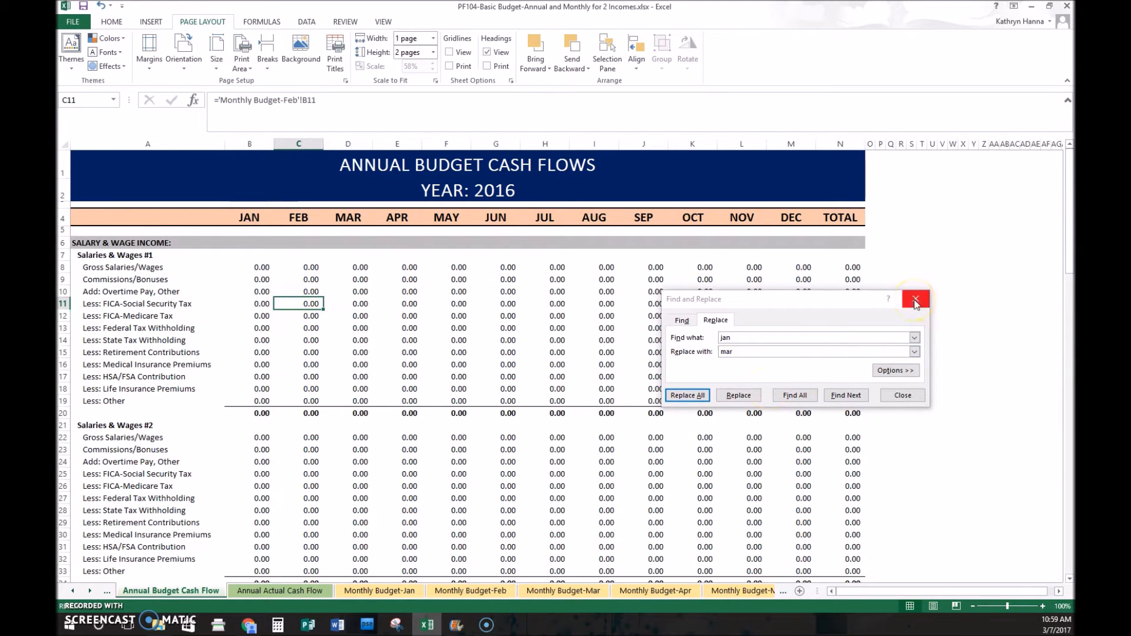
# Step: Close Find and Replace and sort rows 8–19 A to Z by their labels
pyautogui.click(914, 298)
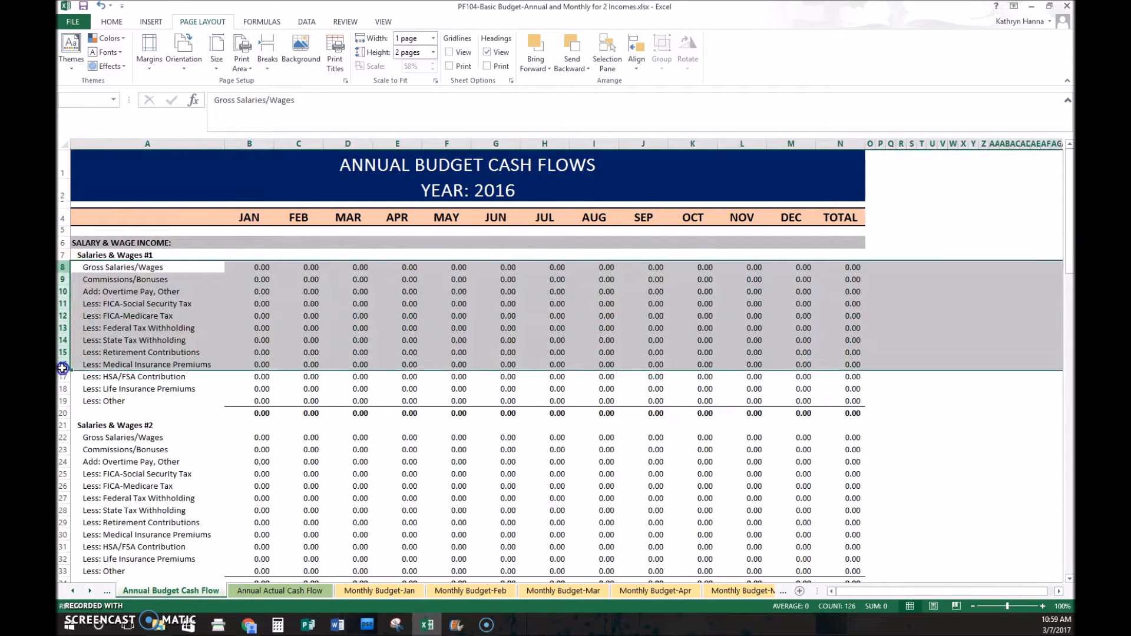
pyautogui.click(147, 268)
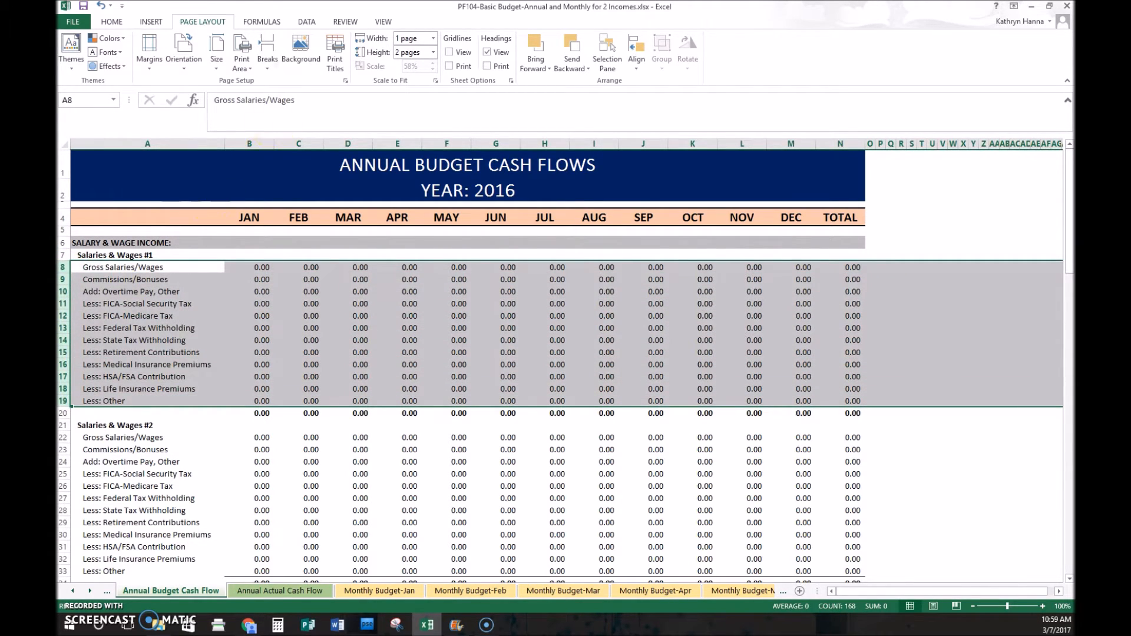
pyautogui.click(307, 21)
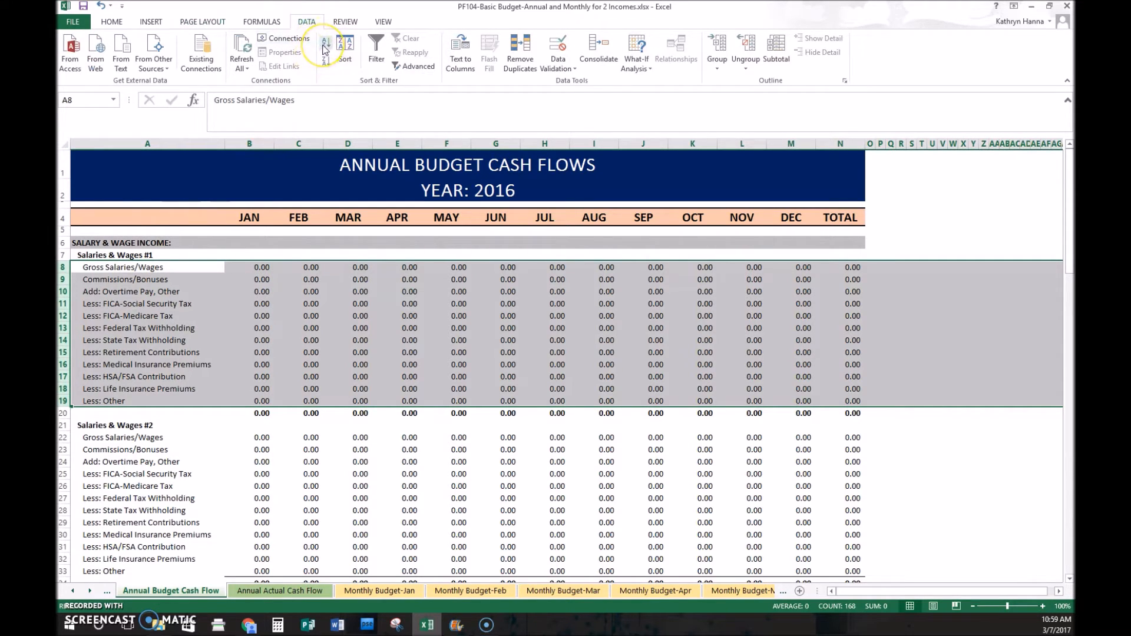
pyautogui.click(326, 45)
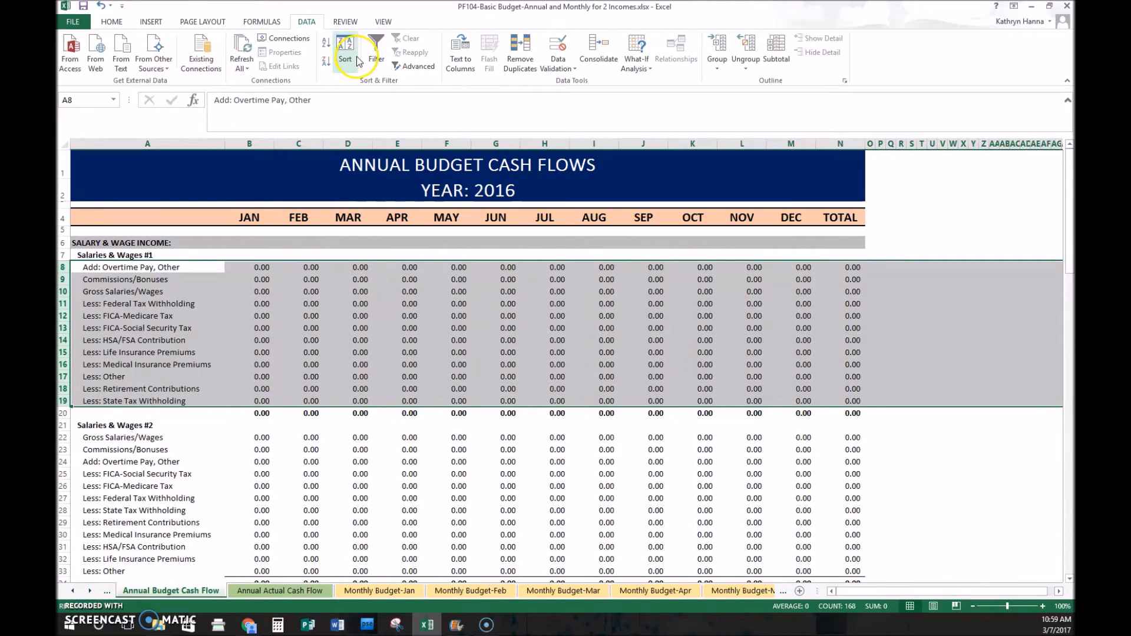
pyautogui.moveTo(345, 52)
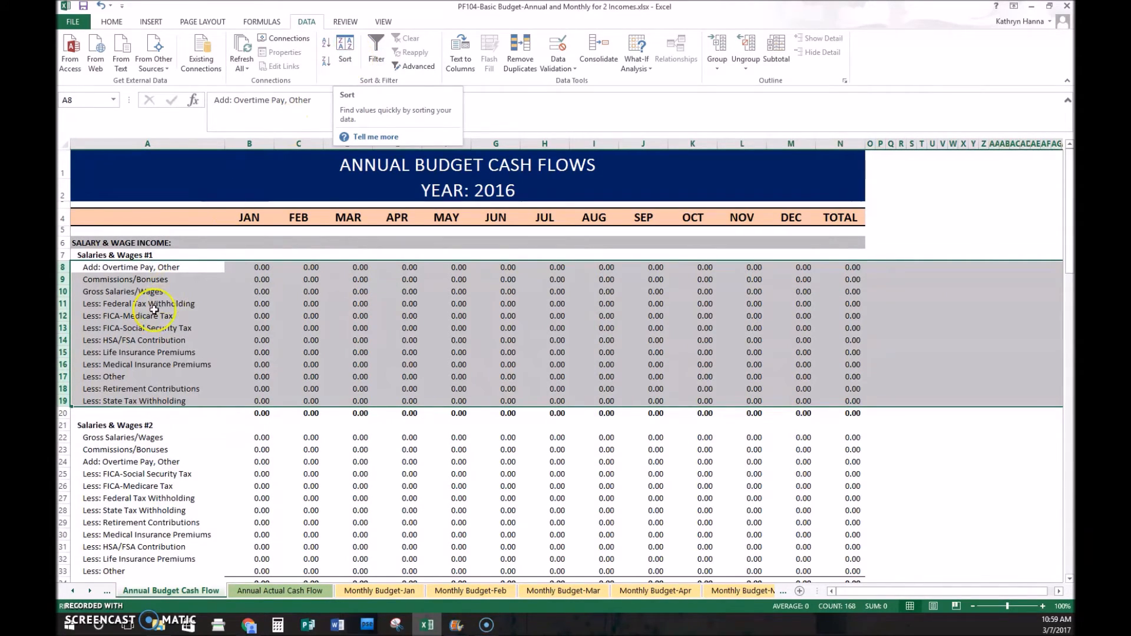